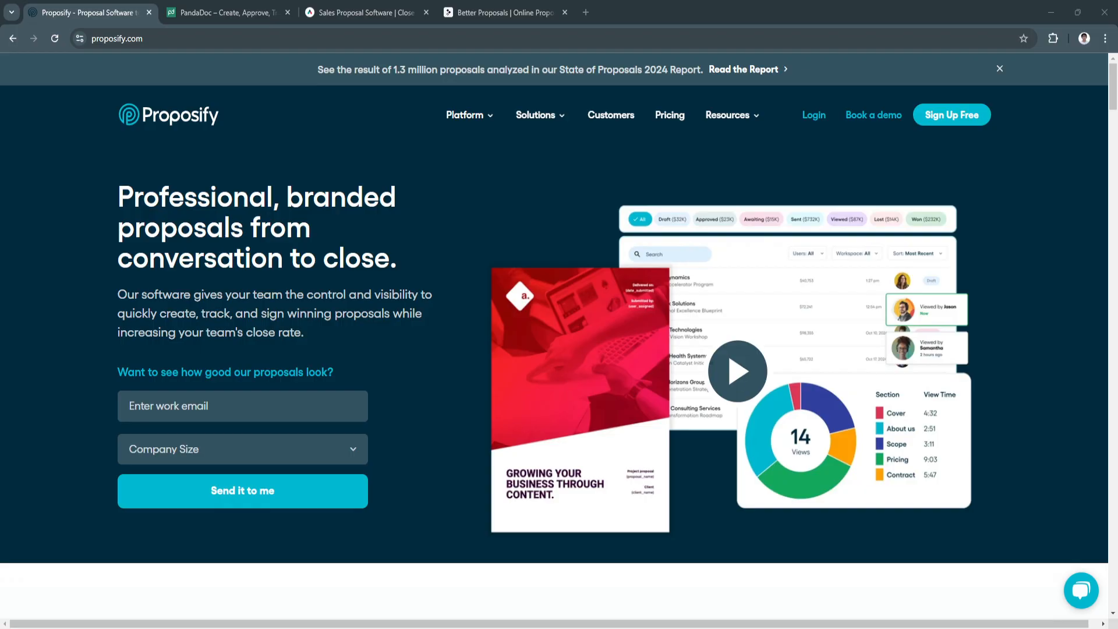
pyautogui.moveTo(416, 409)
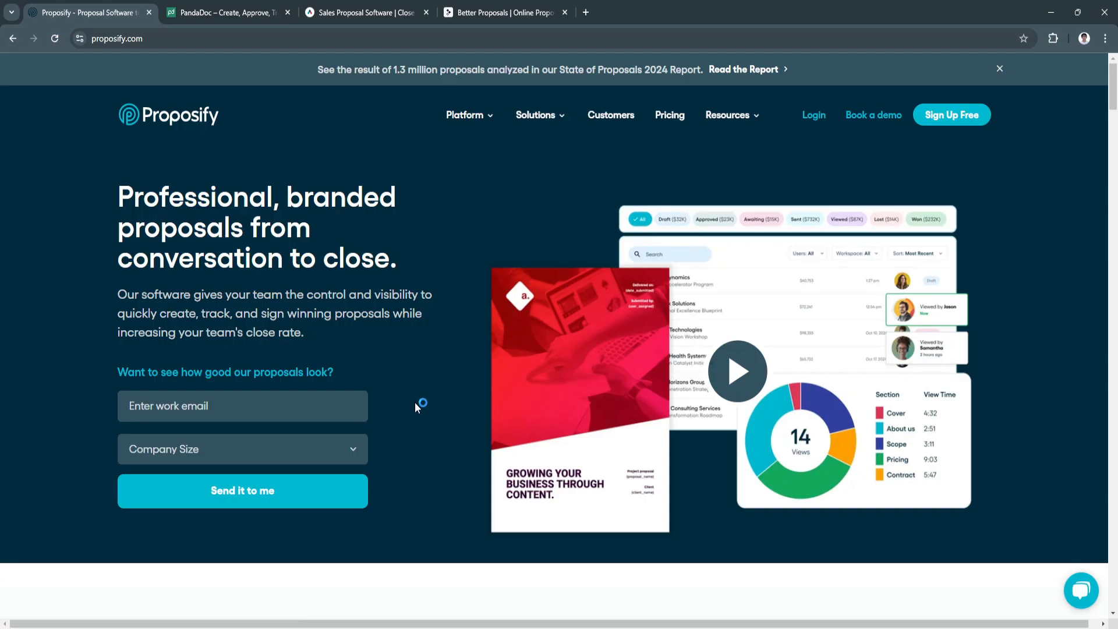
pyautogui.moveTo(416, 408)
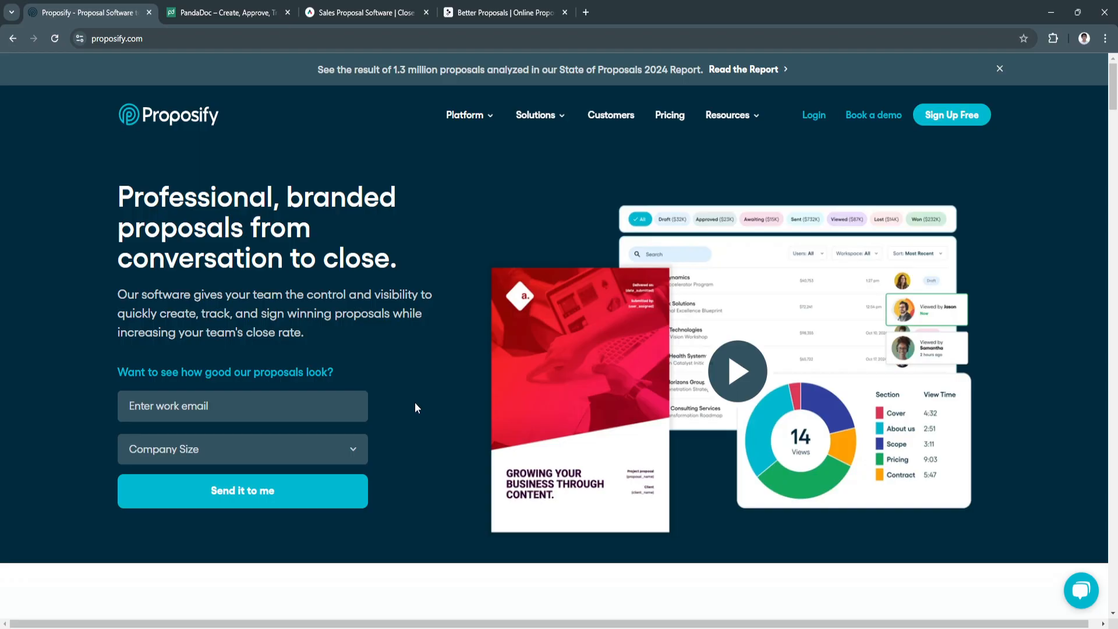
pyautogui.moveTo(323, 209)
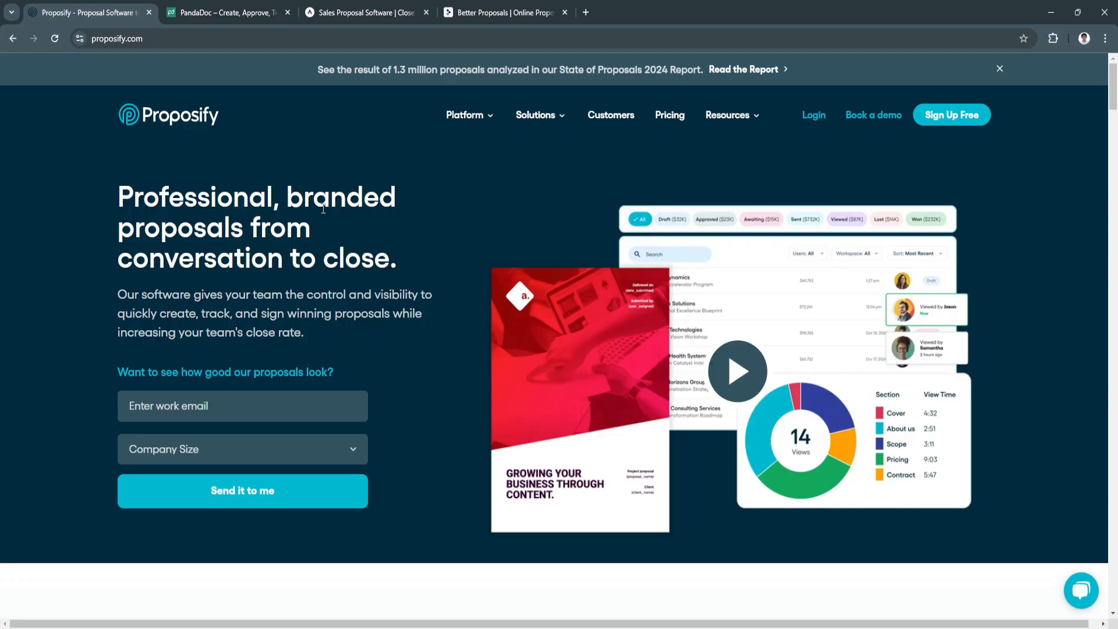
# Glance at the PandaDoc and Better Proposals tabs, then return to Proposify.
pyautogui.click(229, 12)
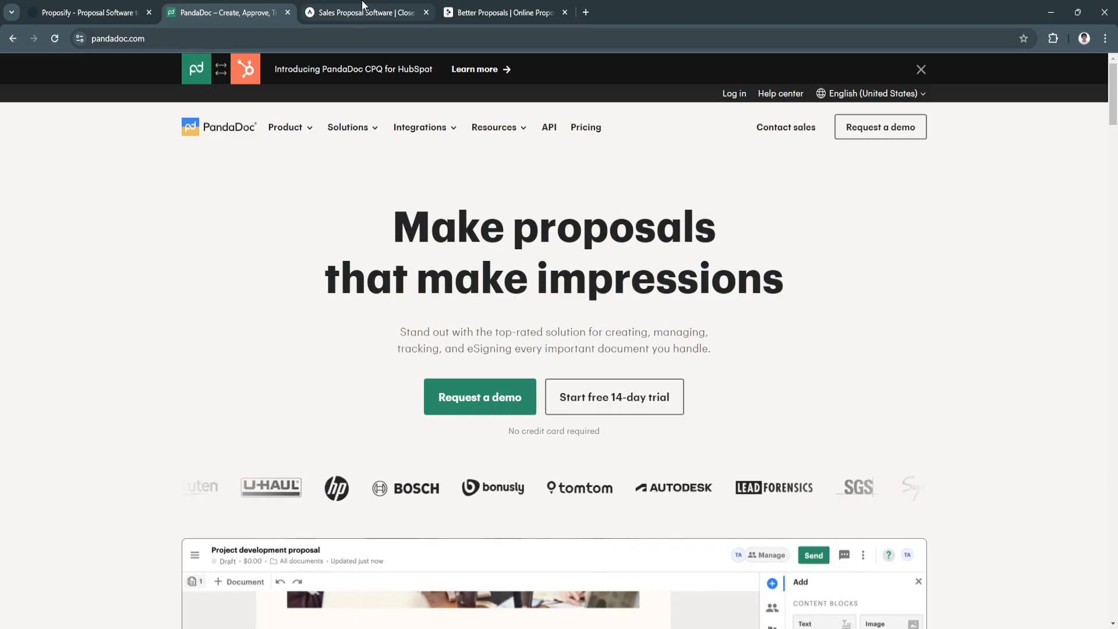
pyautogui.click(503, 12)
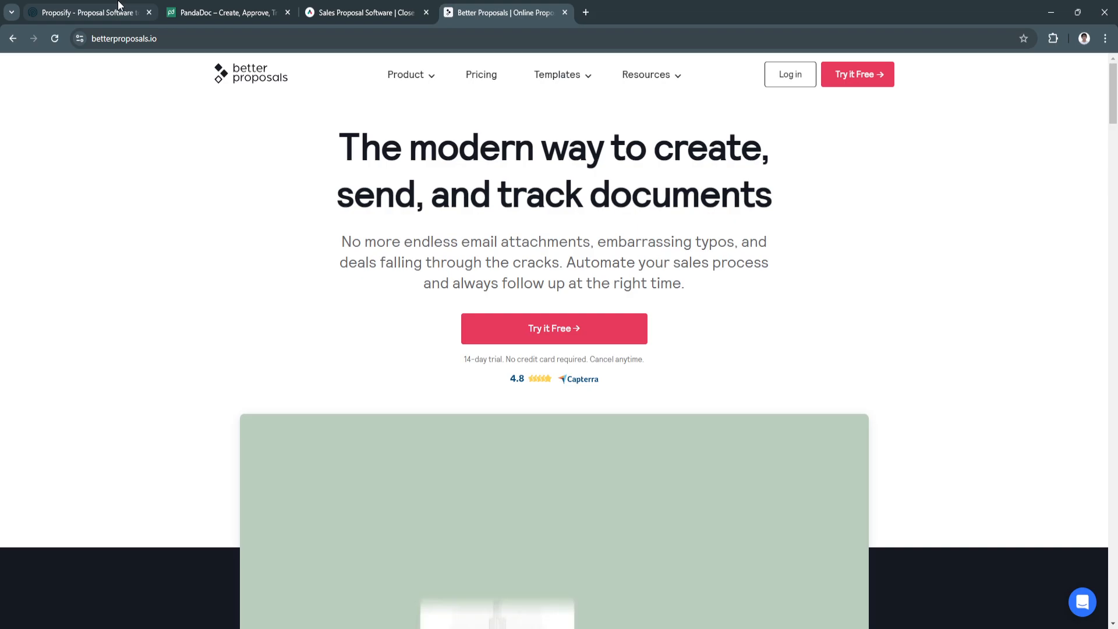
pyautogui.click(85, 12)
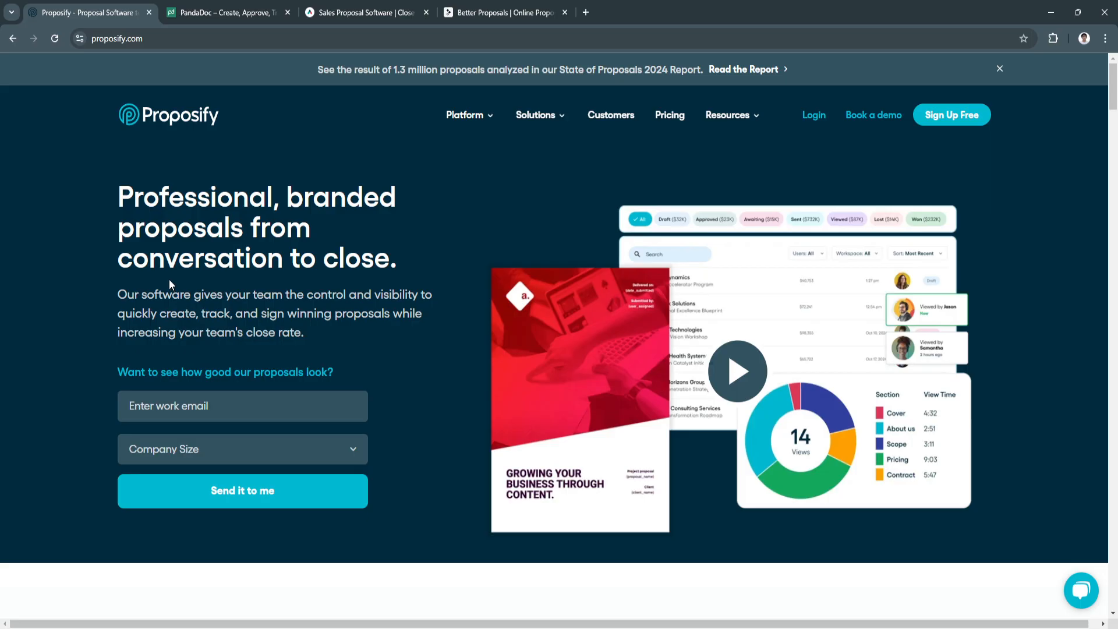
pyautogui.moveTo(170, 286)
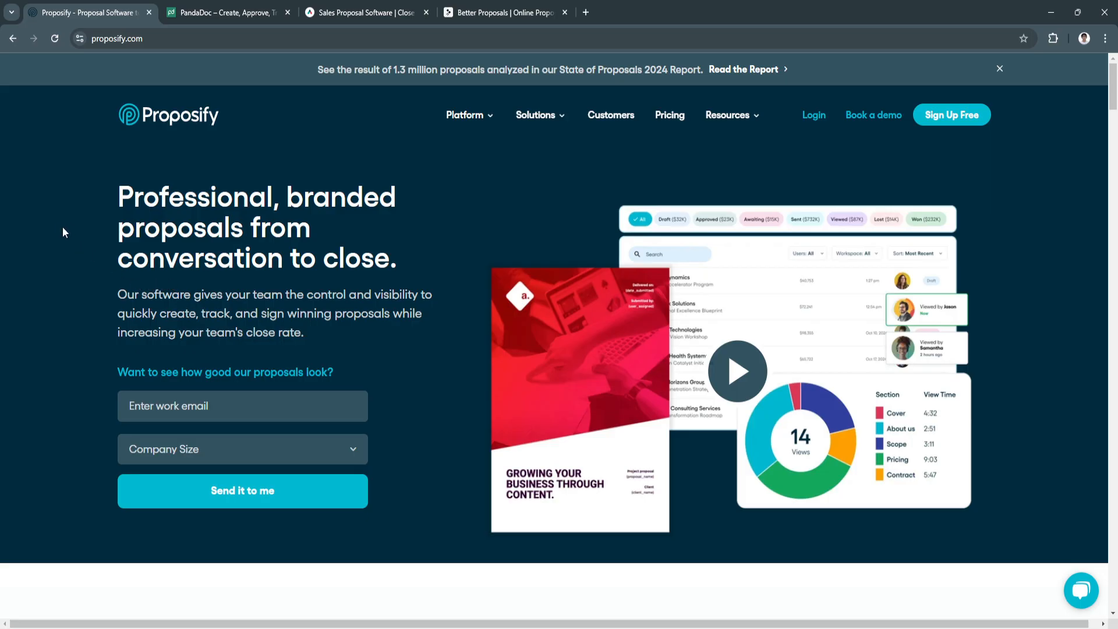
pyautogui.moveTo(37, 180)
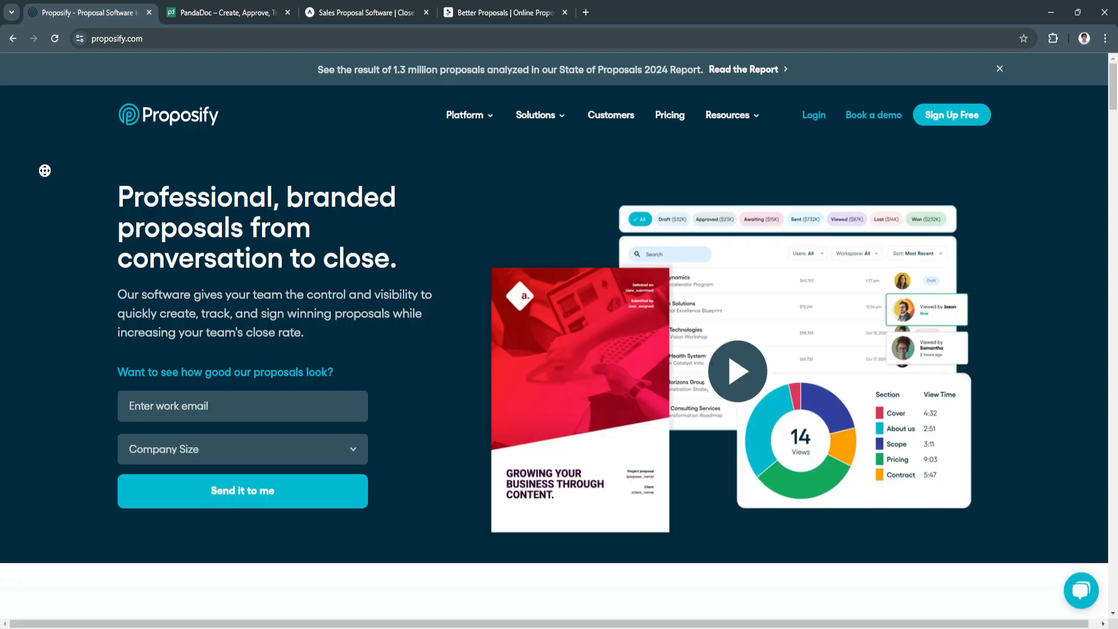
# Scroll Proposify past the hero form to the 8,976 companies customer logos.
pyautogui.scroll(-3)
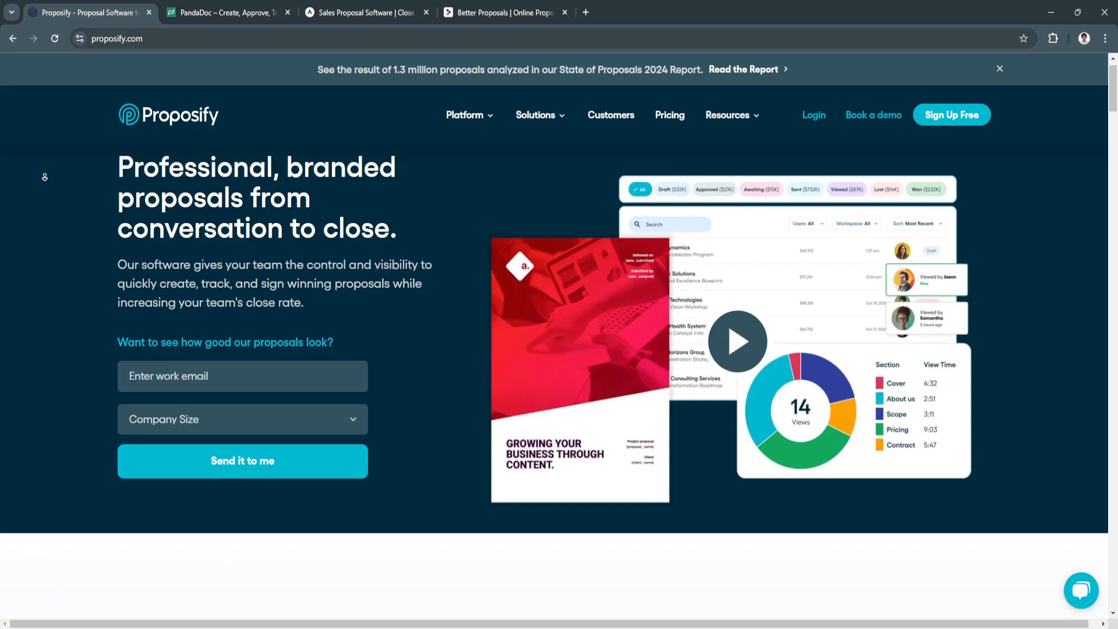
pyautogui.scroll(-3)
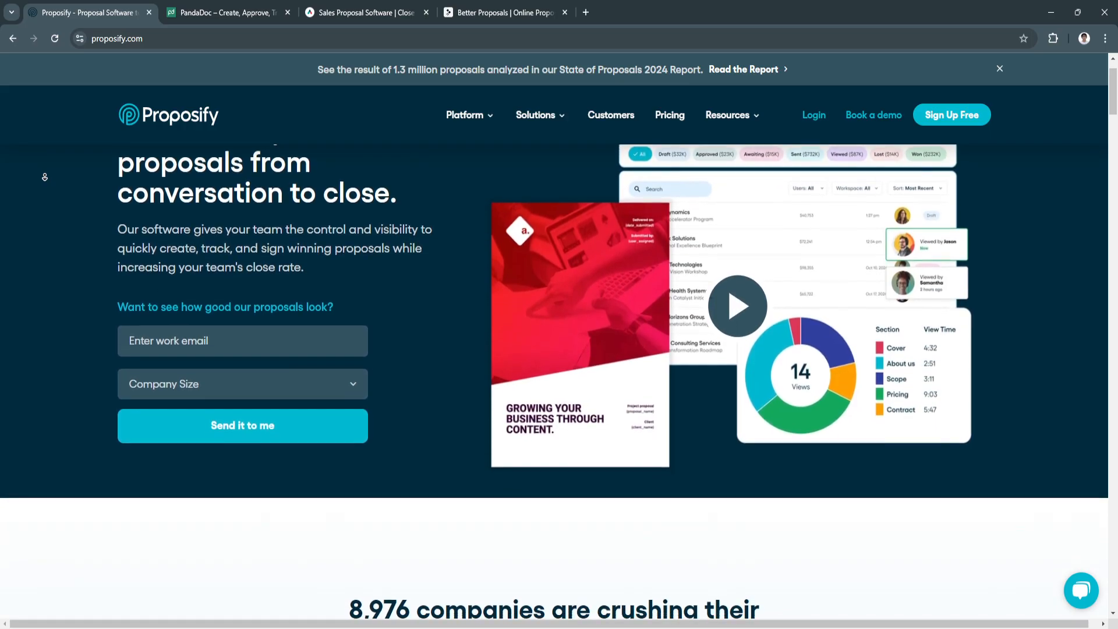
pyautogui.scroll(-3)
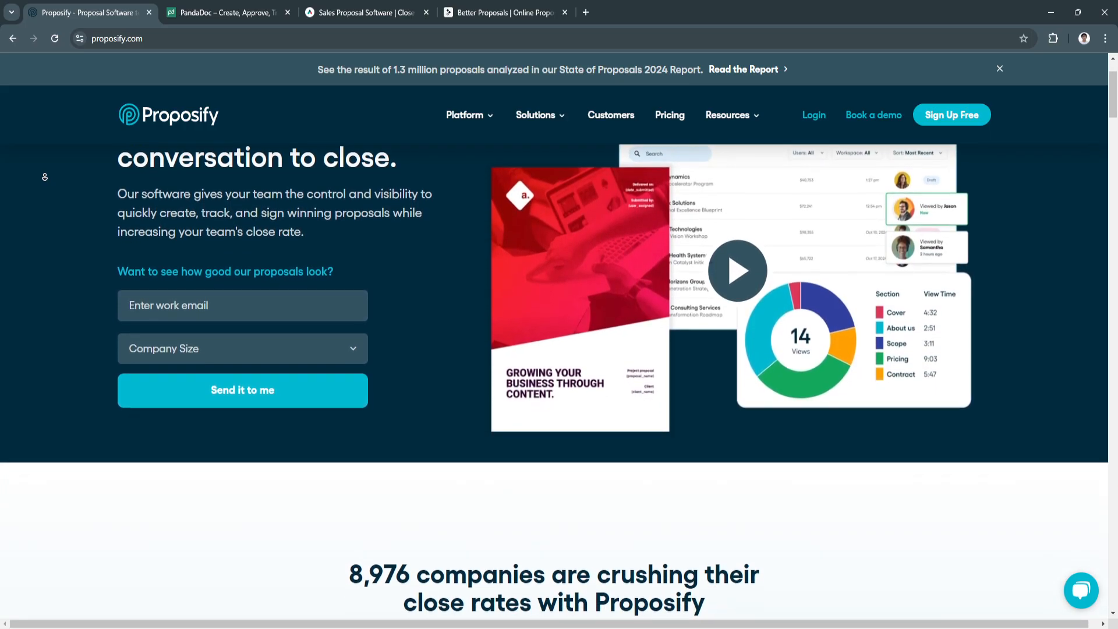
pyautogui.scroll(-3)
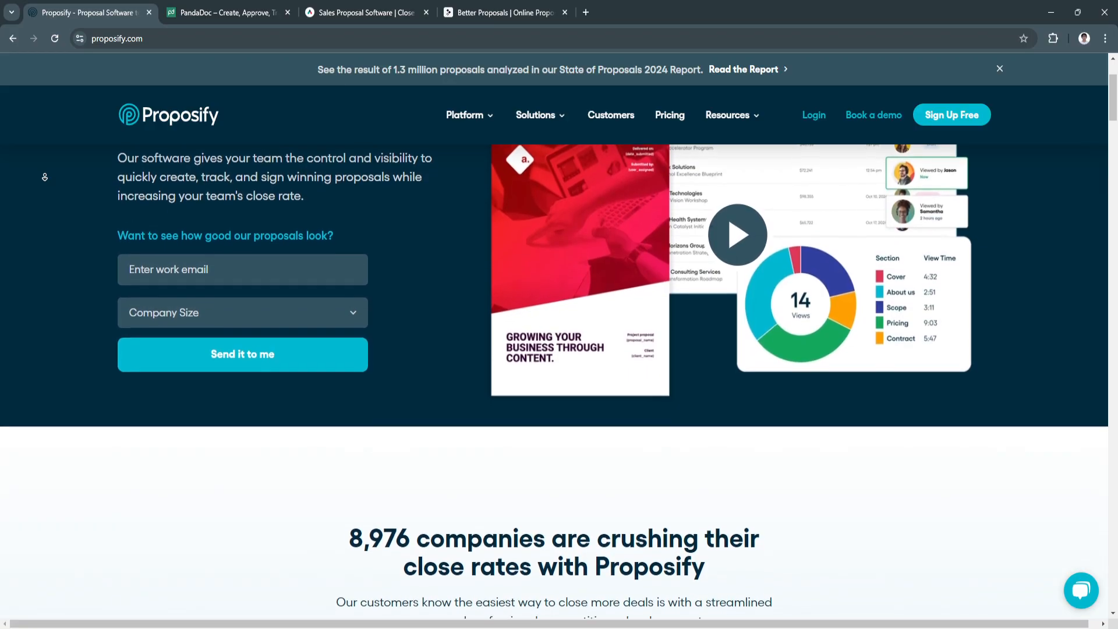
pyautogui.scroll(-3)
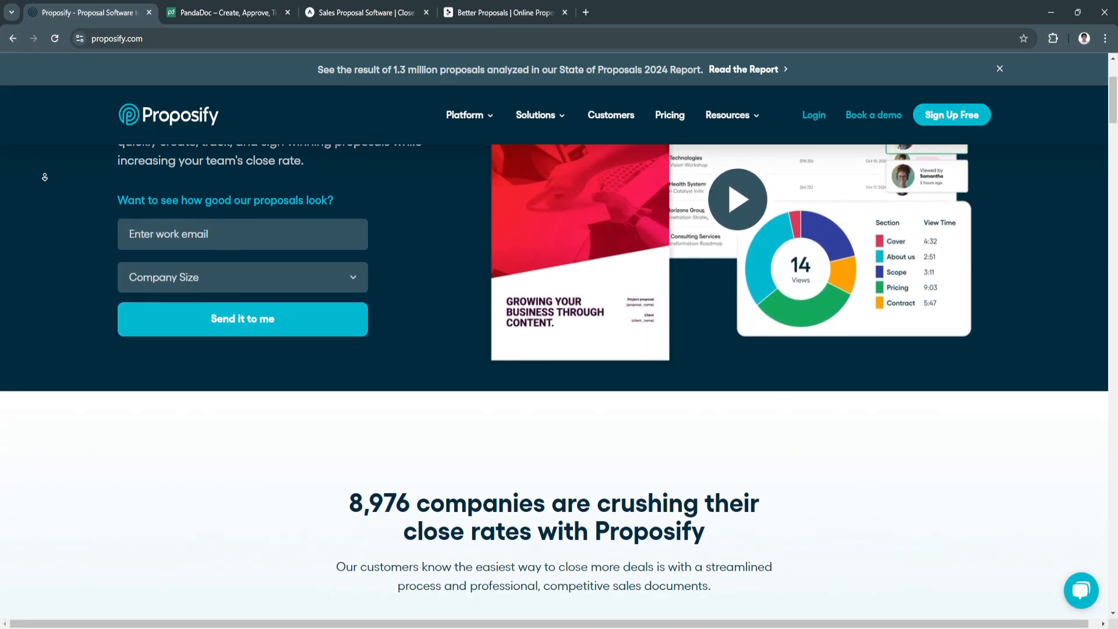
pyautogui.scroll(-3)
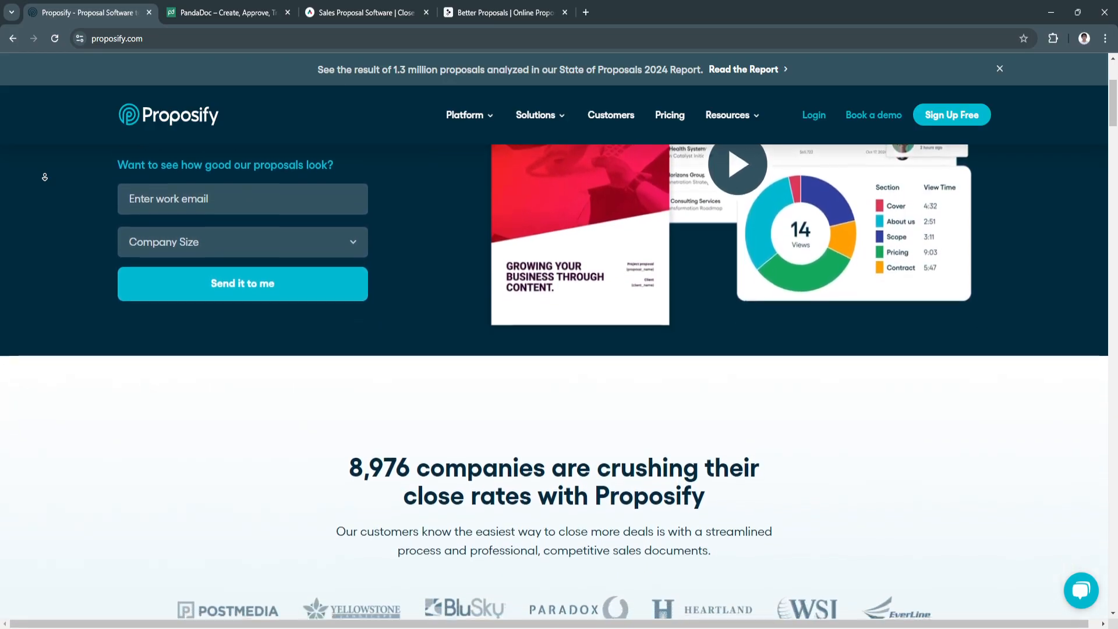
pyautogui.scroll(-3)
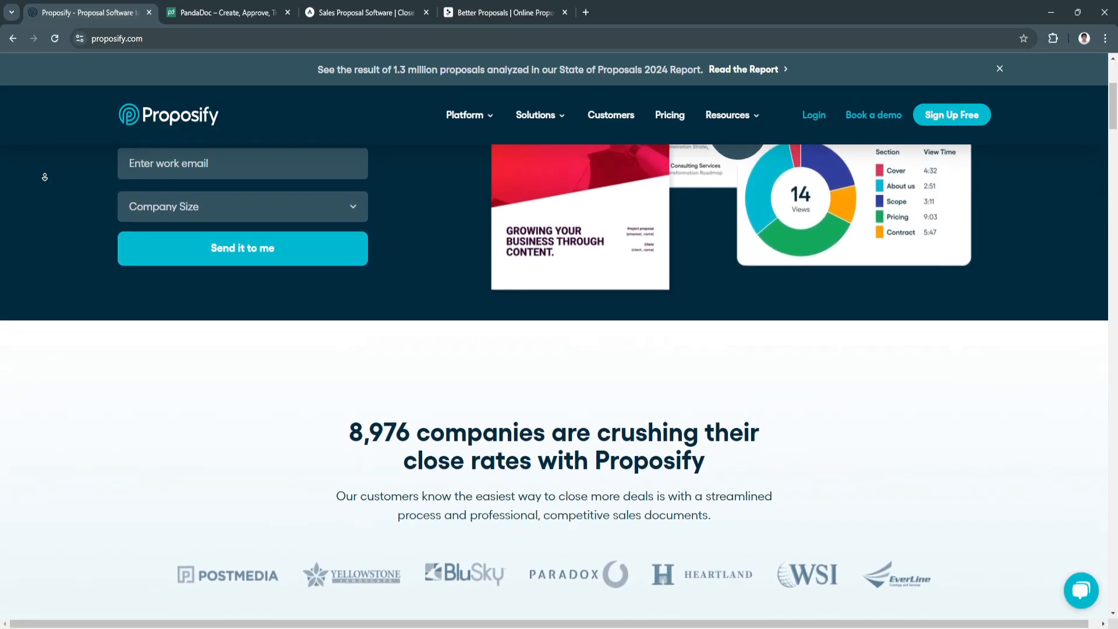
pyautogui.scroll(-3)
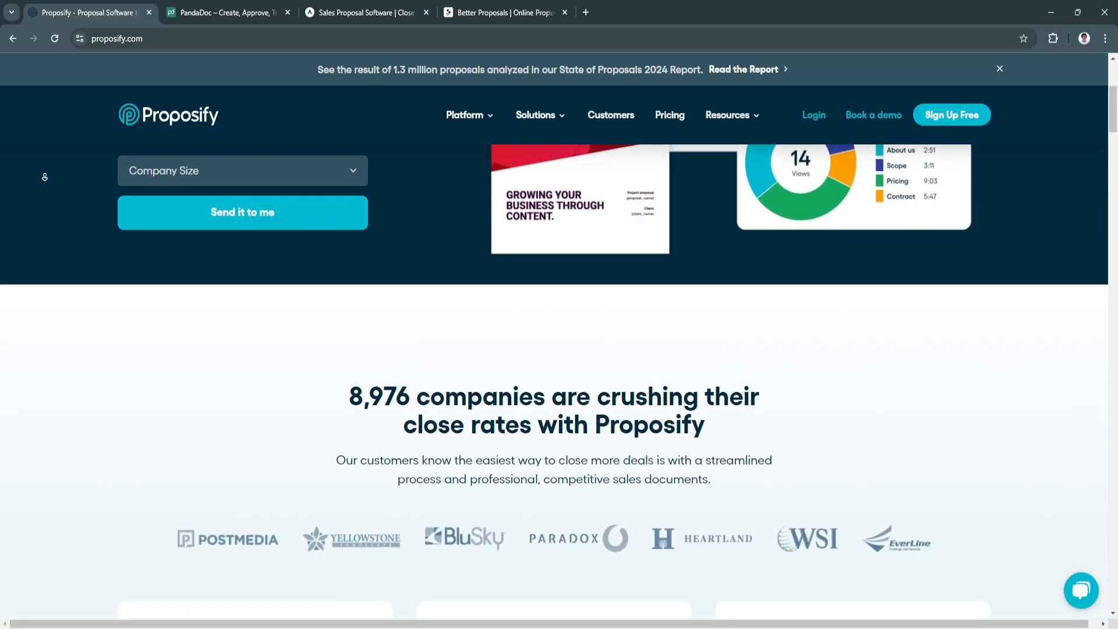
pyautogui.scroll(-3)
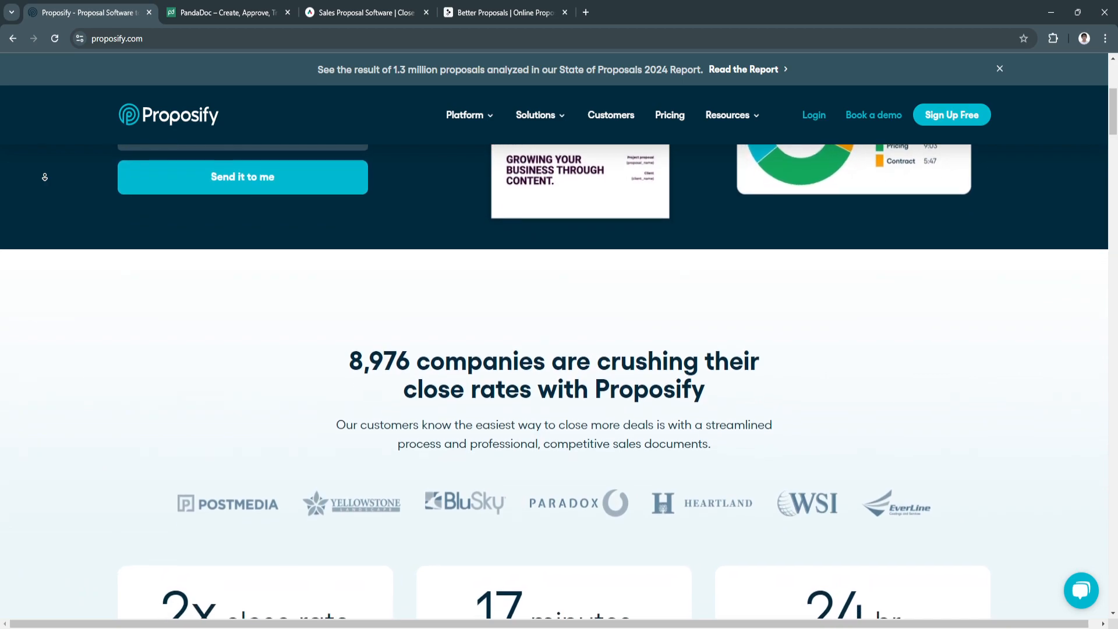
pyautogui.scroll(-3)
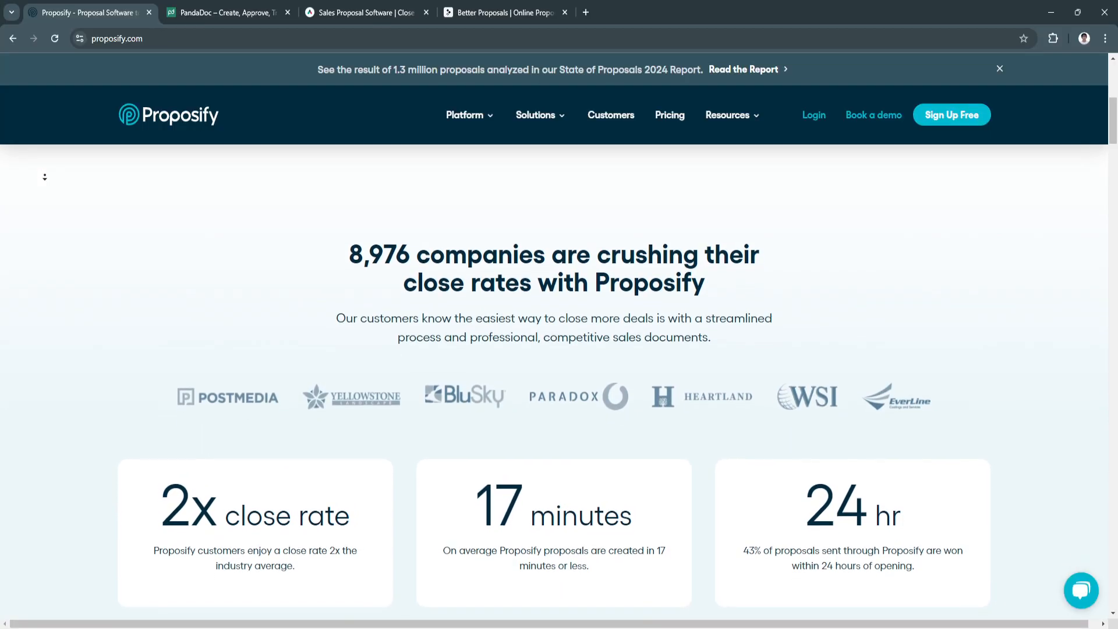
# Scroll past the 2x, 17 minutes and 24 hr stats to 'Accelerate your pipeline'.
pyautogui.scroll(-3)
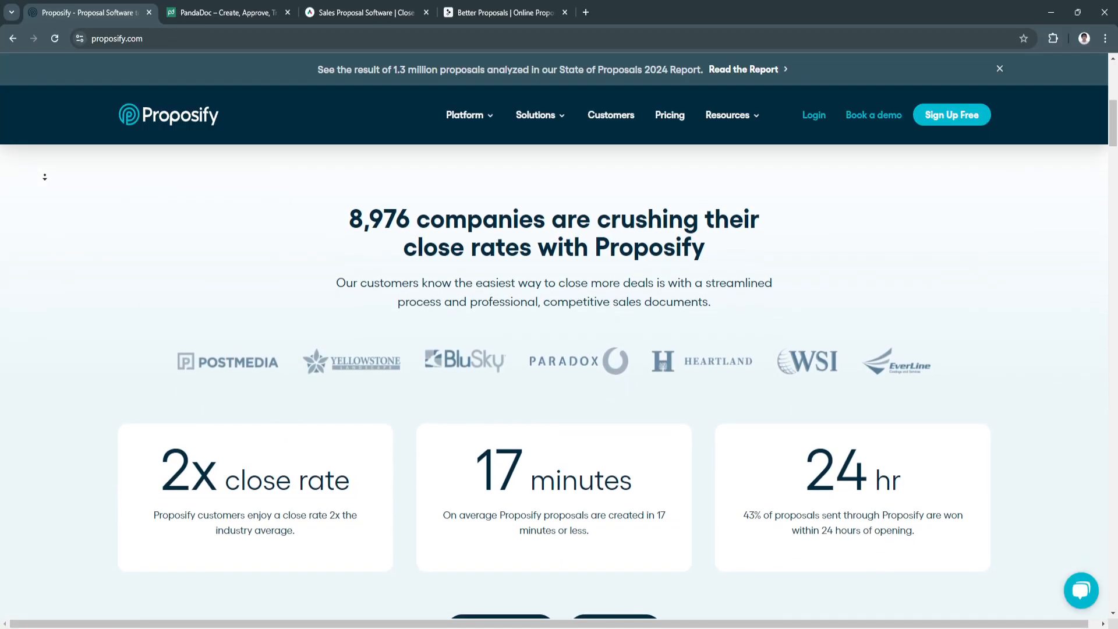
pyautogui.scroll(-3)
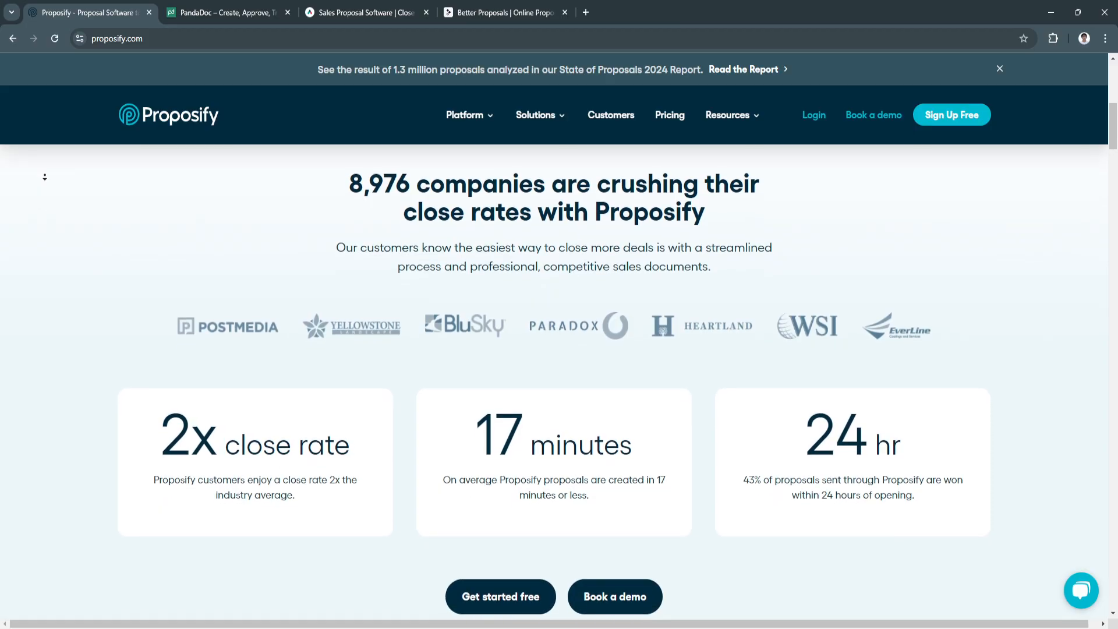
pyautogui.scroll(-3)
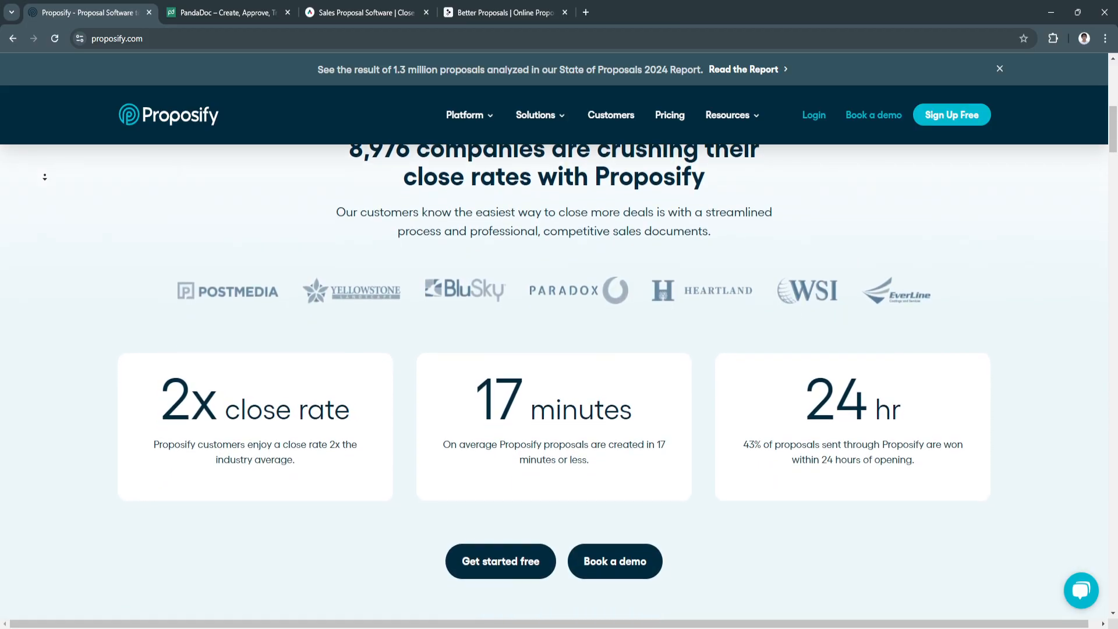
pyautogui.scroll(-3)
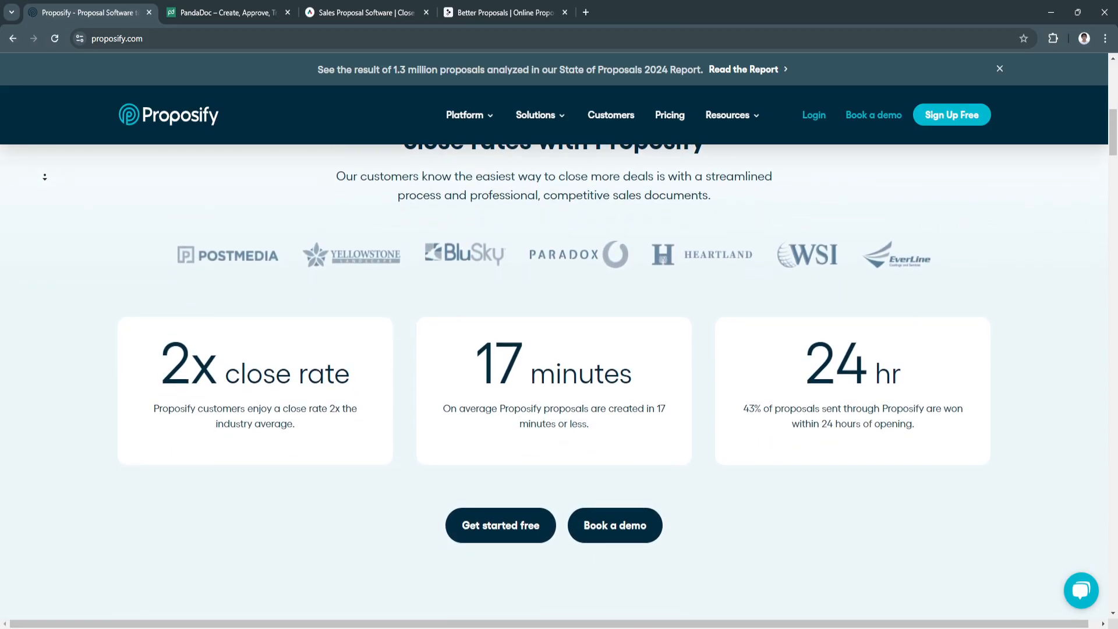
pyautogui.scroll(-3)
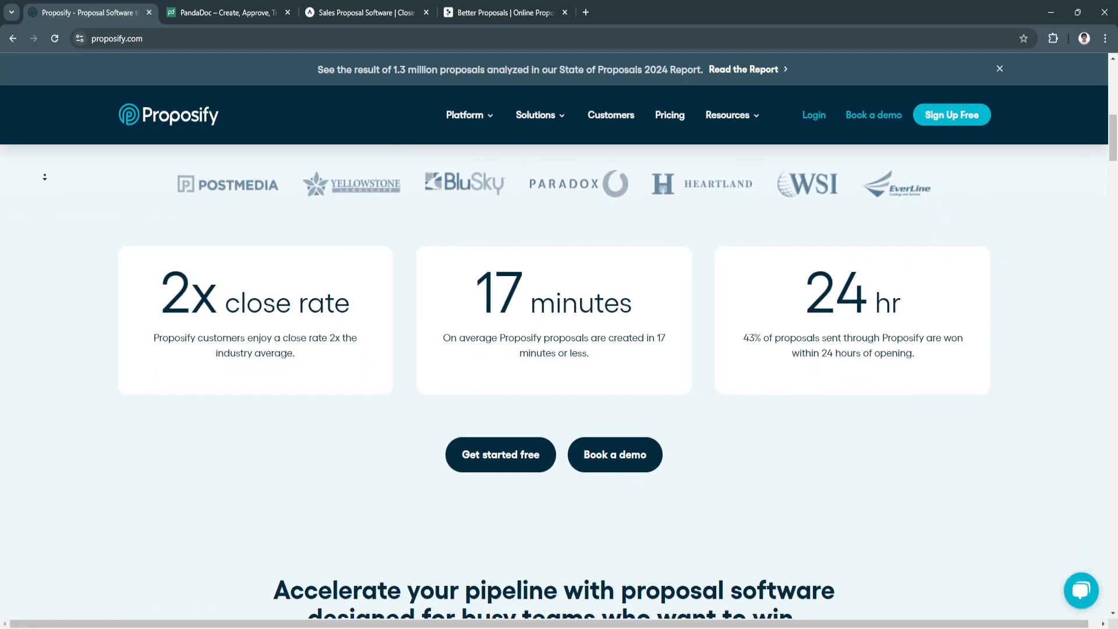
pyautogui.scroll(-3)
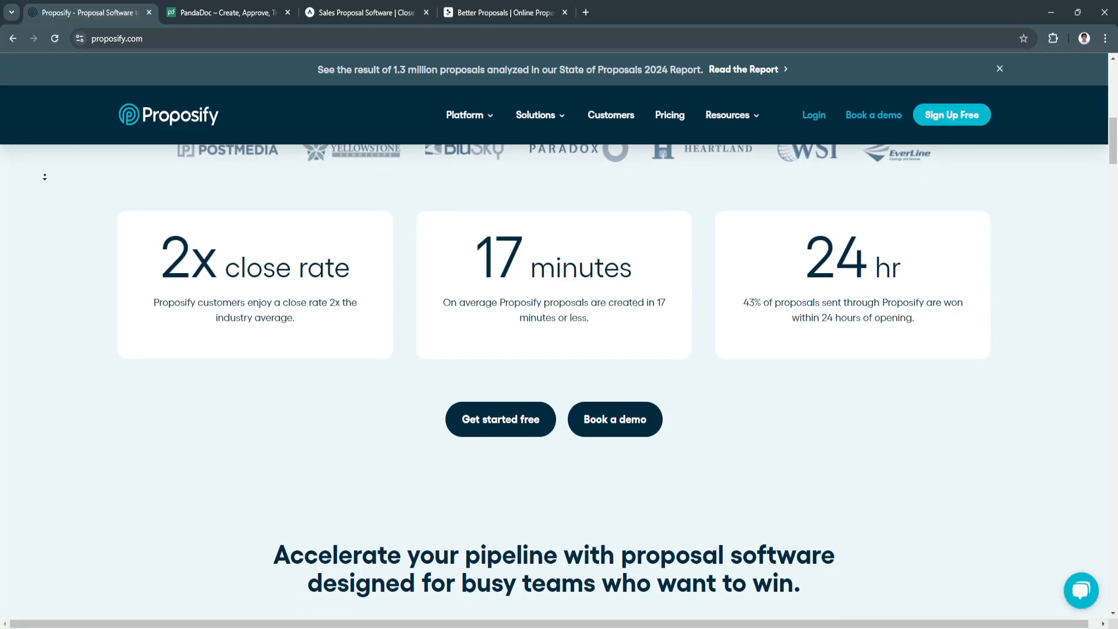
pyautogui.scroll(-3)
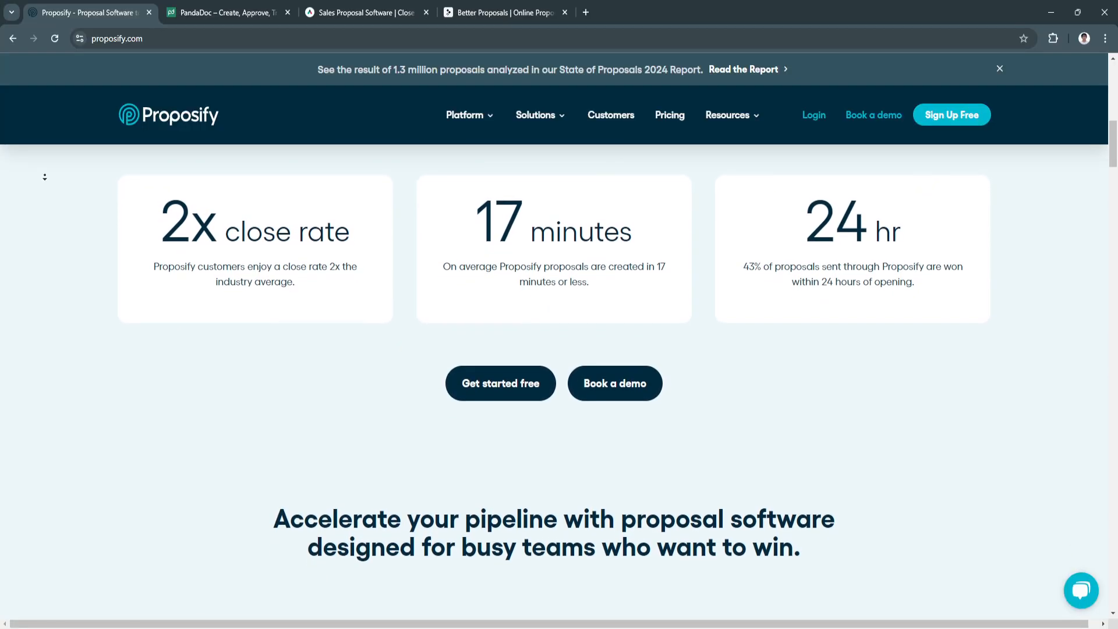
pyautogui.scroll(-3)
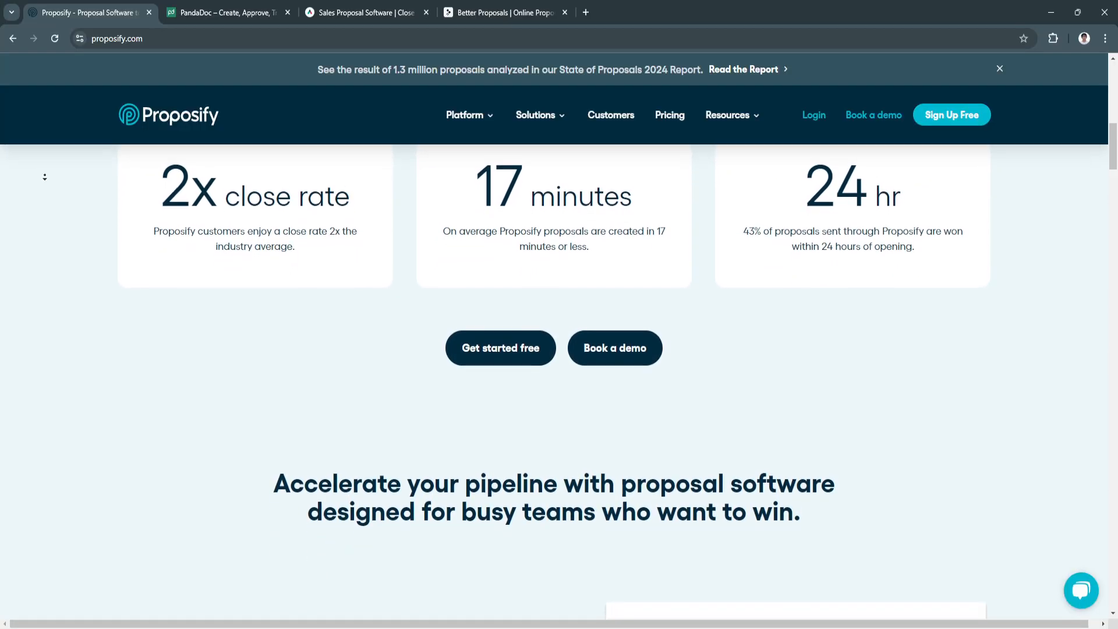
pyautogui.scroll(-3)
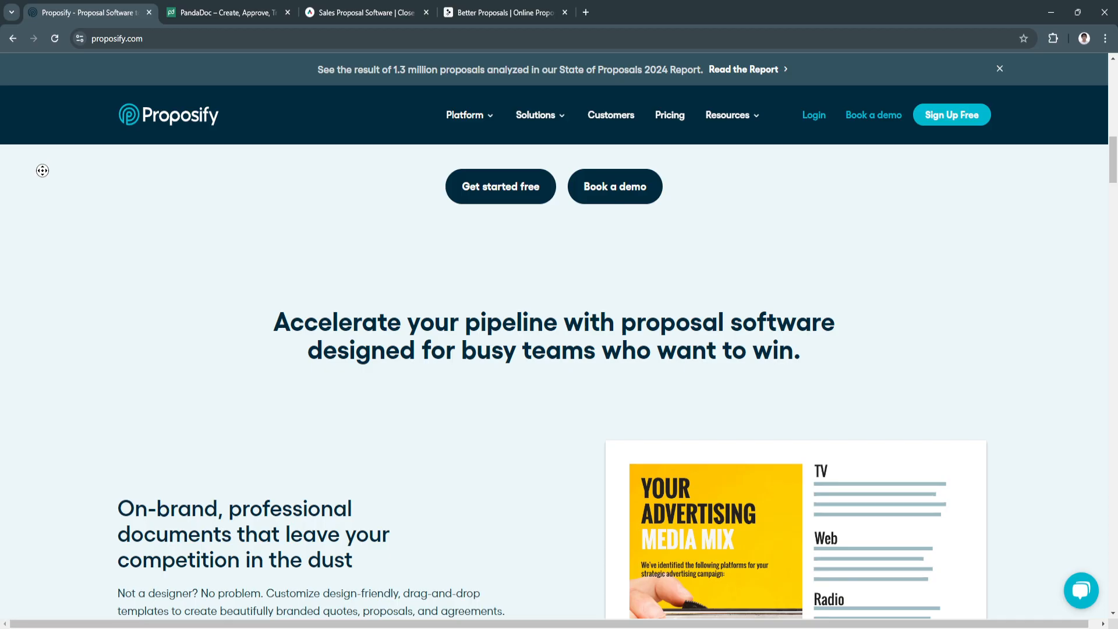
# Scroll past on-brand templates to 'Unclog the bottlenecks that are slowing your sales cycle'.
pyautogui.scroll(-3)
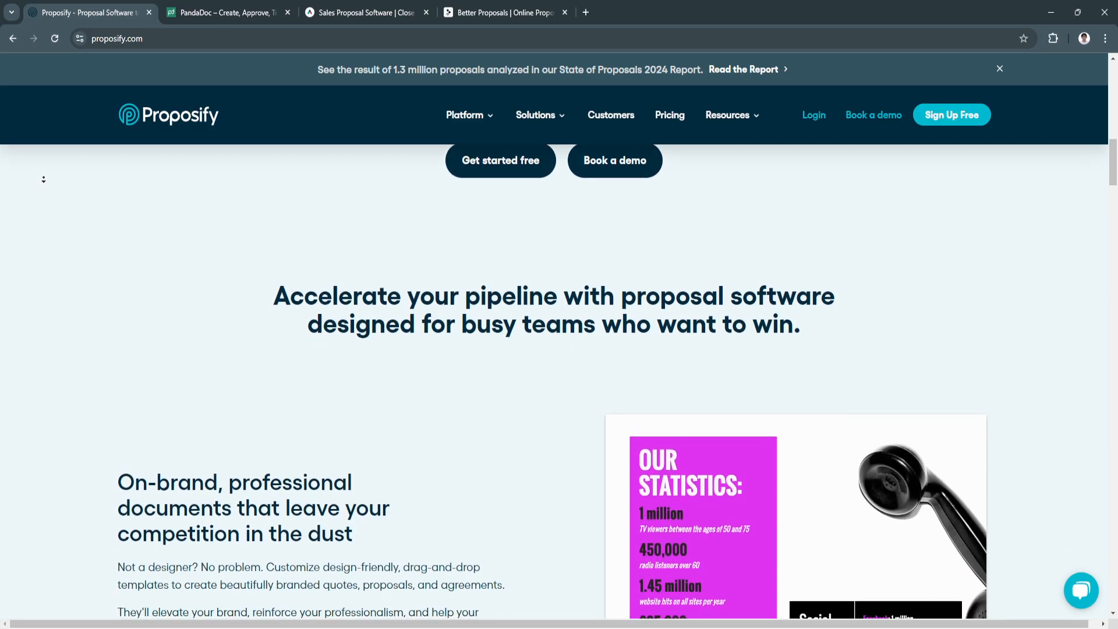
pyautogui.scroll(-3)
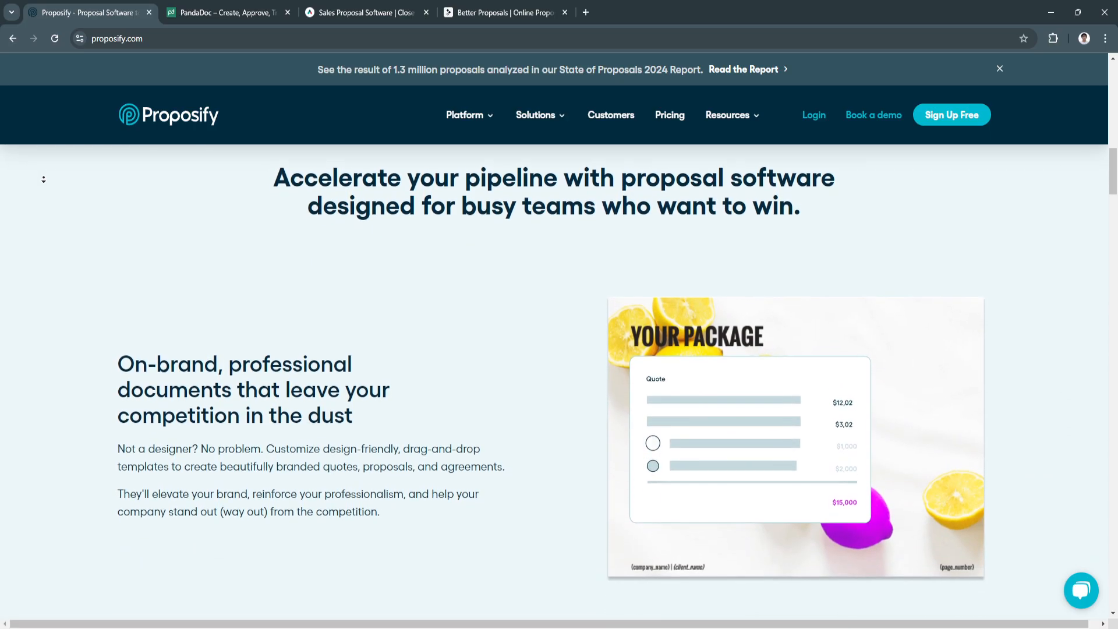
pyautogui.scroll(-3)
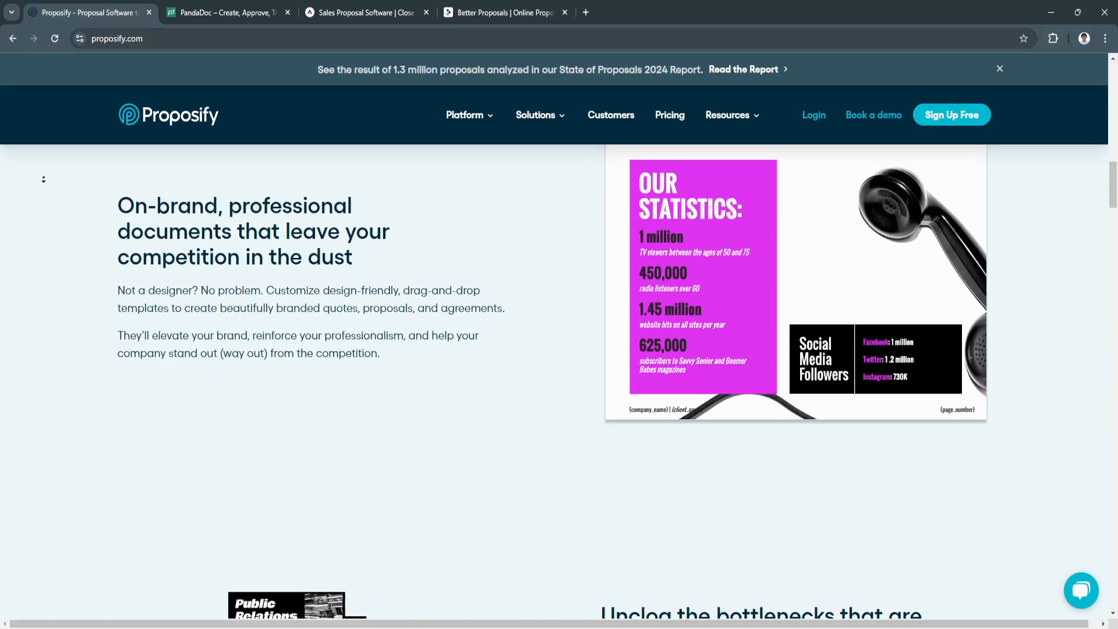
pyautogui.scroll(-3)
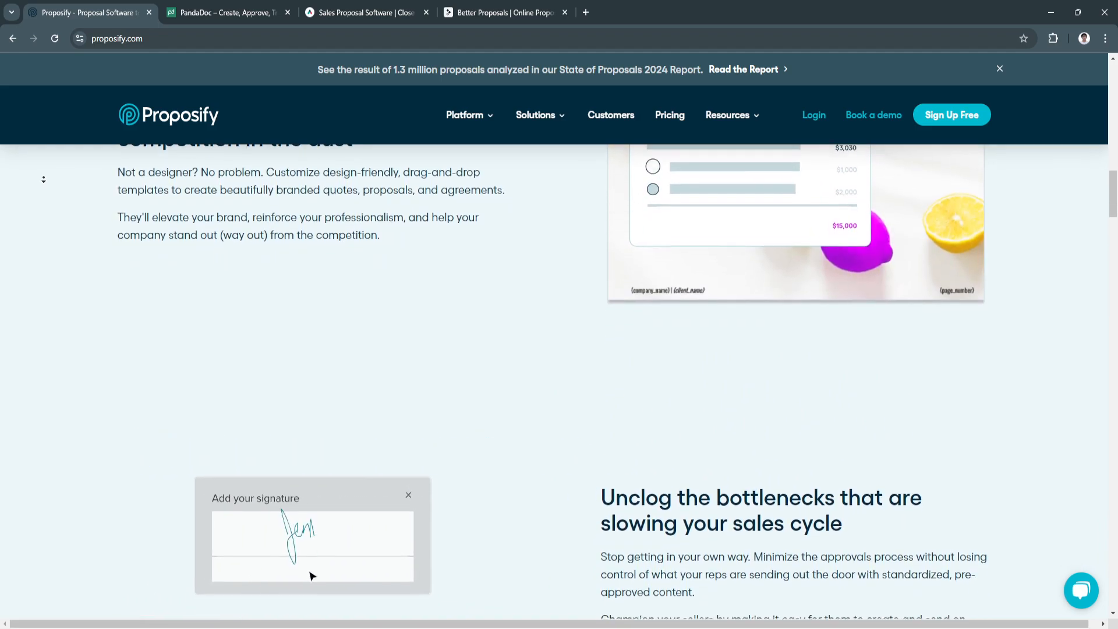
pyautogui.scroll(-3)
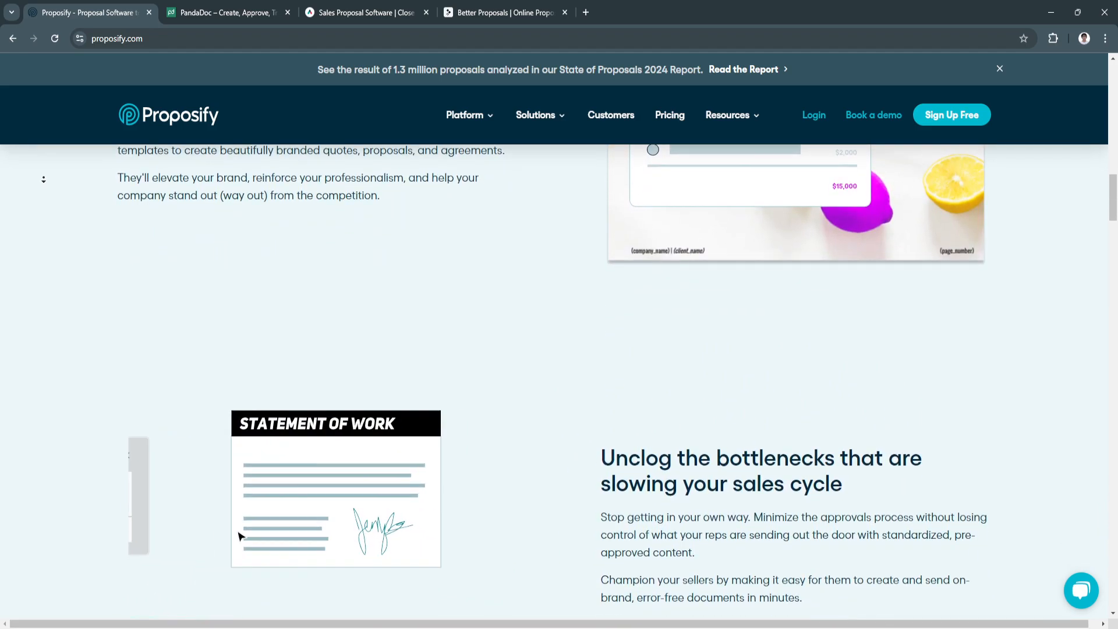
pyautogui.scroll(-3)
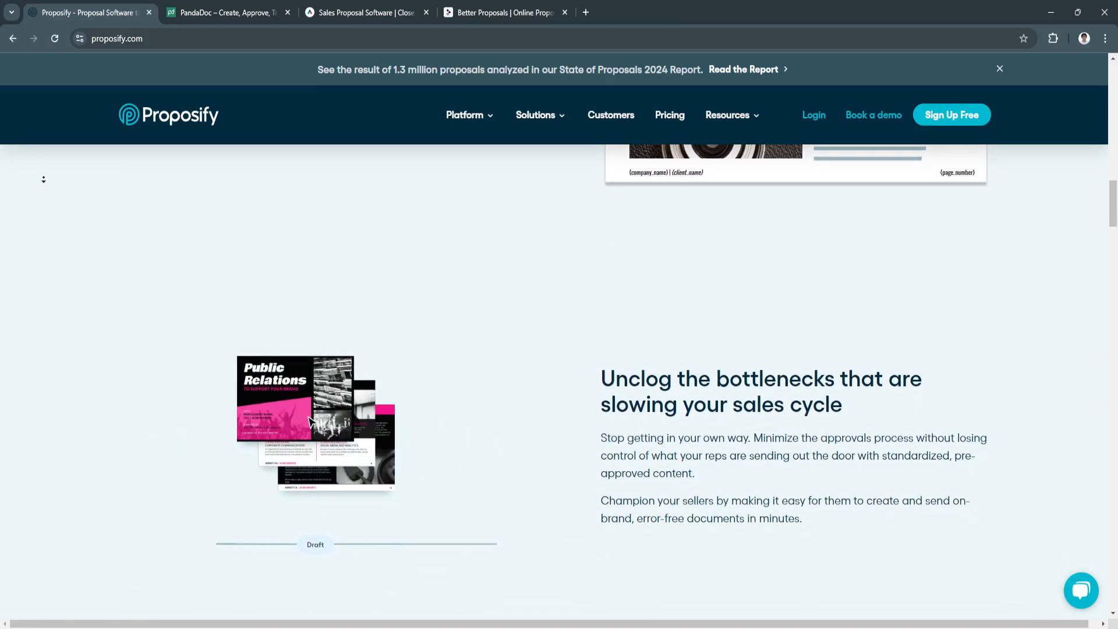
# Scroll through Proposify's content library and CRM data sections.
pyautogui.scroll(-3)
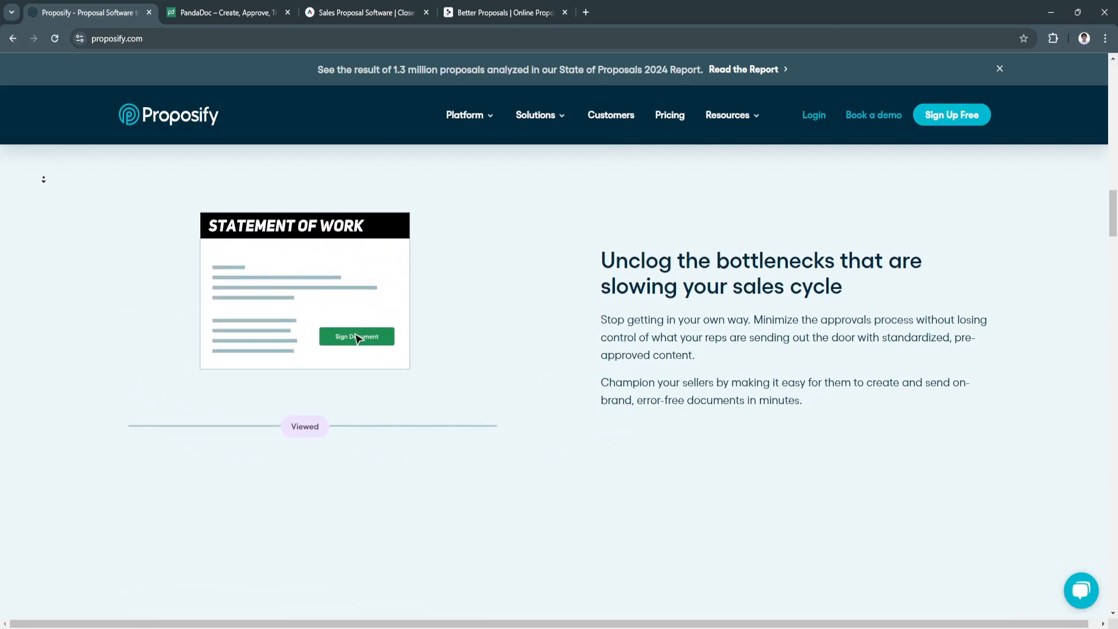
pyautogui.click(356, 336)
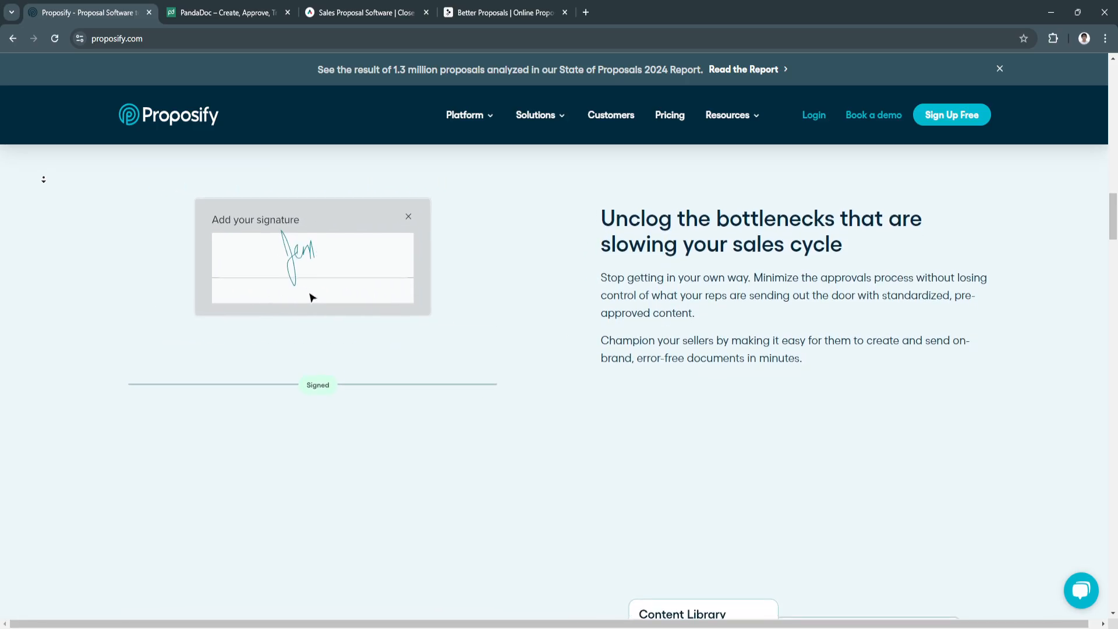
pyautogui.scroll(-3)
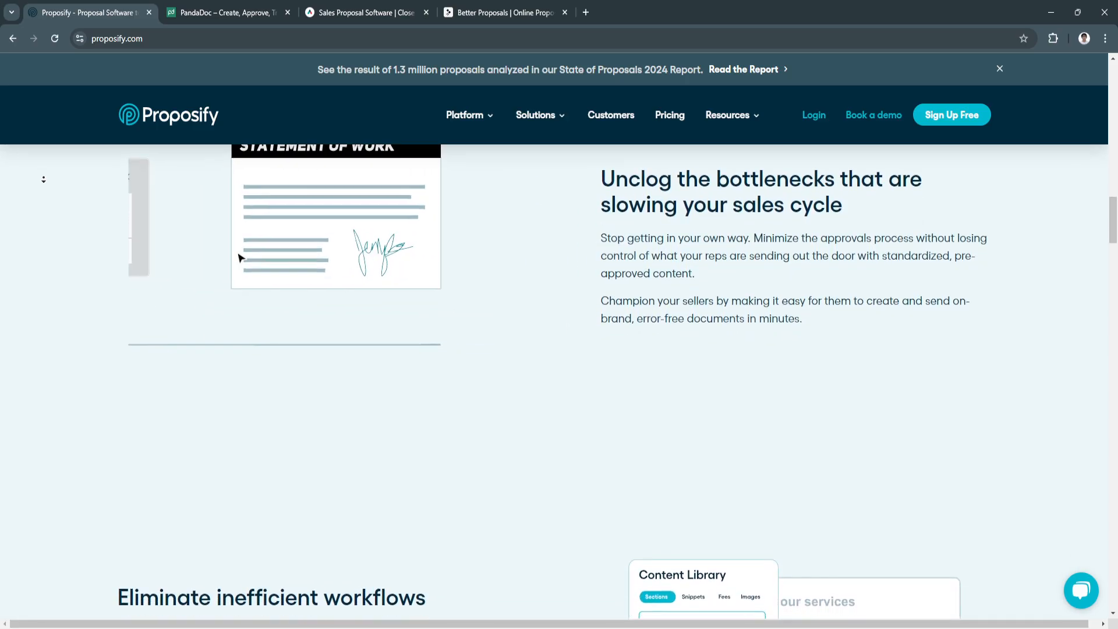
pyautogui.scroll(-3)
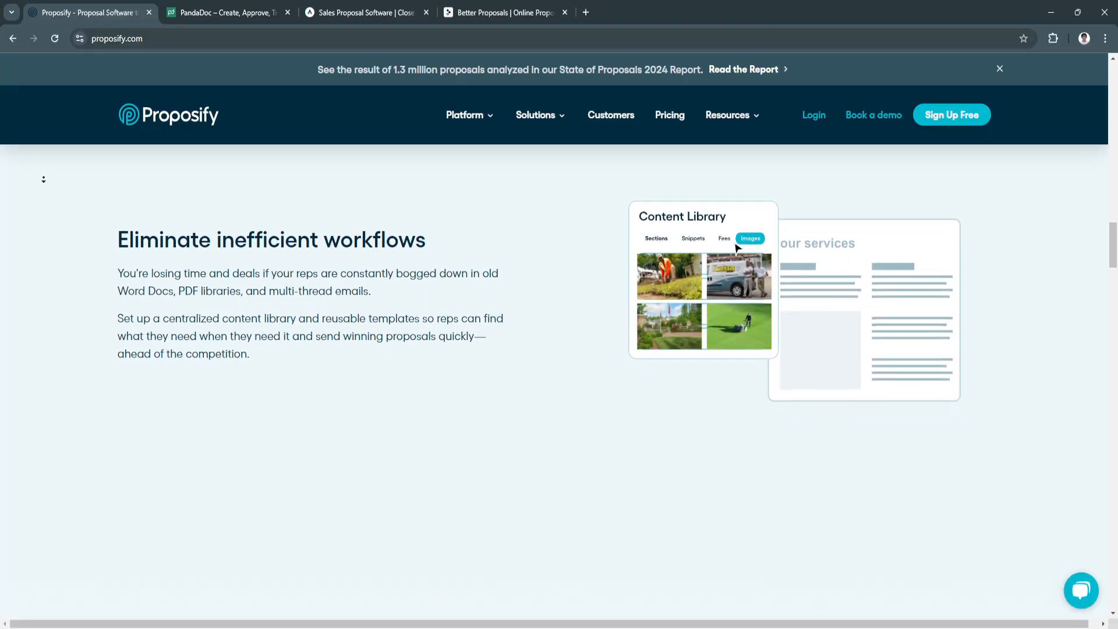
pyautogui.scroll(-3)
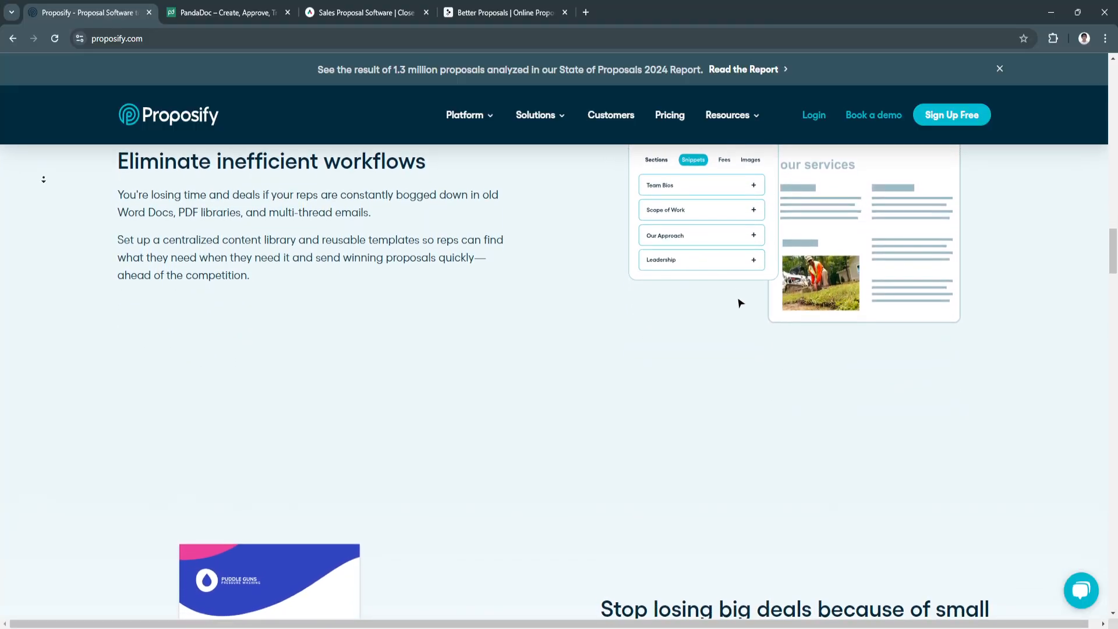
pyautogui.scroll(-3)
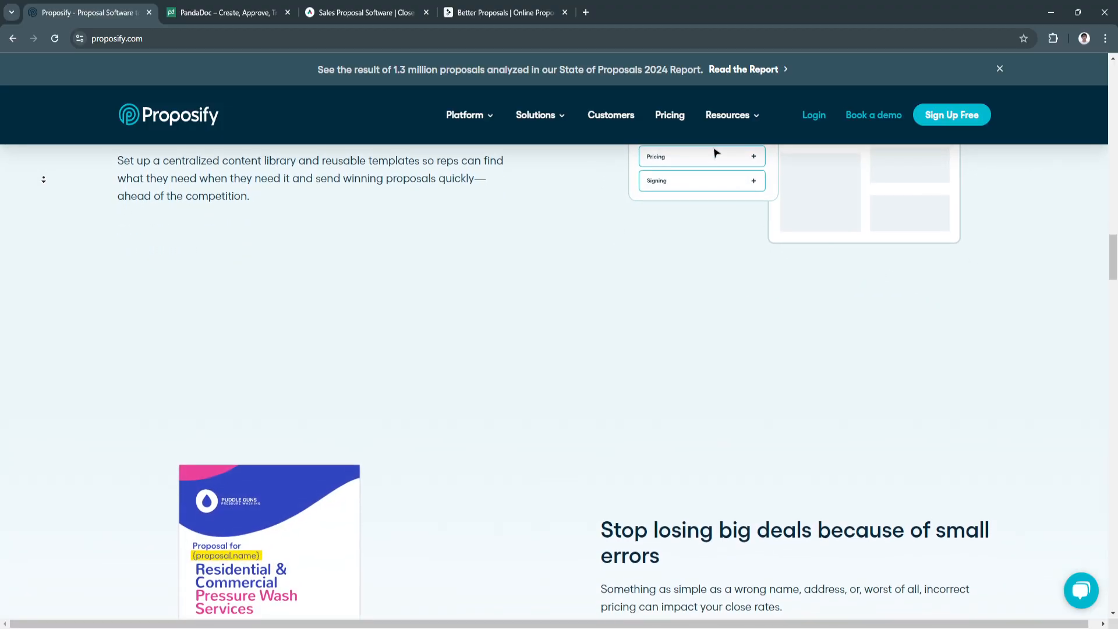
pyautogui.scroll(-3)
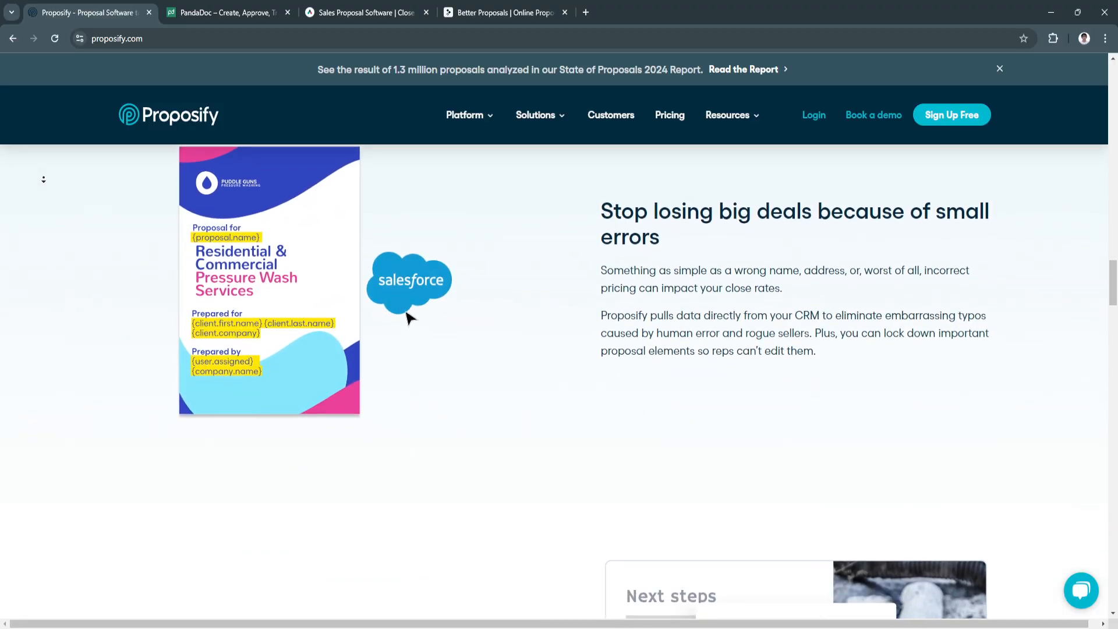
# Reach 'Speed up the signature process 3x faster', then switch to the PandaDoc tab.
pyautogui.scroll(-3)
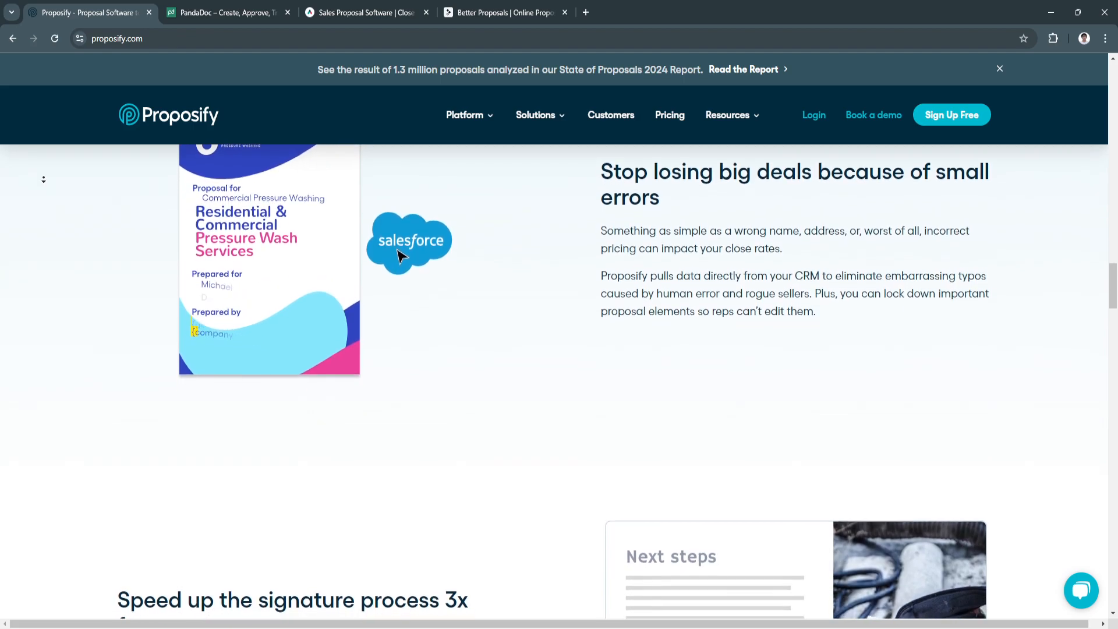
pyautogui.scroll(-3)
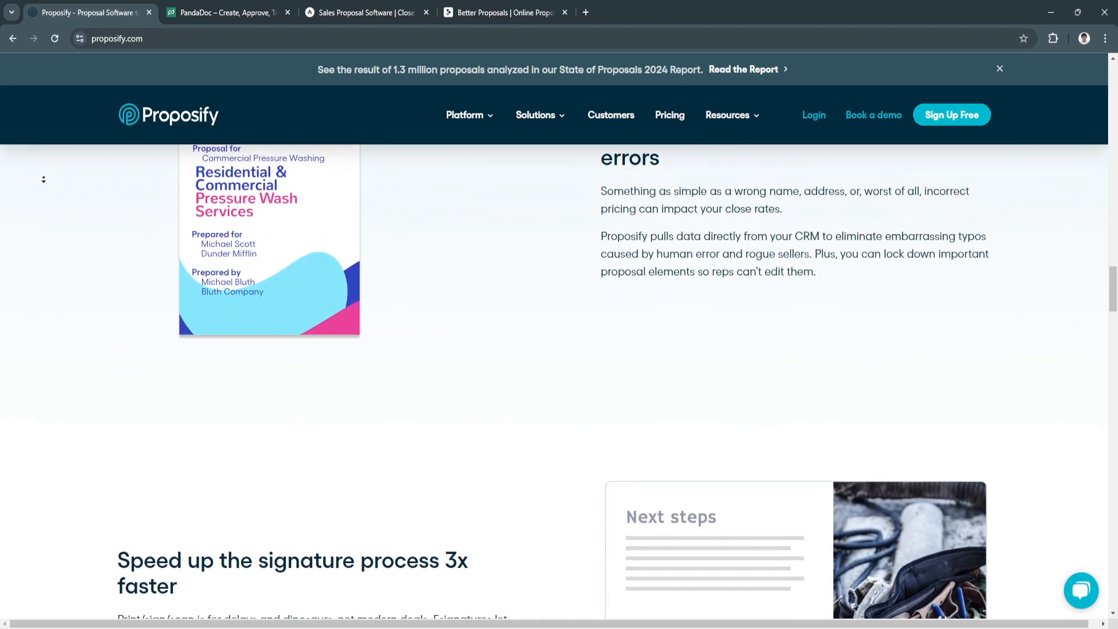
pyautogui.scroll(-3)
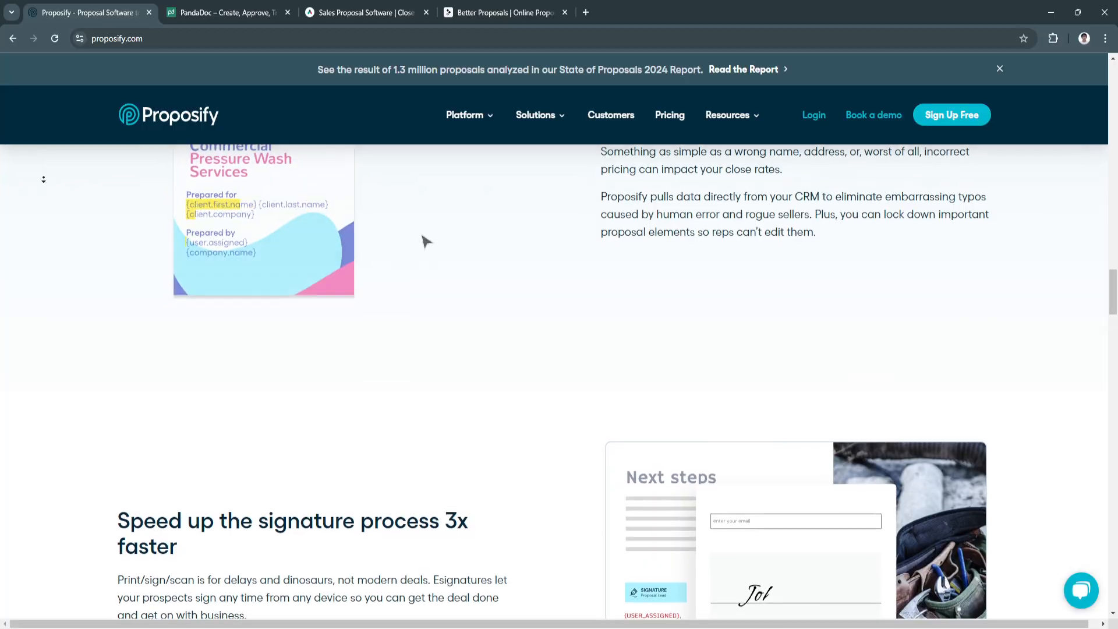
pyautogui.scroll(-3)
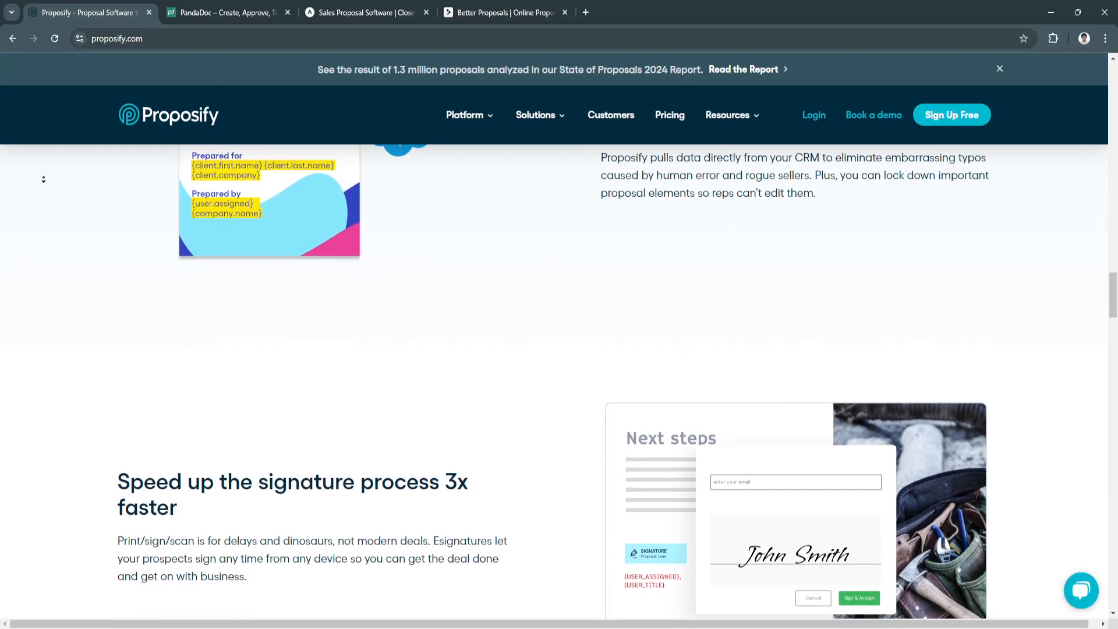
pyautogui.click(227, 12)
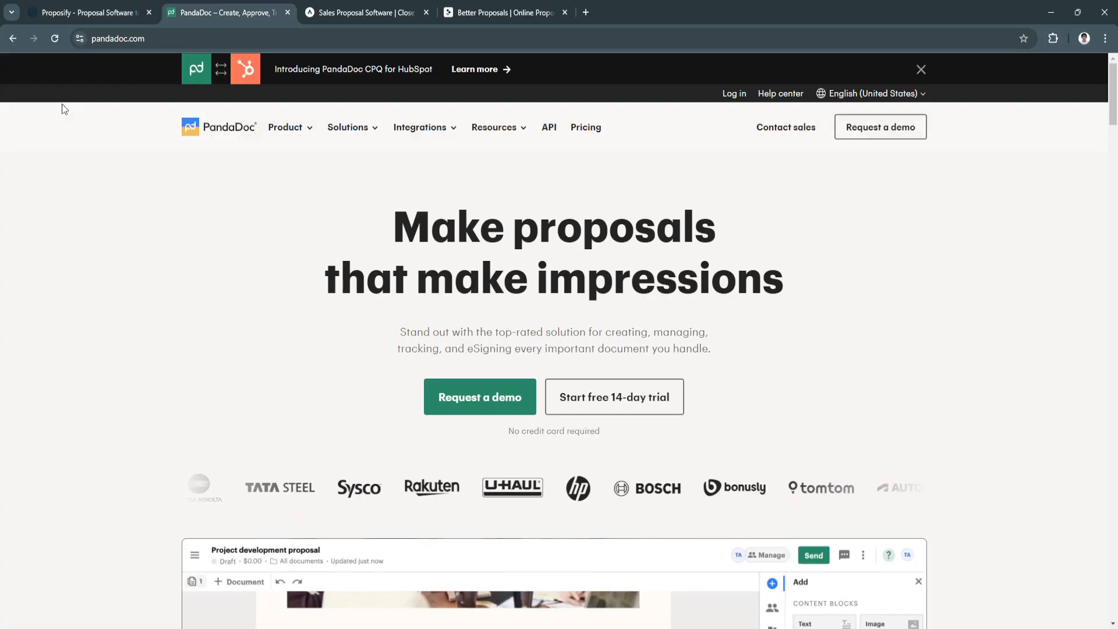
# Scroll PandaDoc past the hero and editor demo to 'The complete agreement management solution'.
pyautogui.scroll(-3)
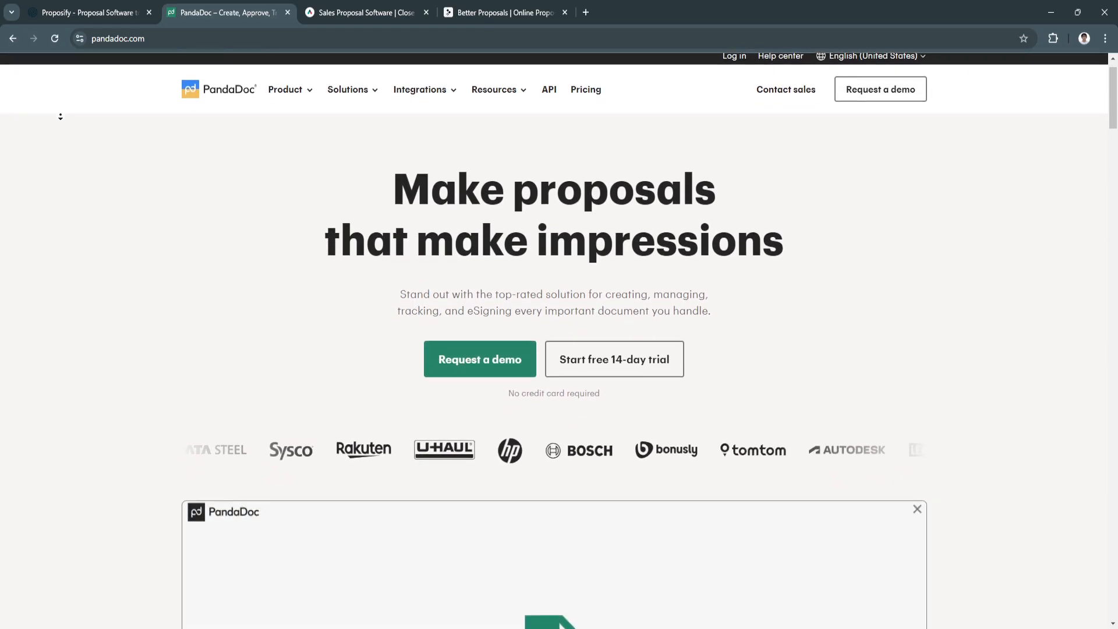
pyautogui.scroll(-3)
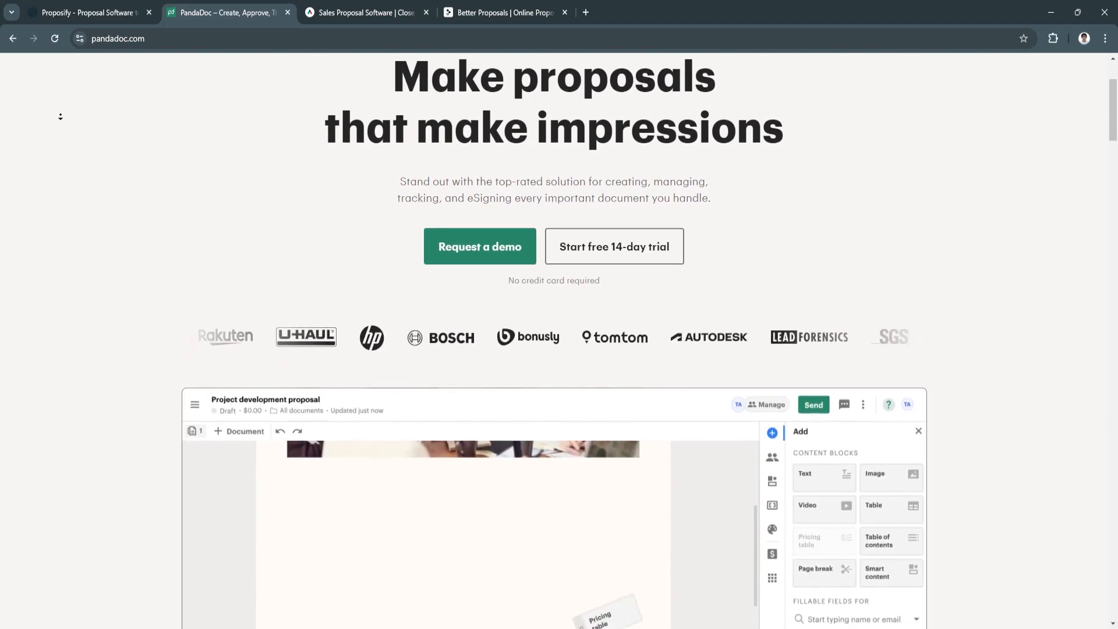
pyautogui.scroll(-3)
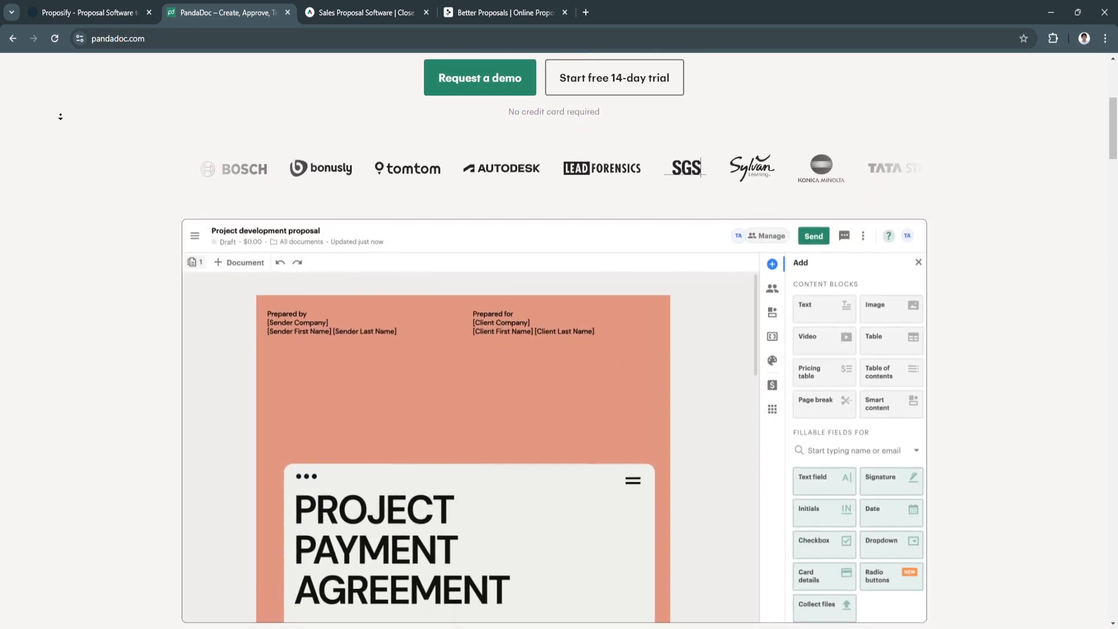
pyautogui.scroll(-3)
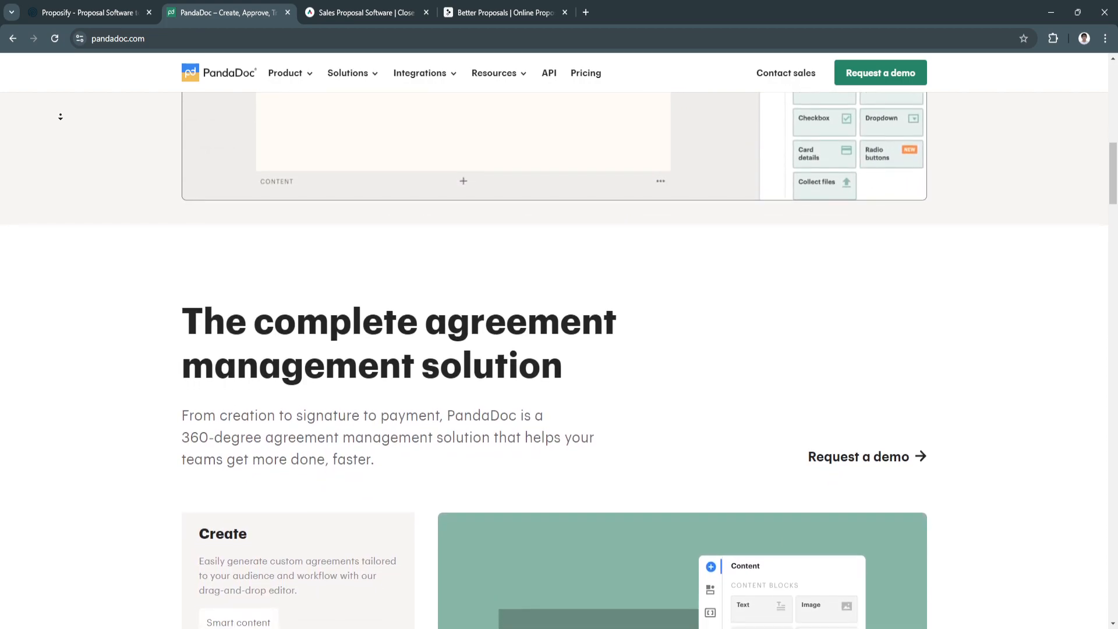
# Scroll through the Collaborate and Automate features to 'Safe, secure, and legally binding'.
pyautogui.scroll(-3)
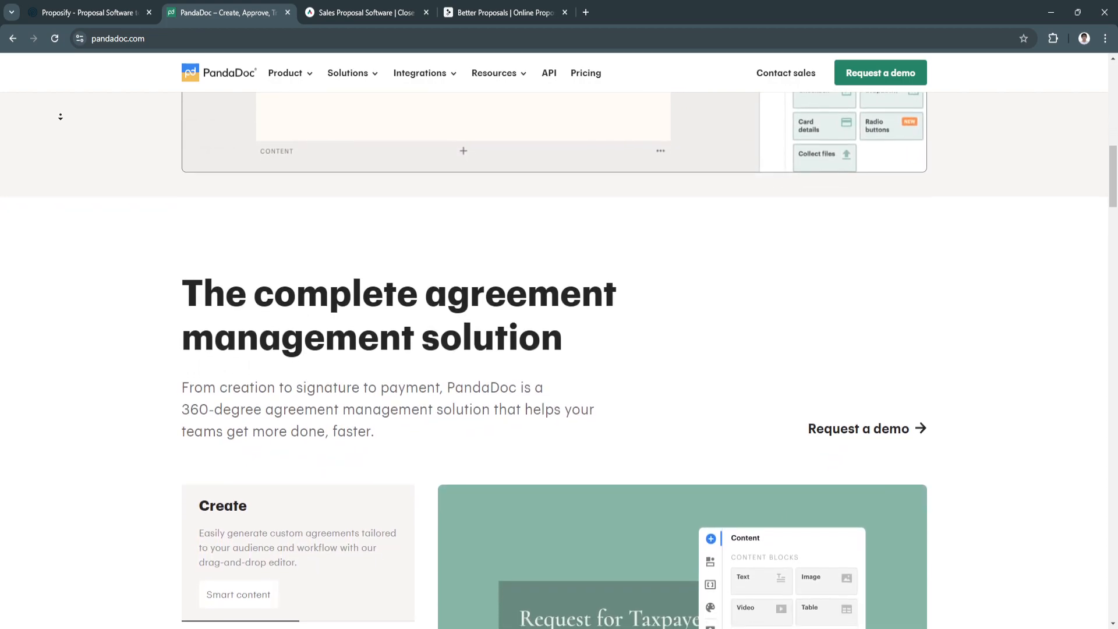
pyautogui.scroll(-3)
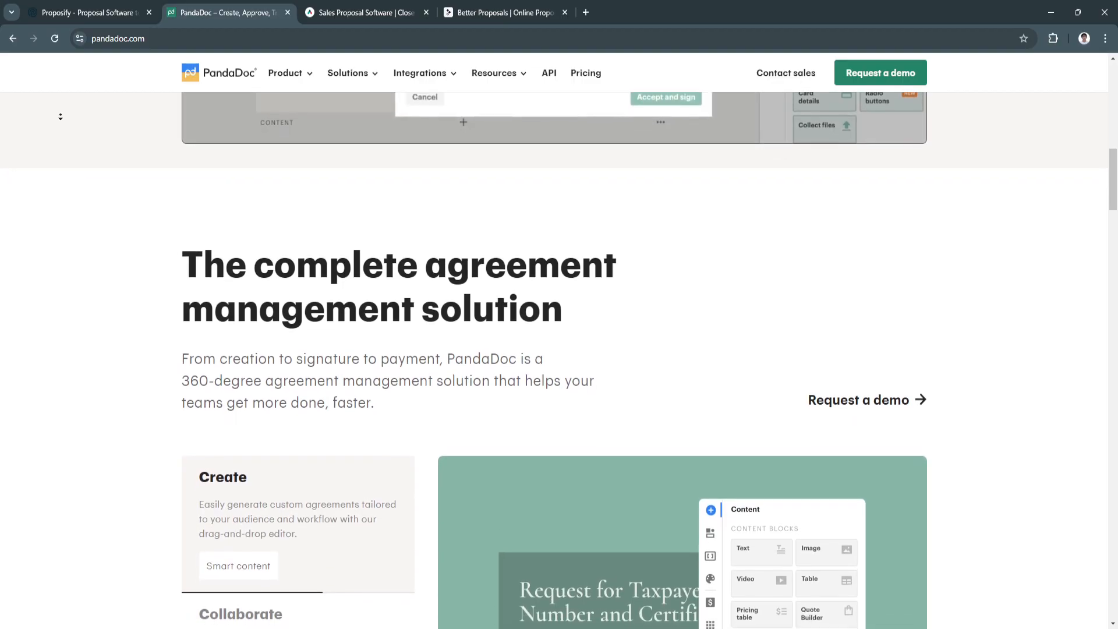
pyautogui.scroll(-3)
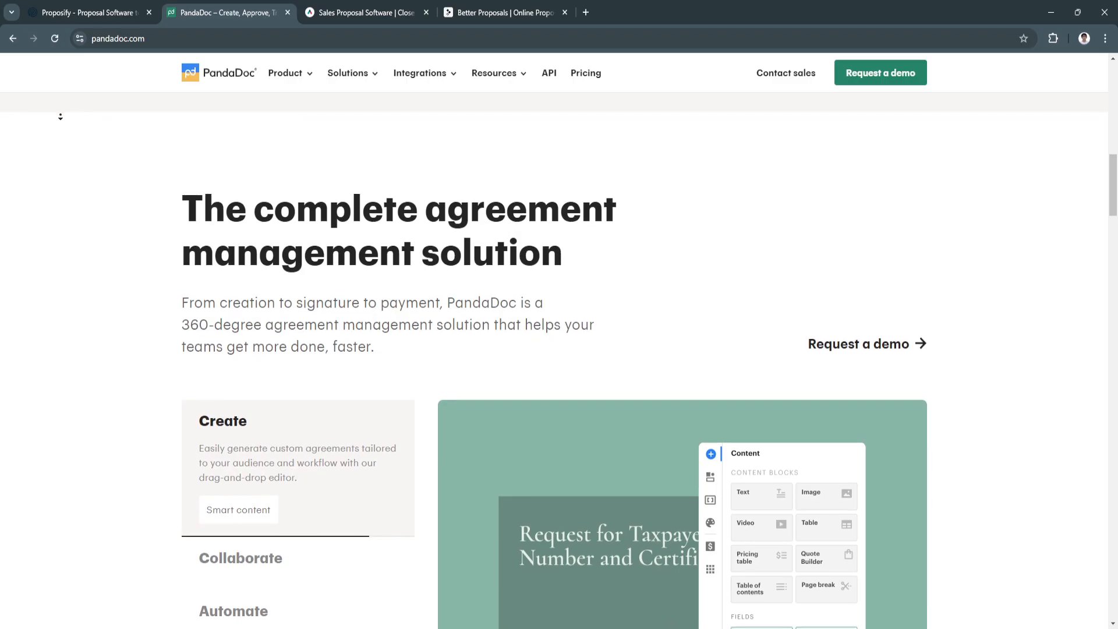
pyautogui.scroll(-3)
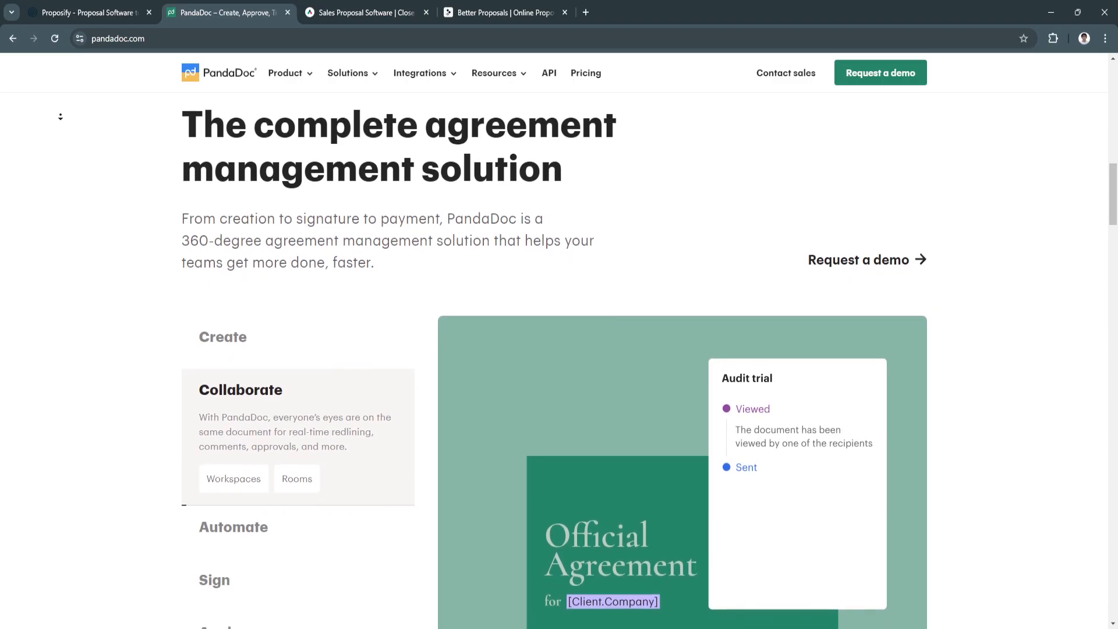
pyautogui.scroll(-3)
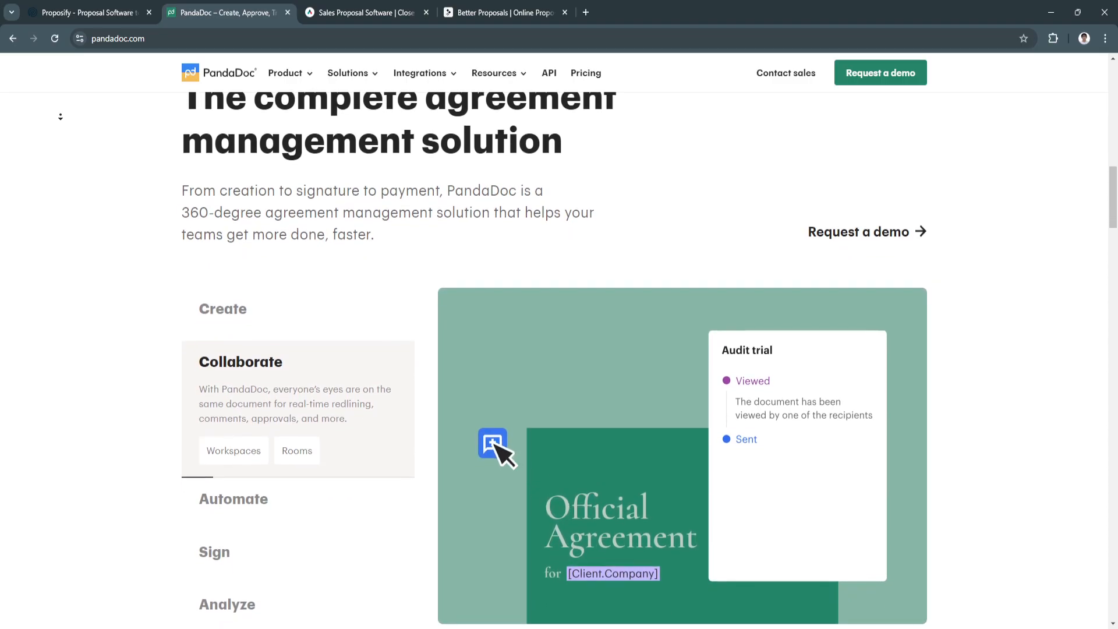
pyautogui.scroll(-3)
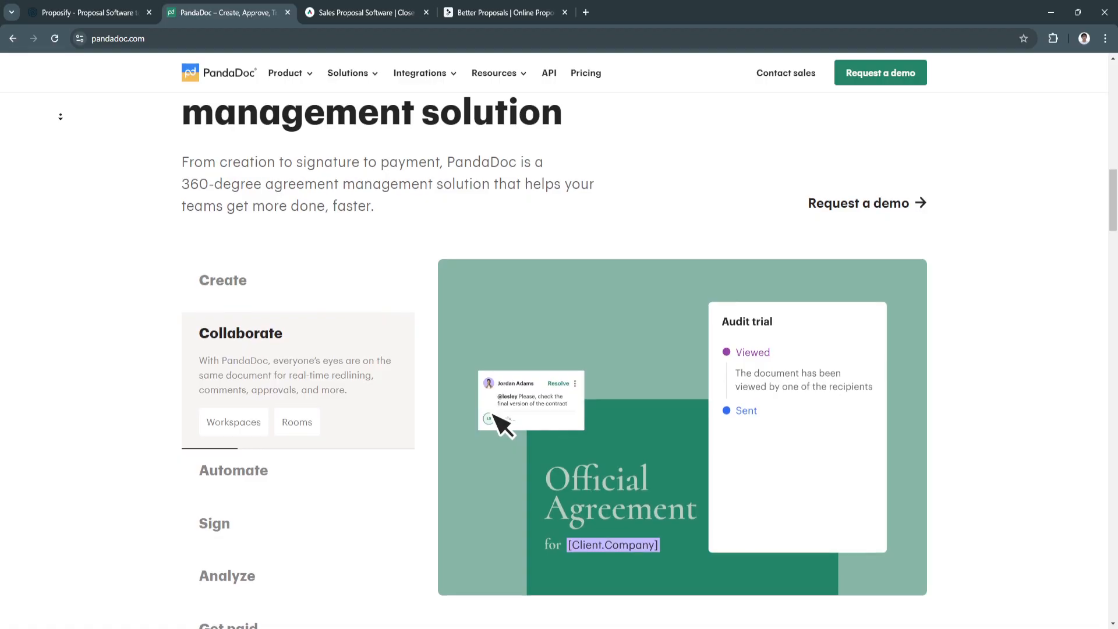
pyautogui.scroll(-3)
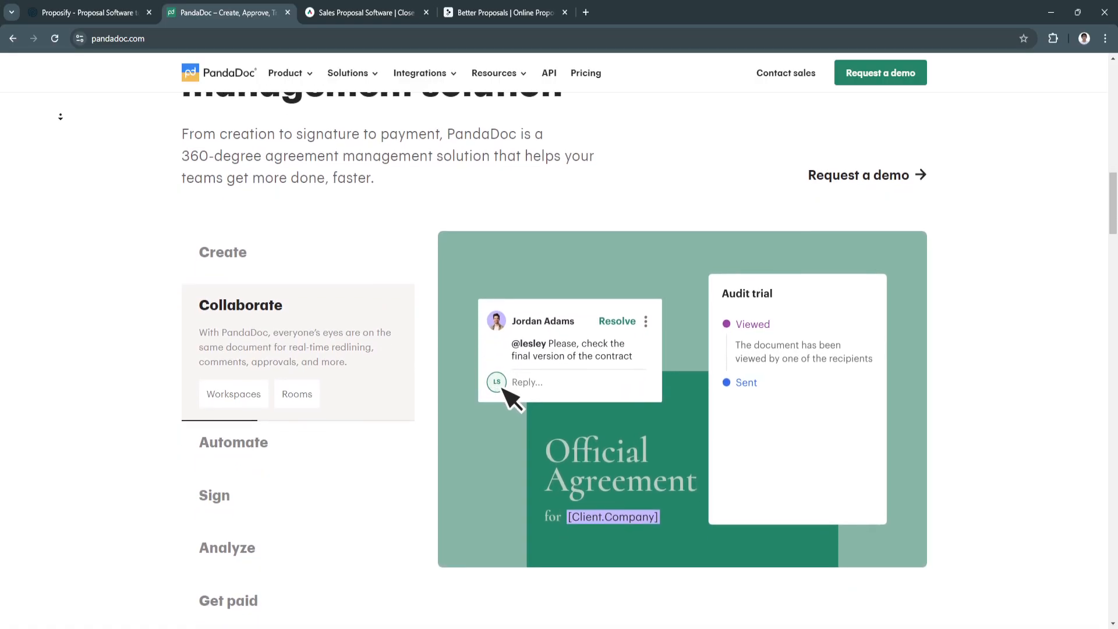
pyautogui.scroll(-3)
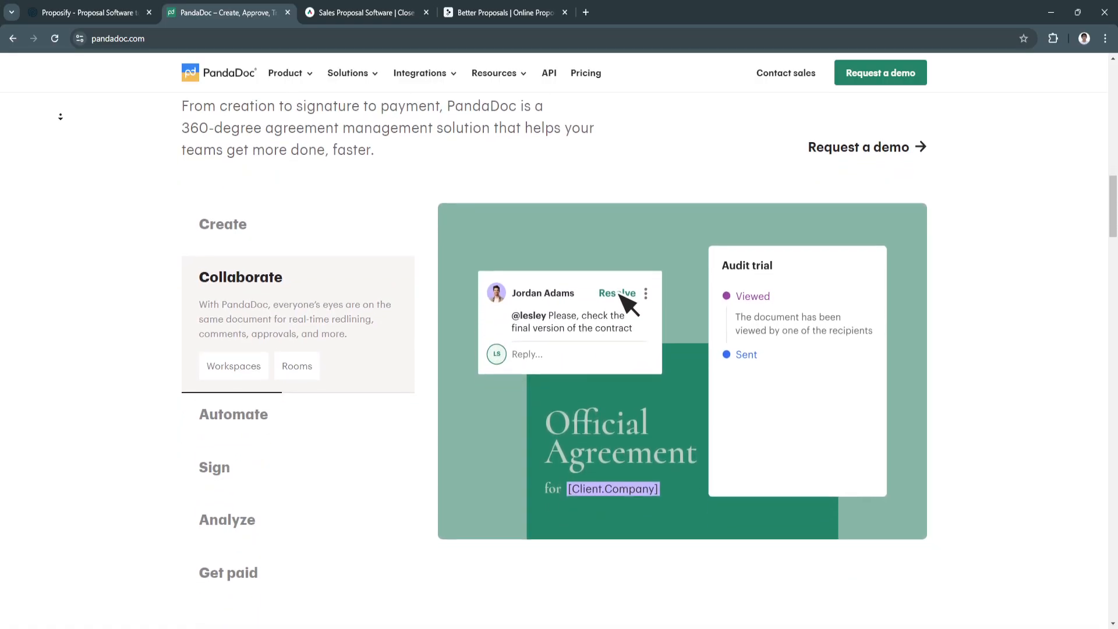
pyautogui.scroll(-3)
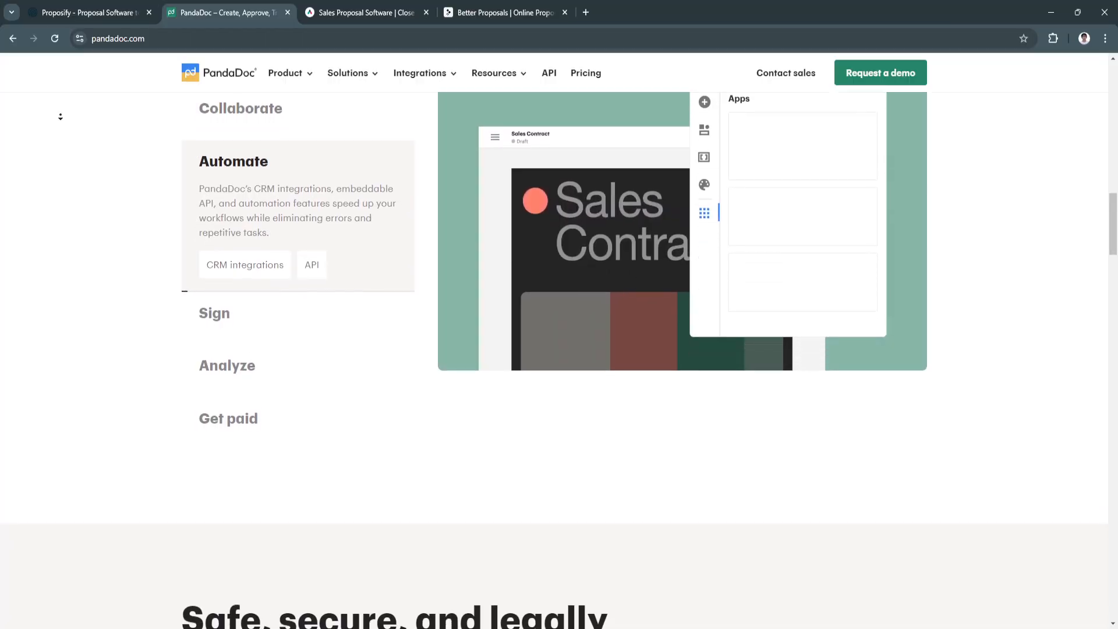
pyautogui.scroll(-3)
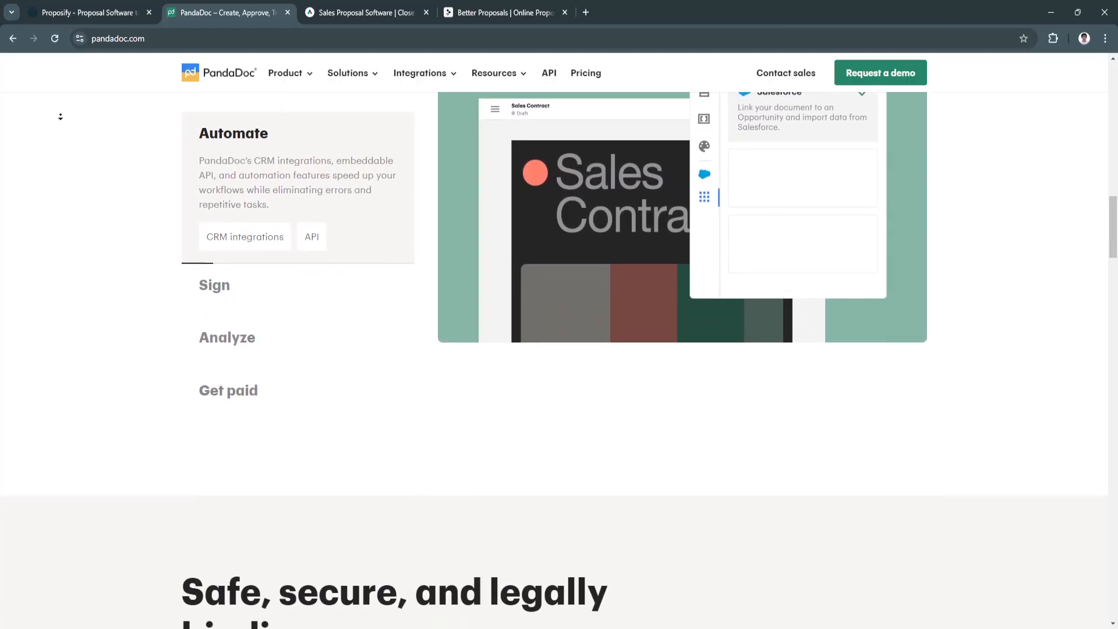
pyautogui.scroll(-3)
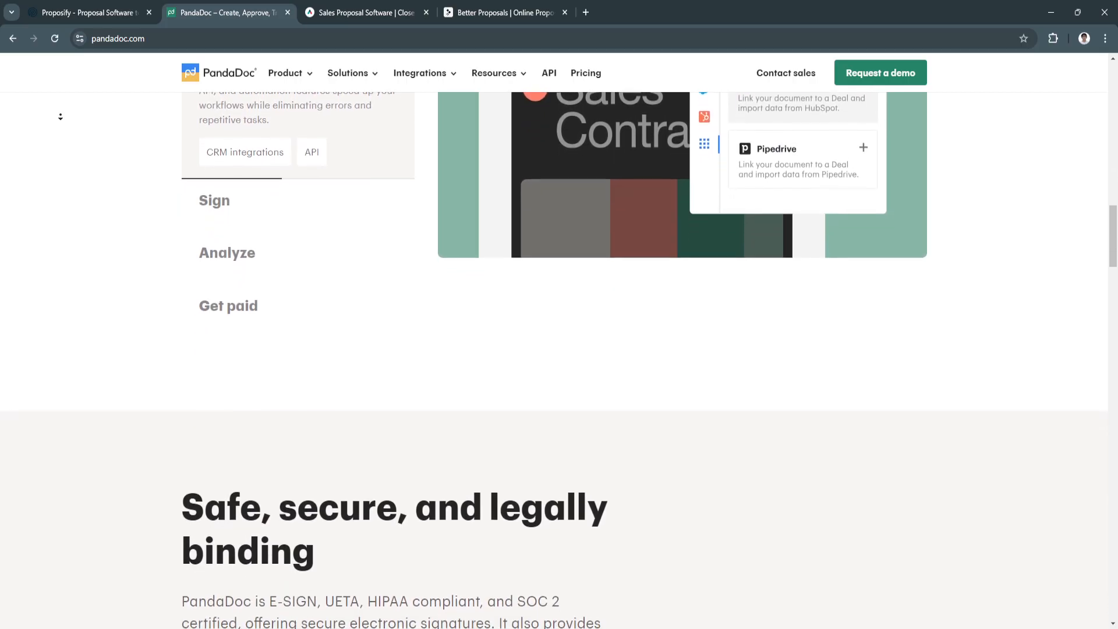
pyautogui.scroll(-3)
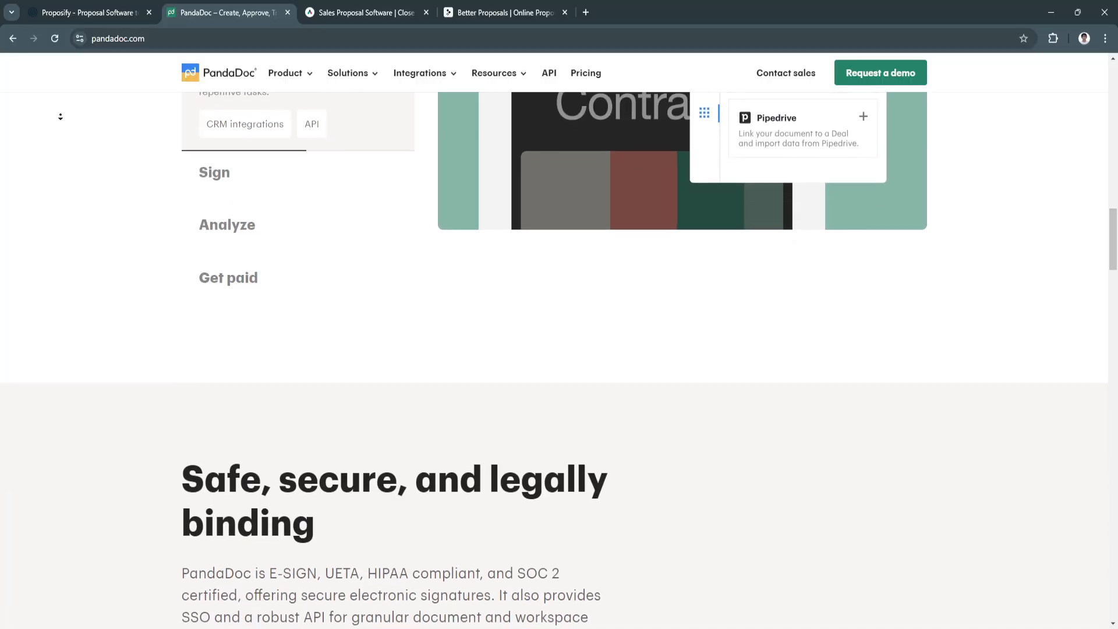
pyautogui.scroll(-3)
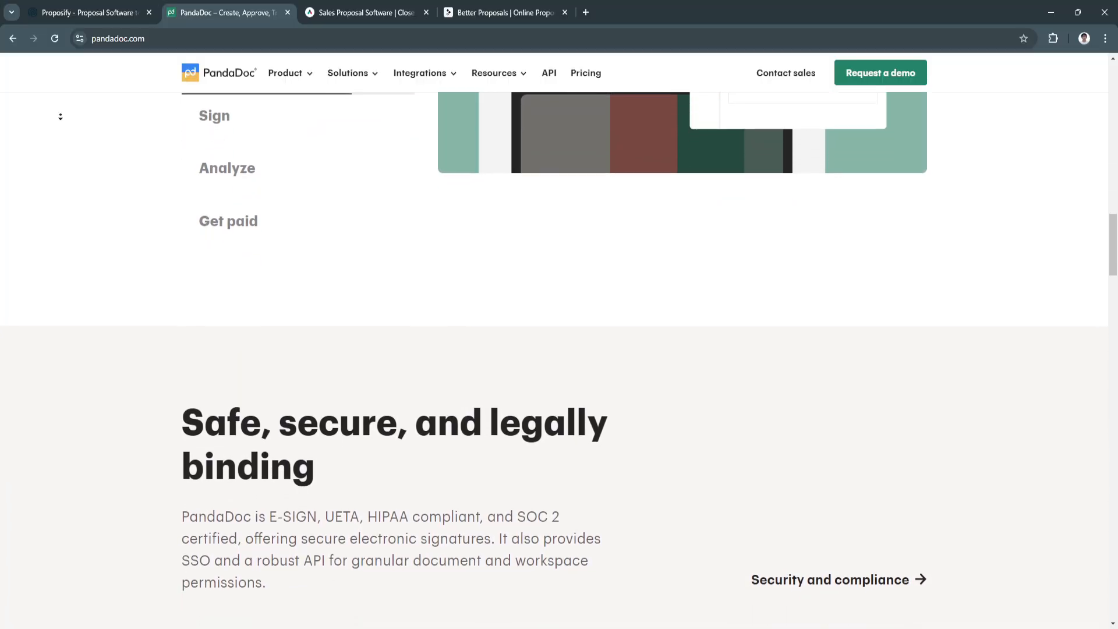
# Scroll PandaDoc past the row of compliance badges.
pyautogui.scroll(-3)
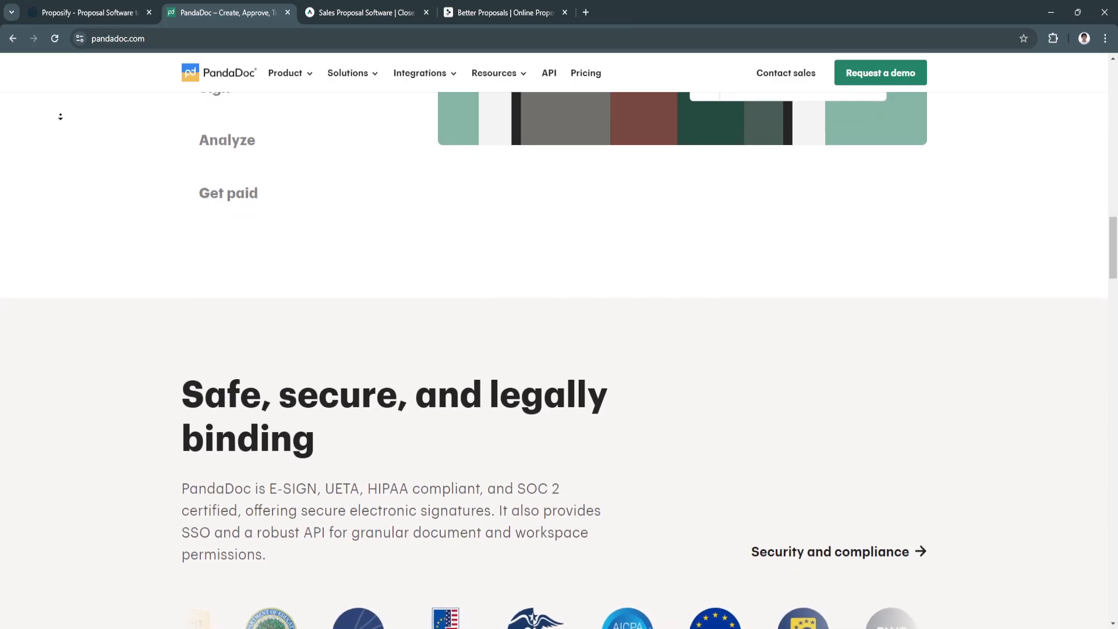
pyautogui.scroll(-3)
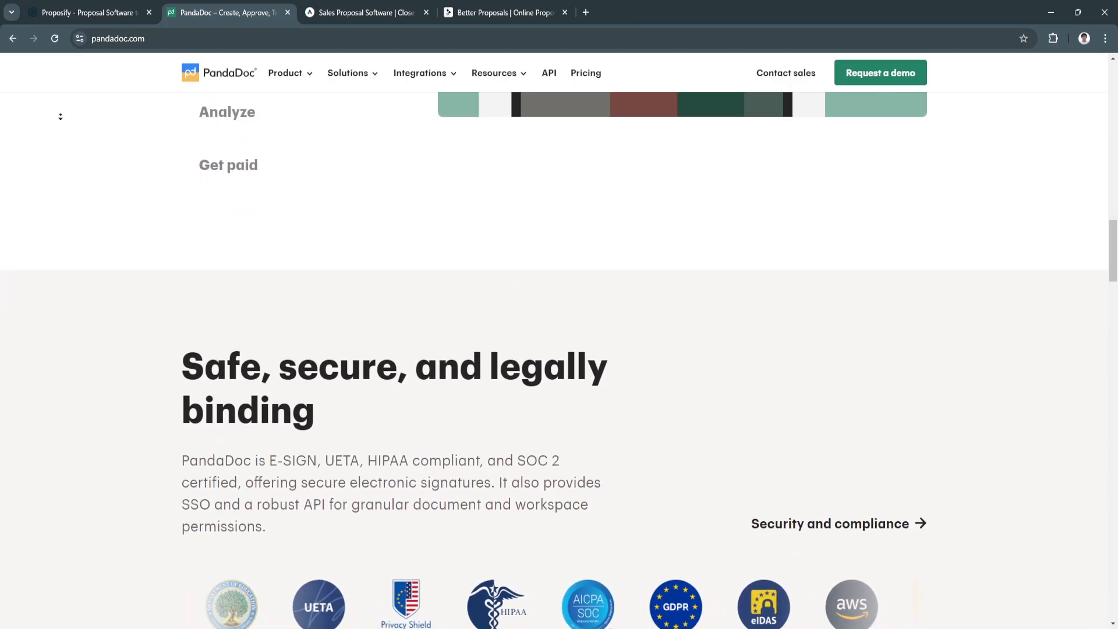
pyautogui.scroll(-3)
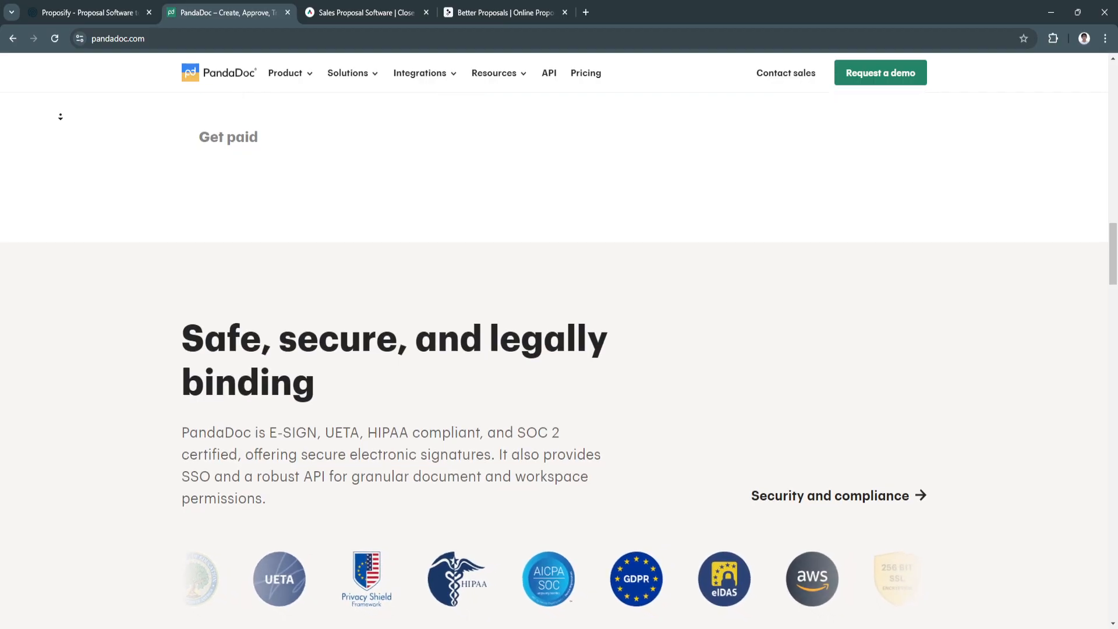
pyautogui.scroll(-3)
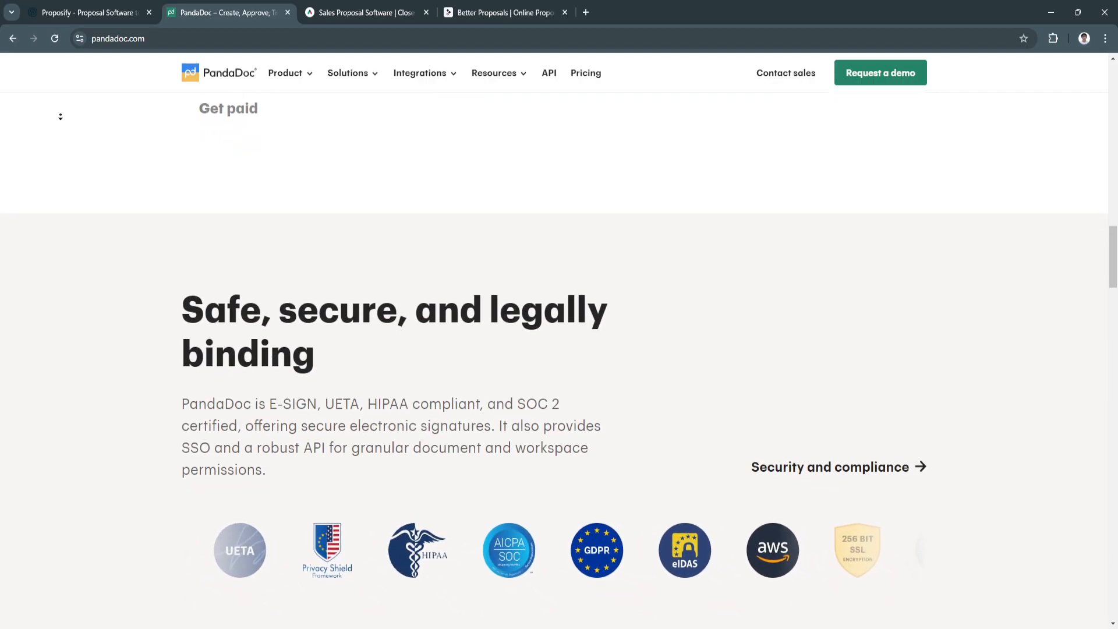
pyautogui.scroll(-3)
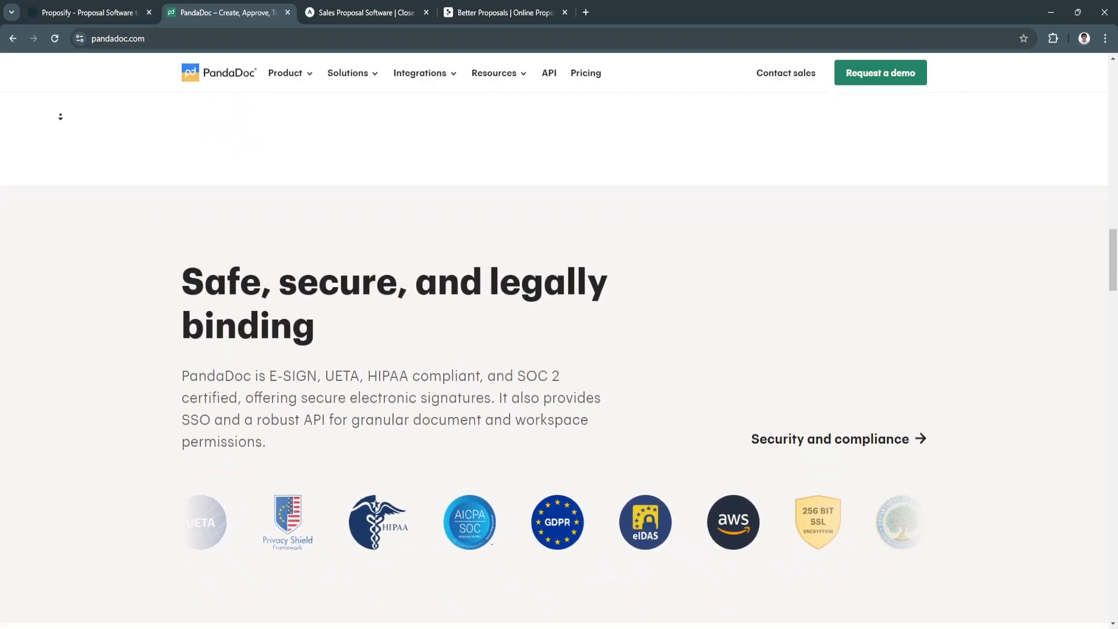
pyautogui.scroll(-3)
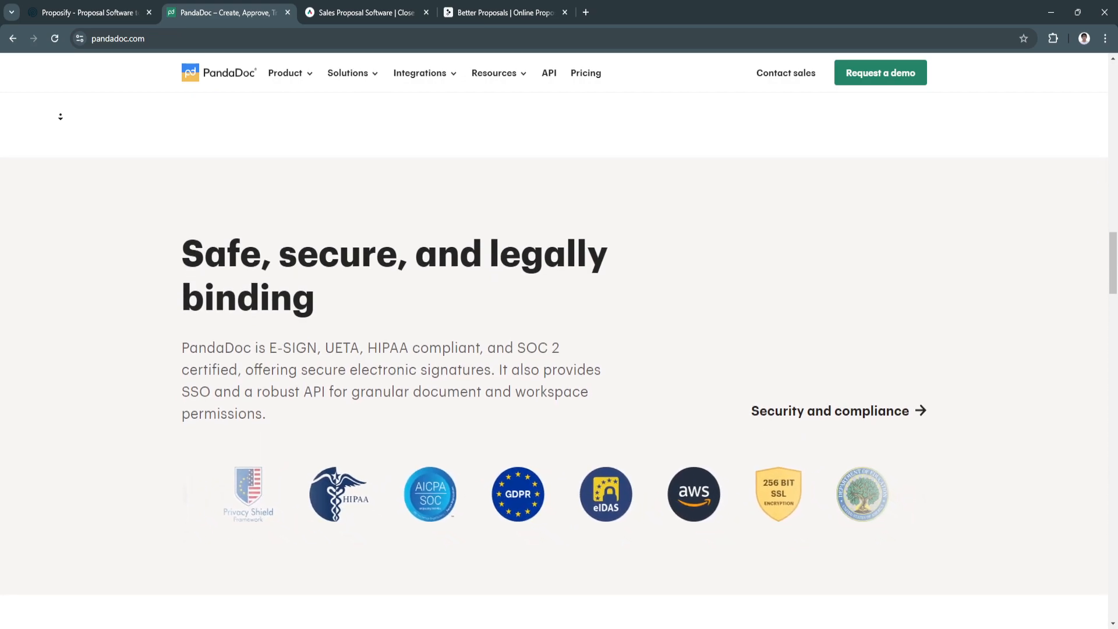
# Reach 'Designed to make every agreement easier', then switch to the Qwilr tab.
pyautogui.scroll(-3)
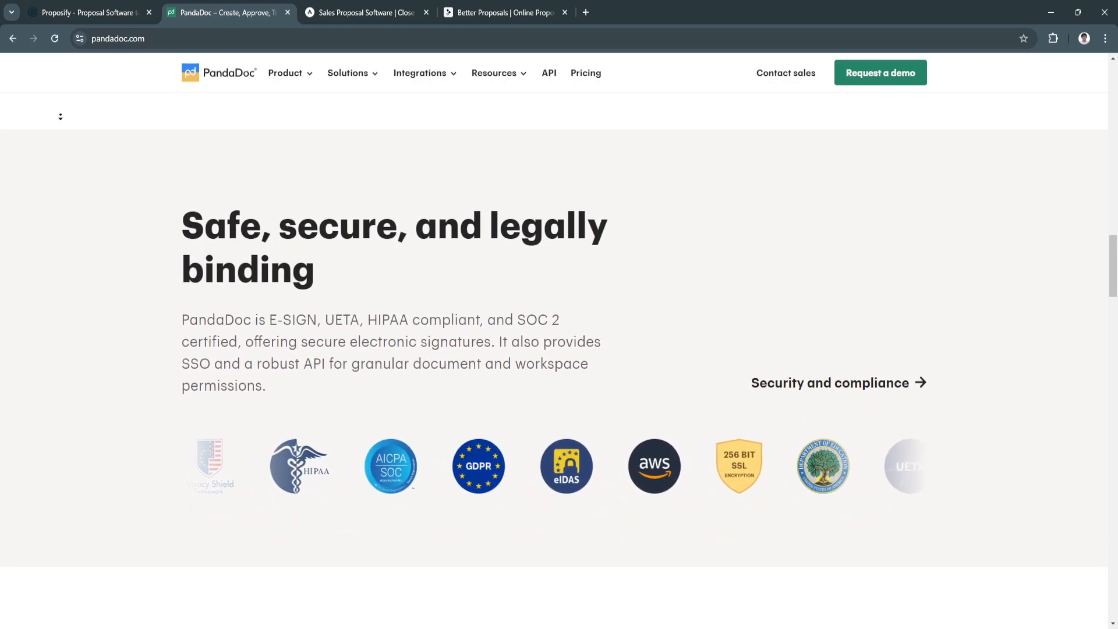
pyautogui.scroll(-3)
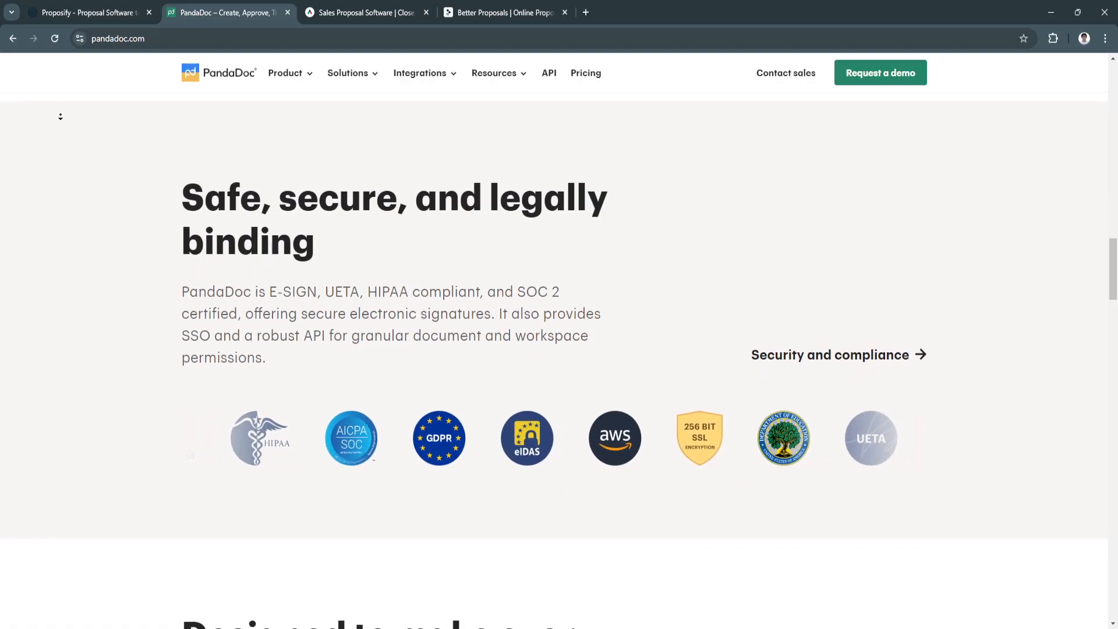
pyautogui.scroll(-3)
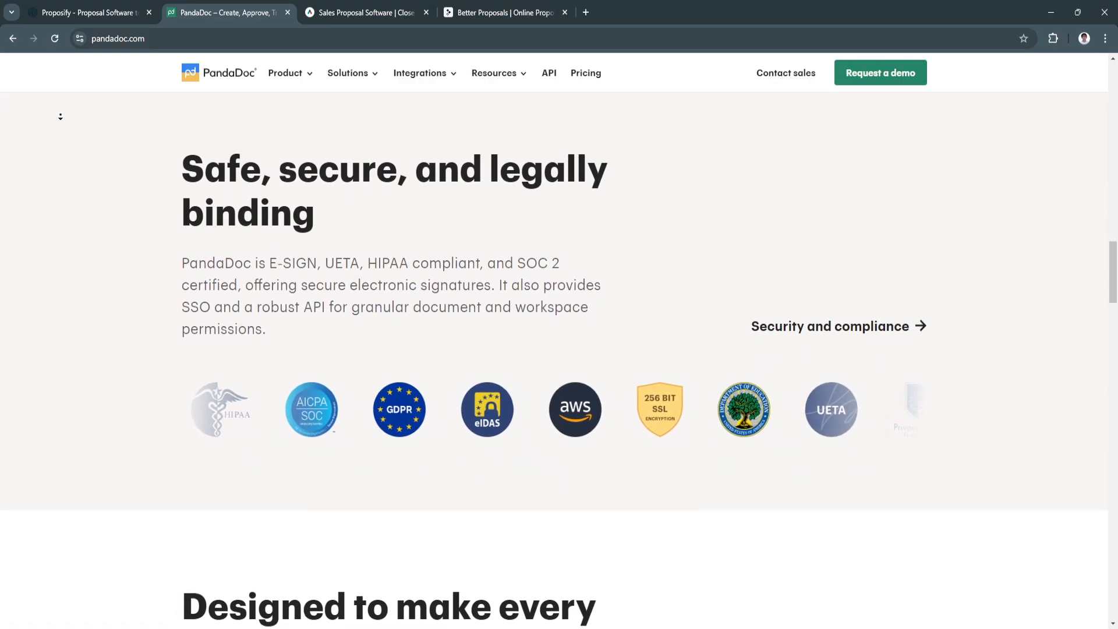
pyautogui.scroll(-3)
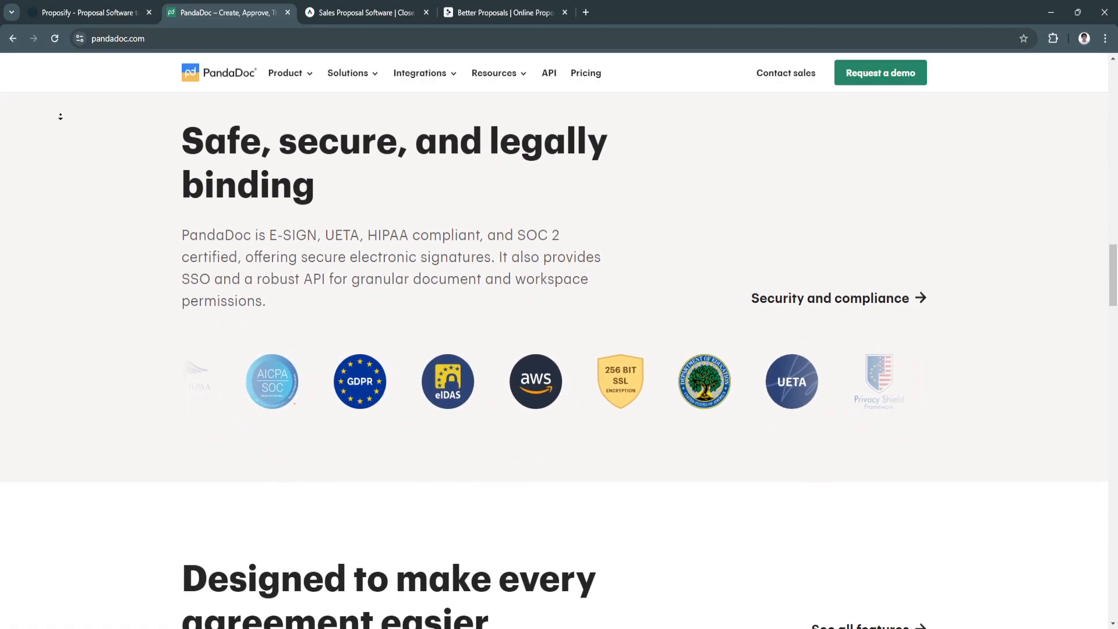
pyautogui.scroll(-3)
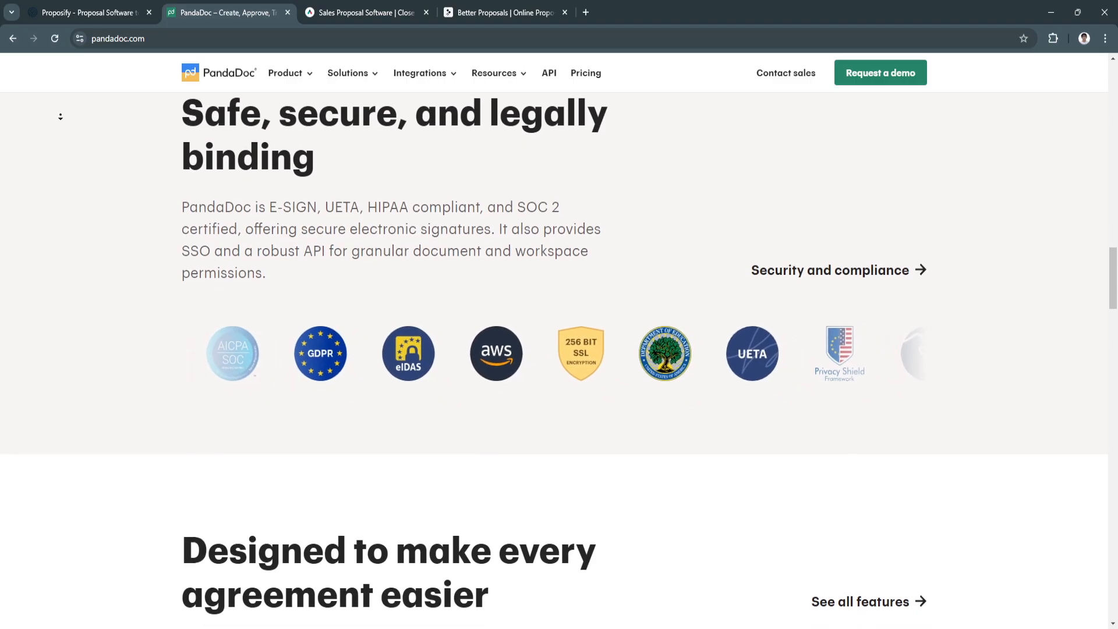
pyautogui.scroll(-3)
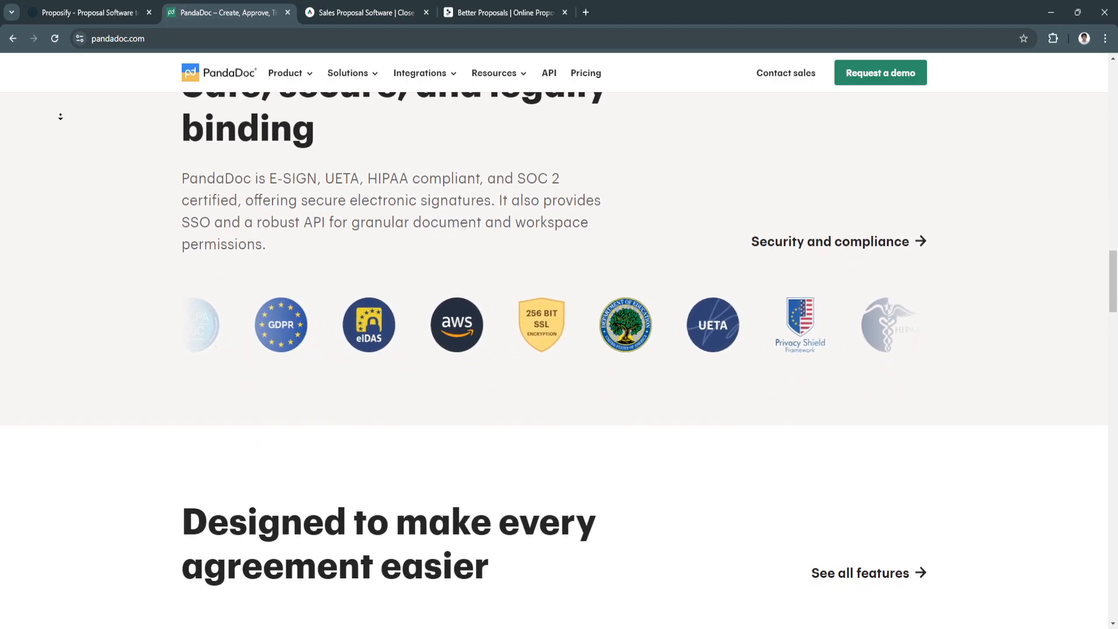
pyautogui.click(365, 12)
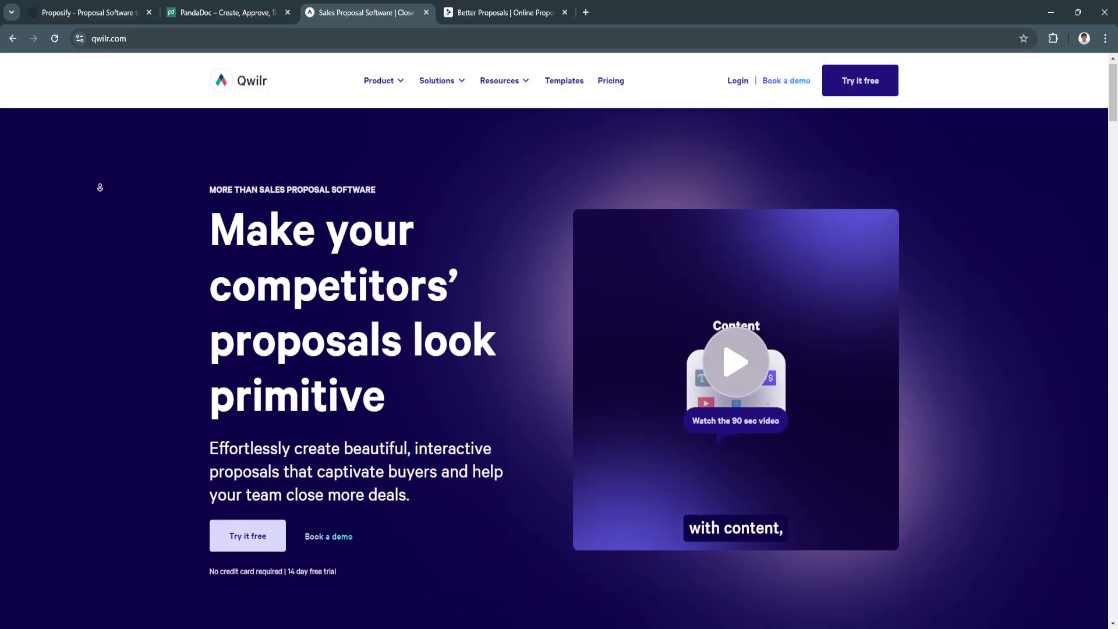
# Scroll Qwilr past the hero and customer logos to 'Leave PDF proposals and quotes in the past'.
pyautogui.scroll(-3)
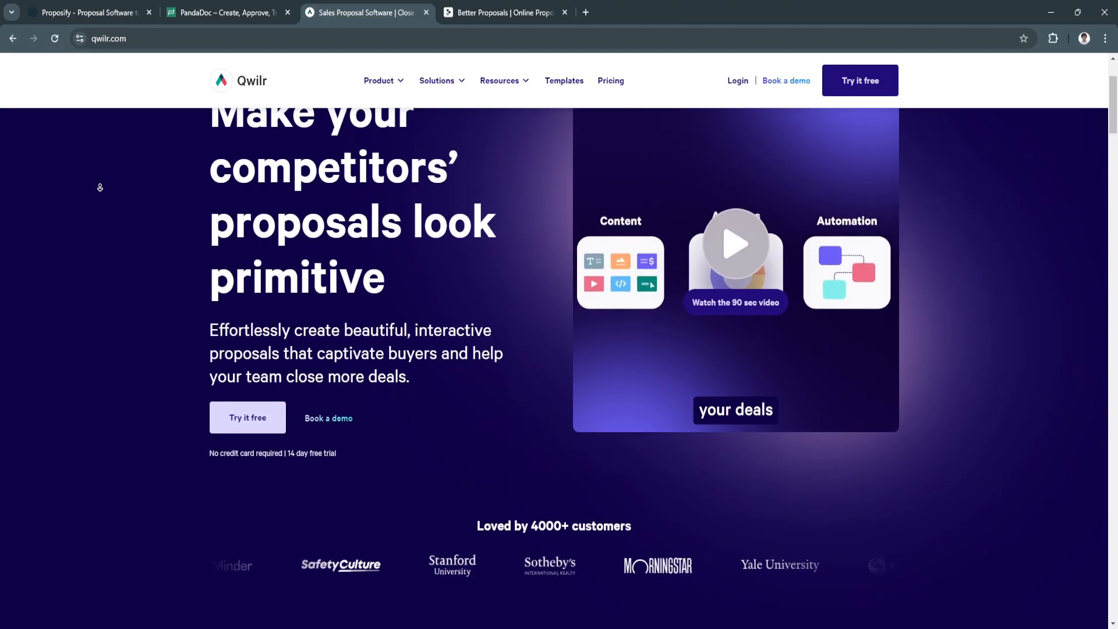
pyautogui.scroll(-3)
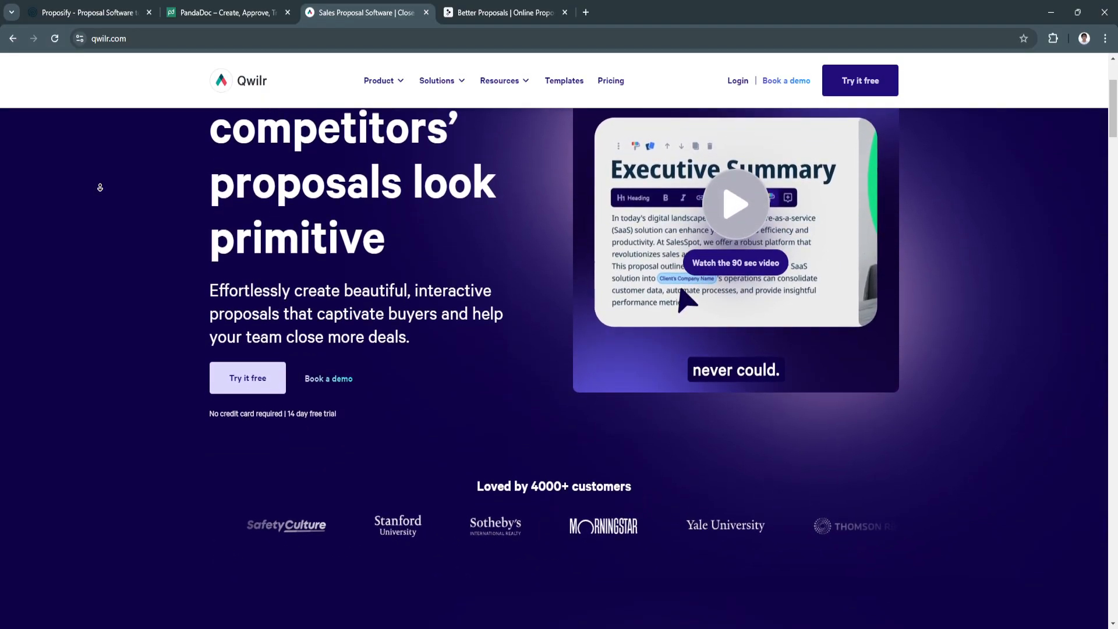
pyautogui.scroll(-3)
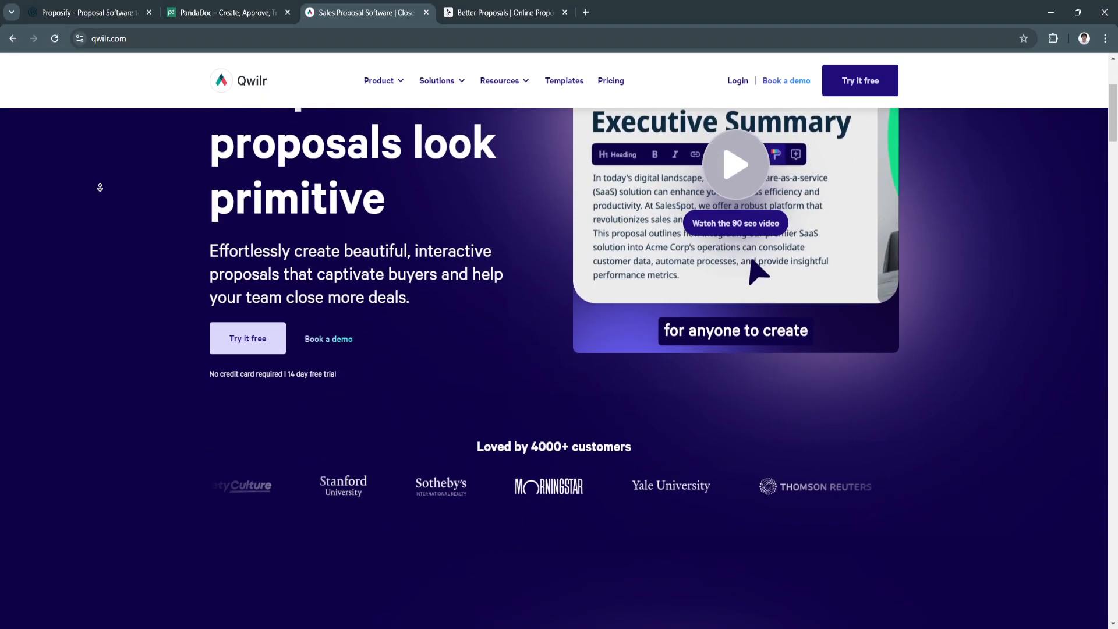
pyautogui.scroll(-3)
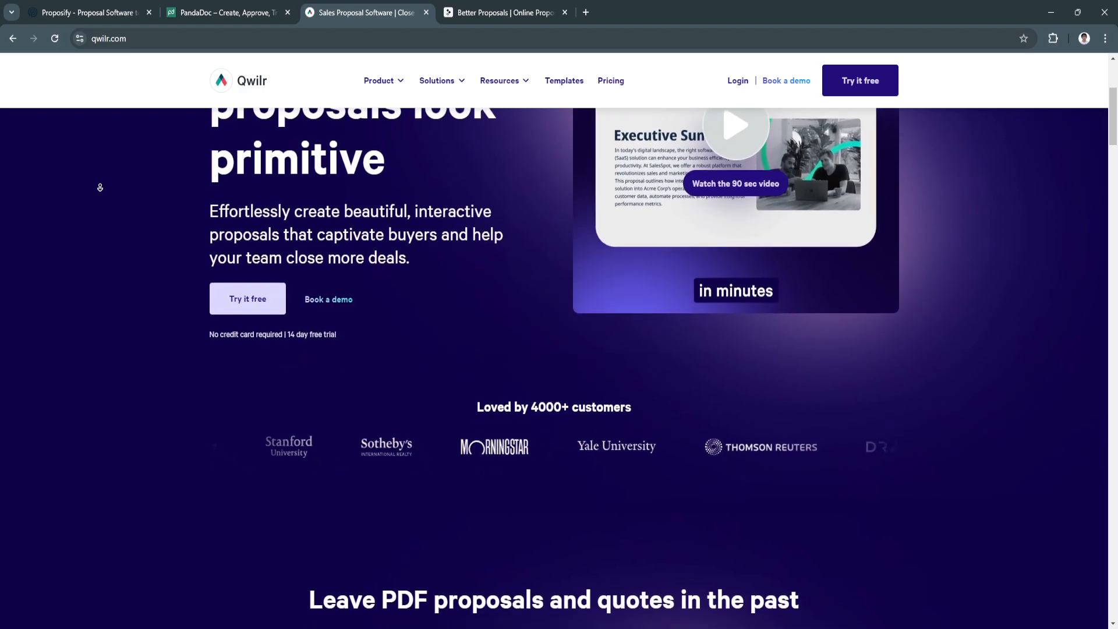
pyautogui.scroll(-3)
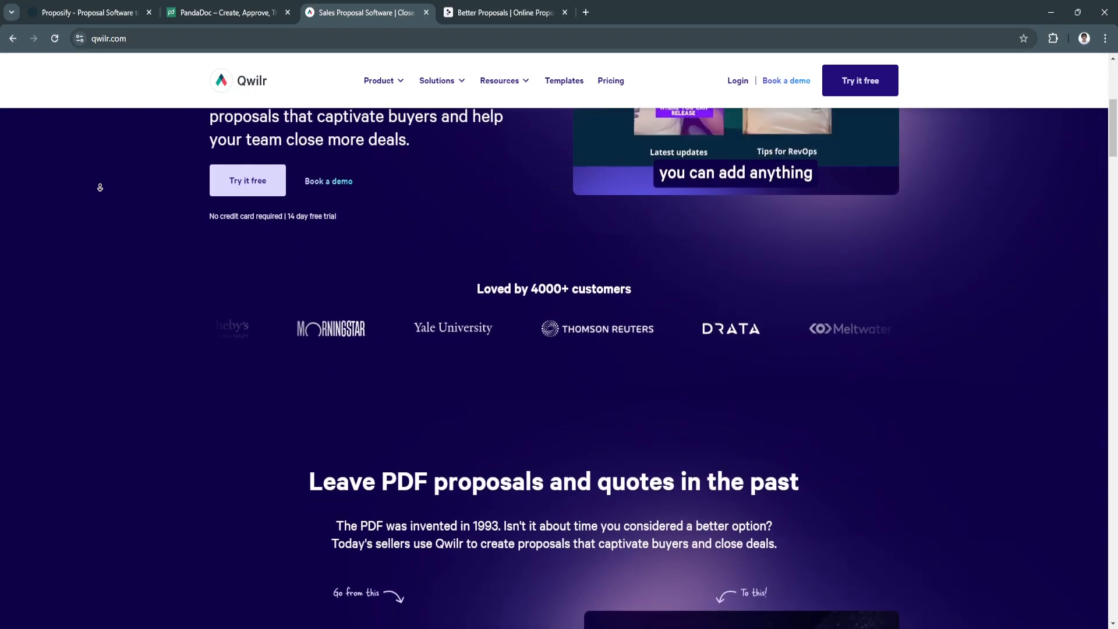
pyautogui.scroll(-3)
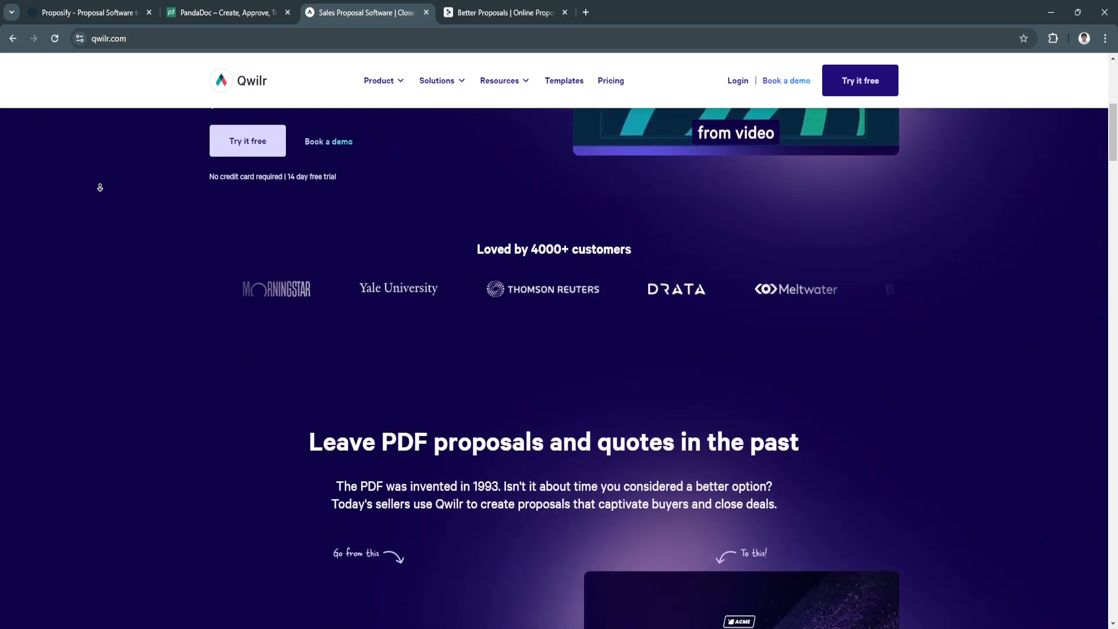
pyautogui.scroll(-3)
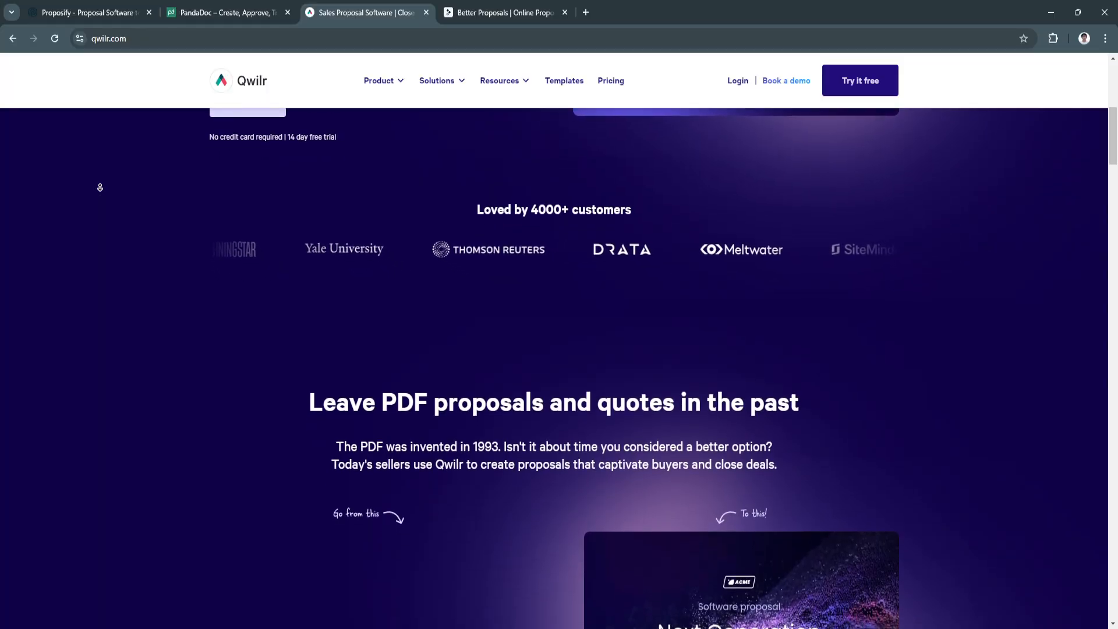
pyautogui.scroll(-3)
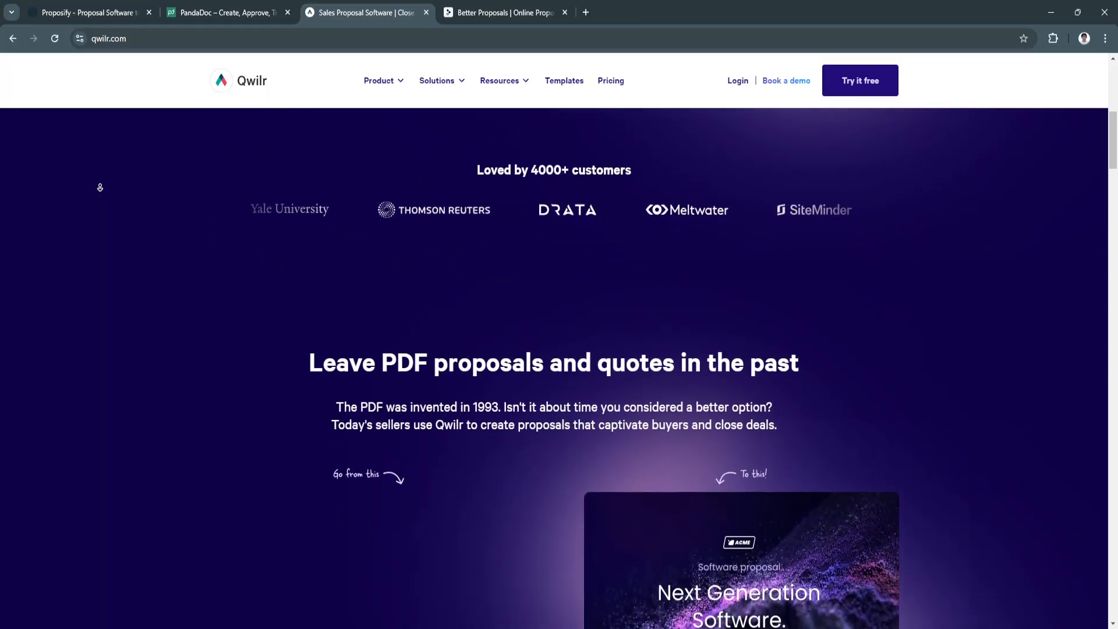
pyautogui.scroll(-3)
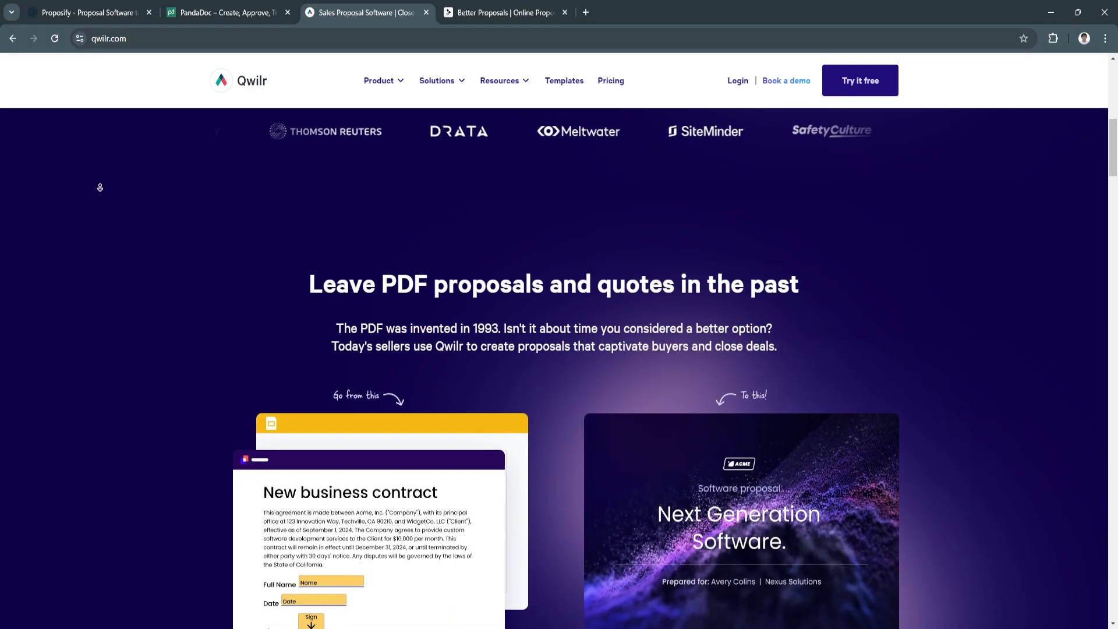
# Scroll through the 'Go from this / To this!' comparison to where 'How it works' begins.
pyautogui.scroll(-3)
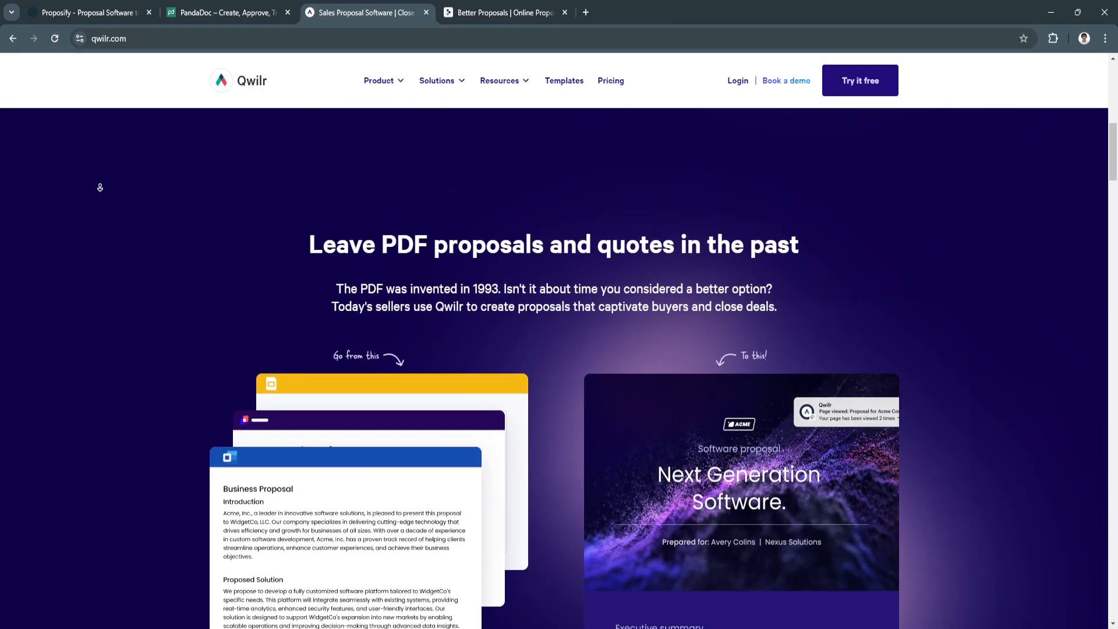
pyautogui.scroll(-3)
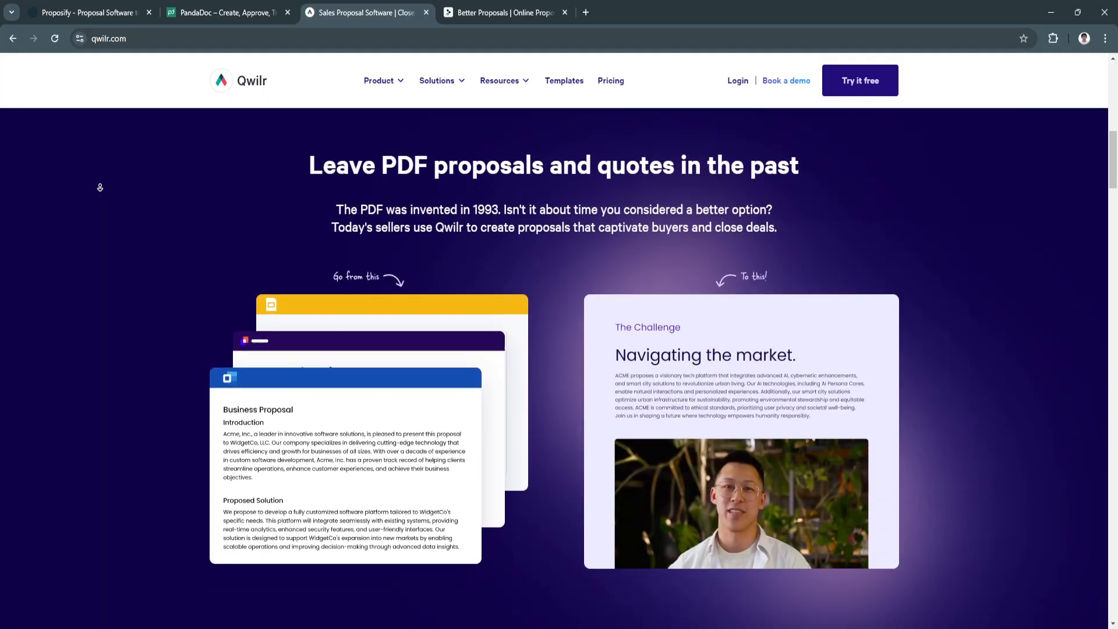
pyautogui.scroll(-3)
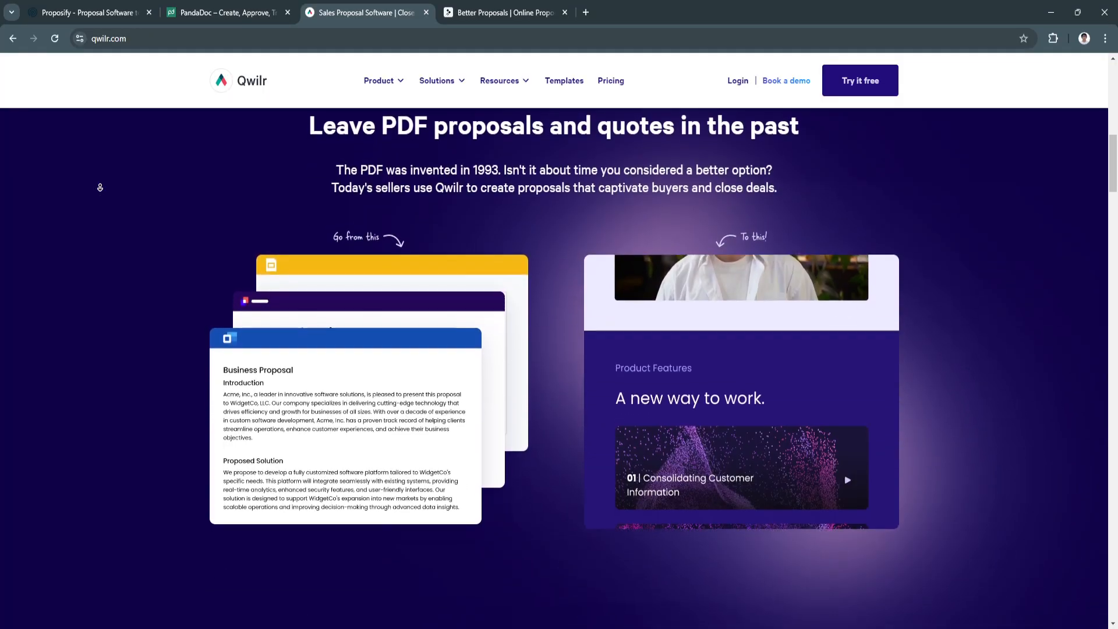
pyautogui.scroll(-3)
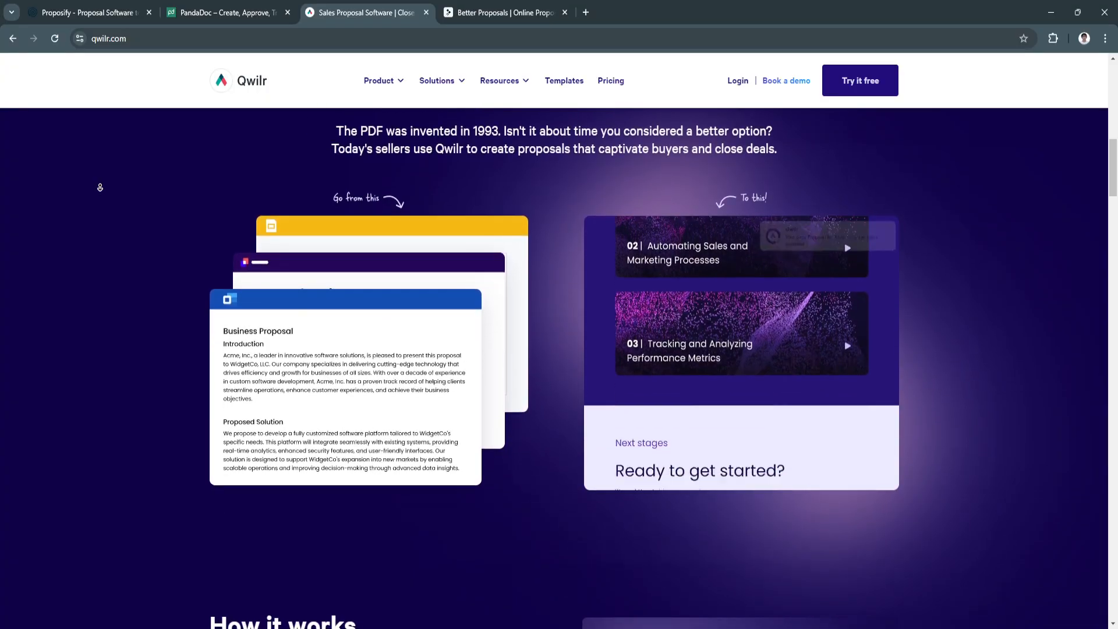
pyautogui.scroll(-3)
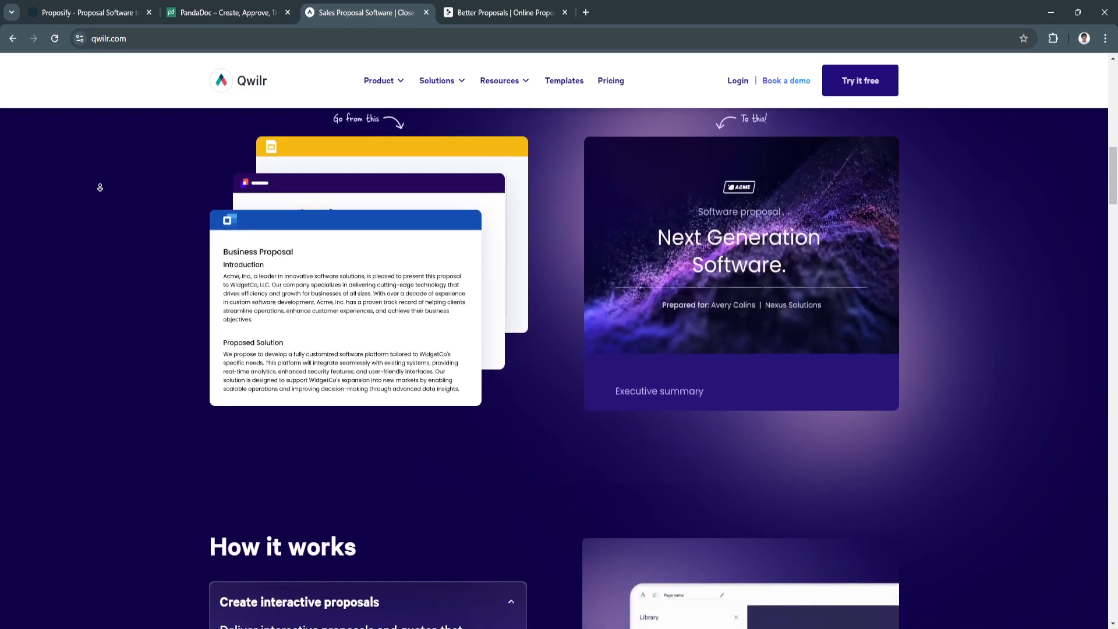
# Scroll past sample proposals and How it works to the 'Connected with the best' integrations.
pyautogui.scroll(-3)
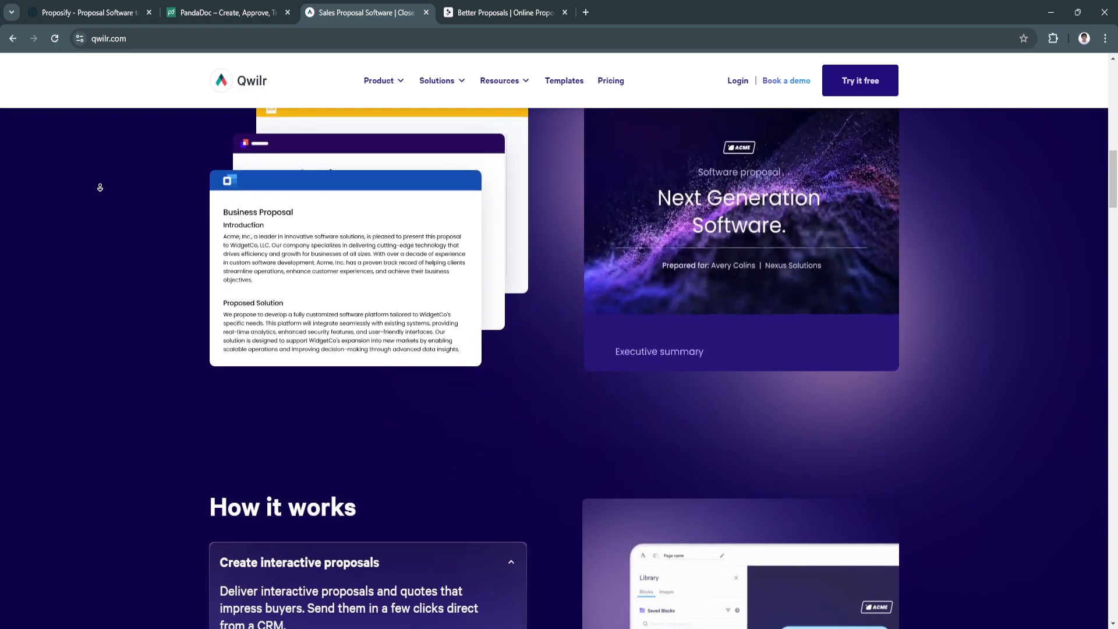
pyautogui.scroll(-3)
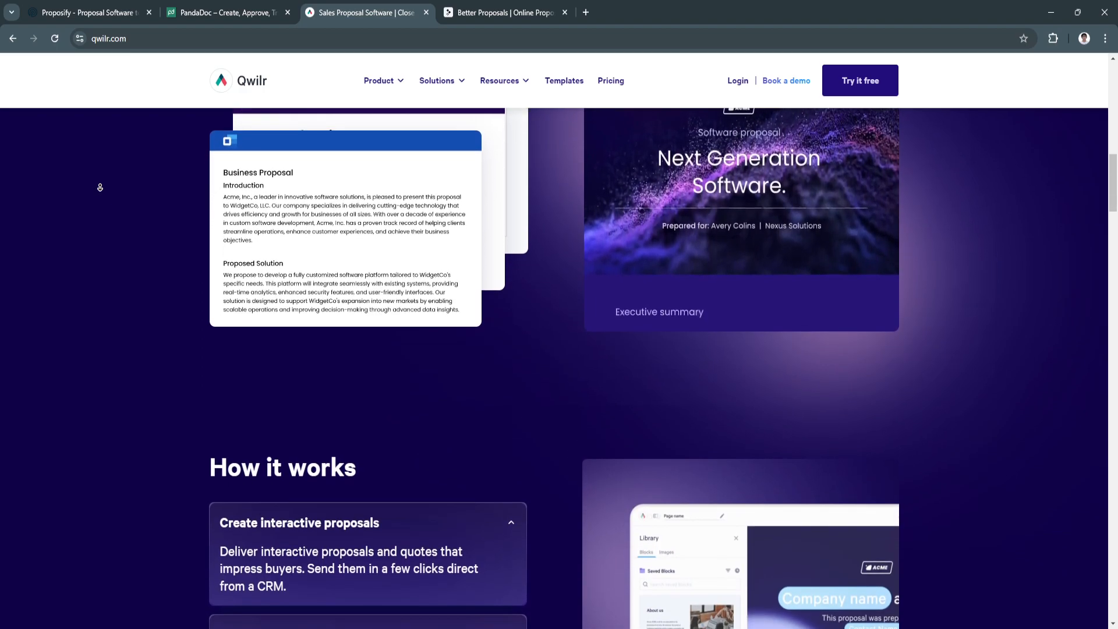
pyautogui.scroll(-3)
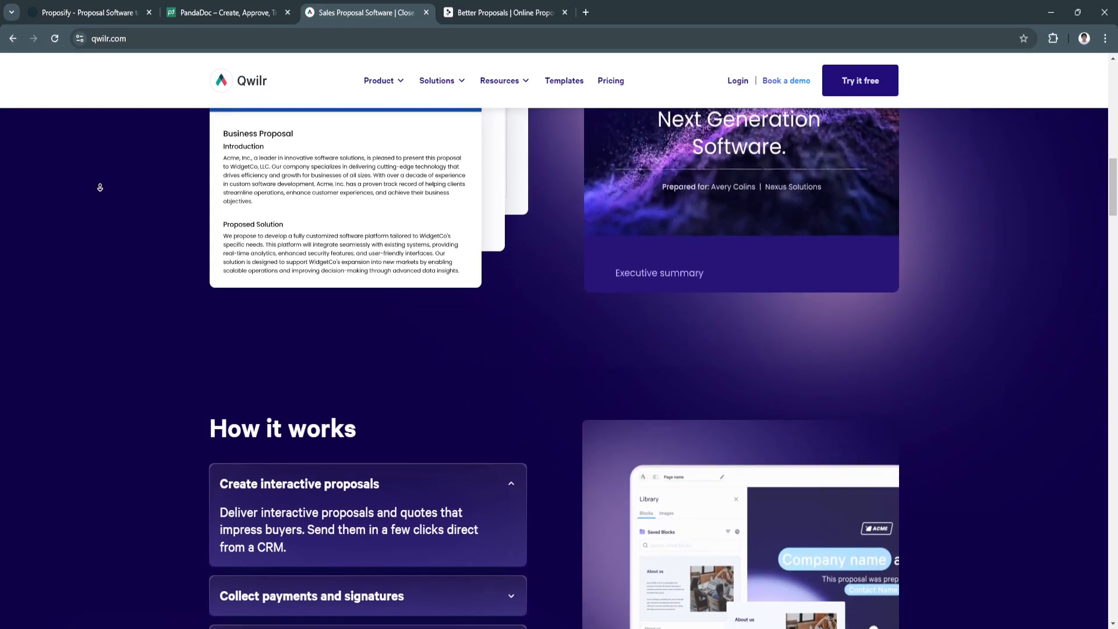
pyautogui.scroll(-3)
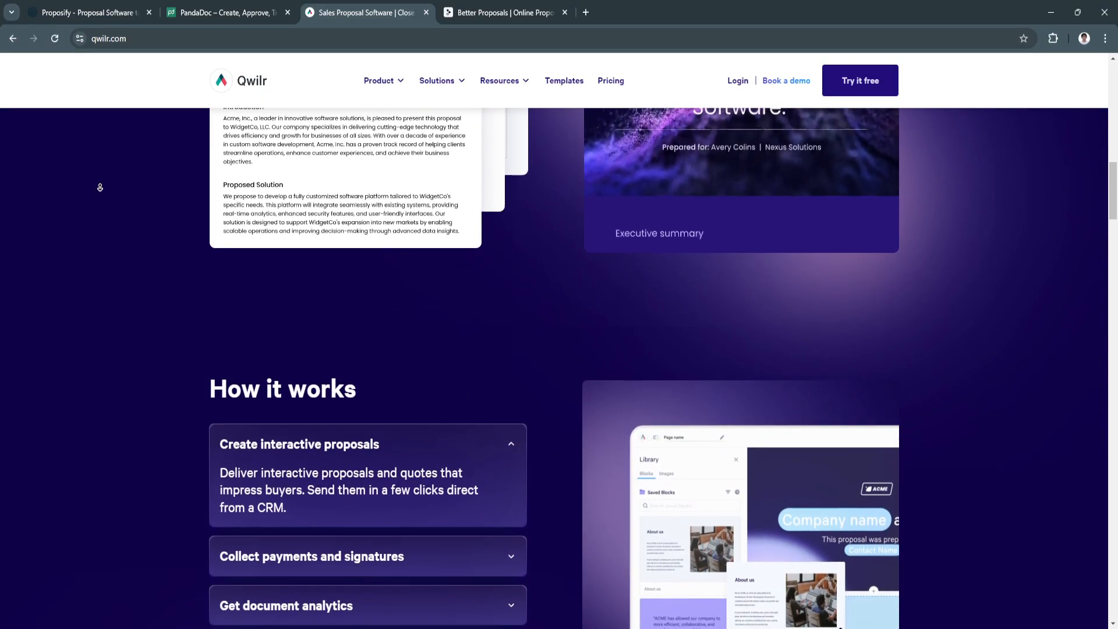
pyautogui.scroll(-3)
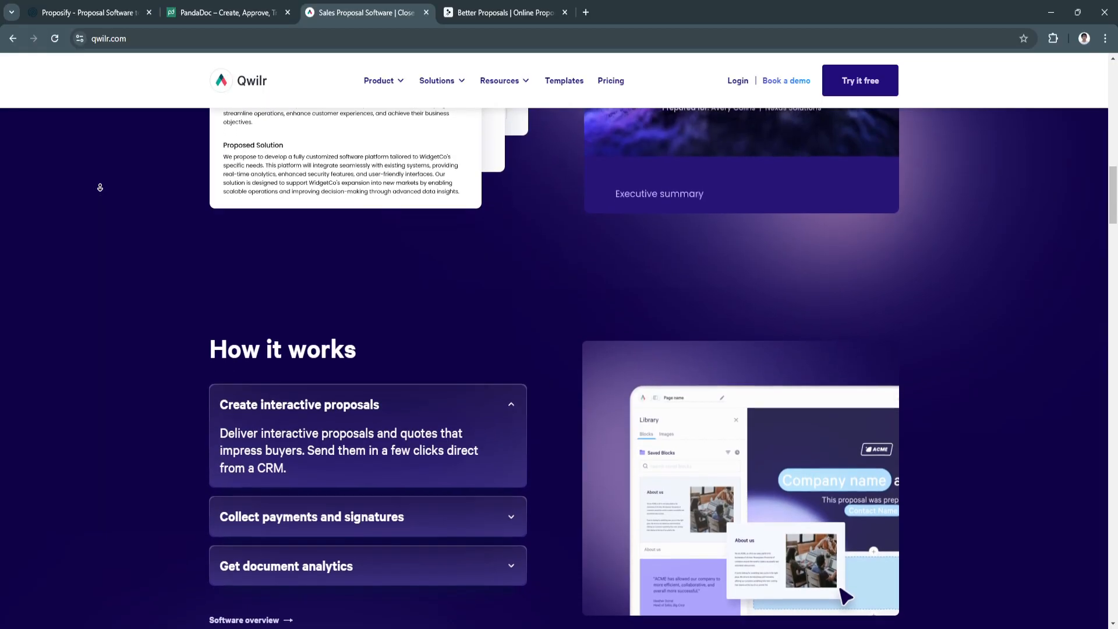
pyautogui.scroll(-3)
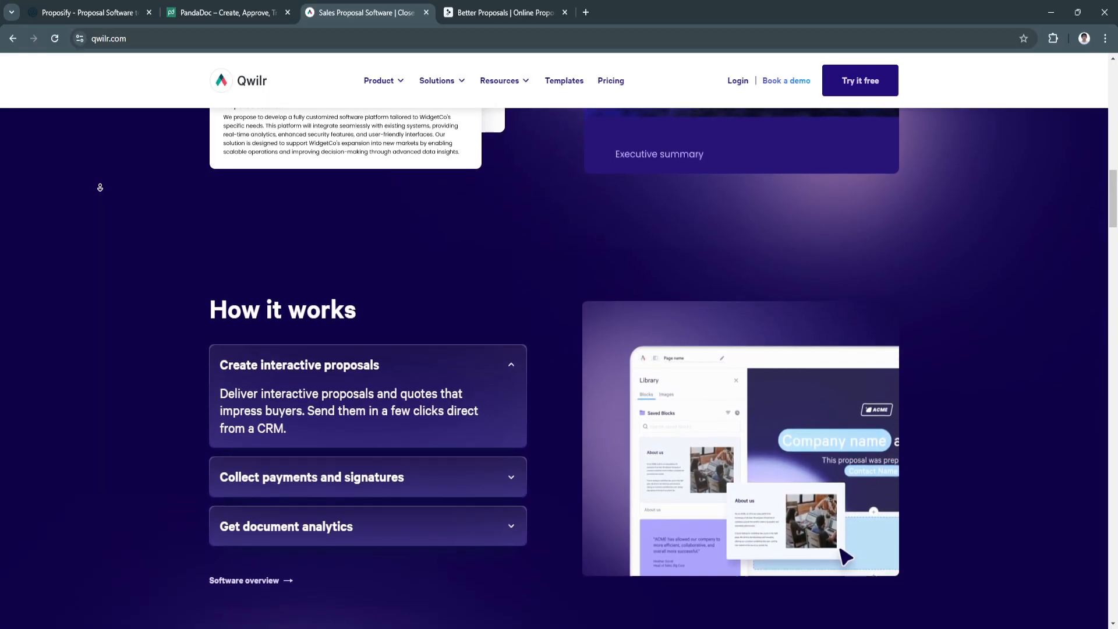
pyautogui.scroll(-3)
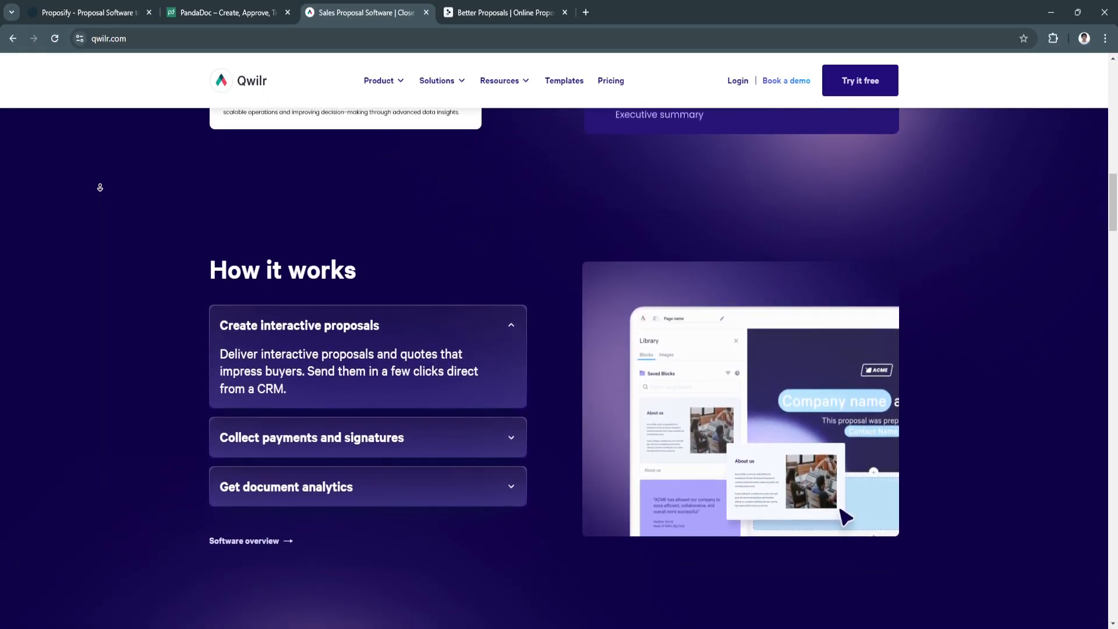
pyautogui.scroll(-3)
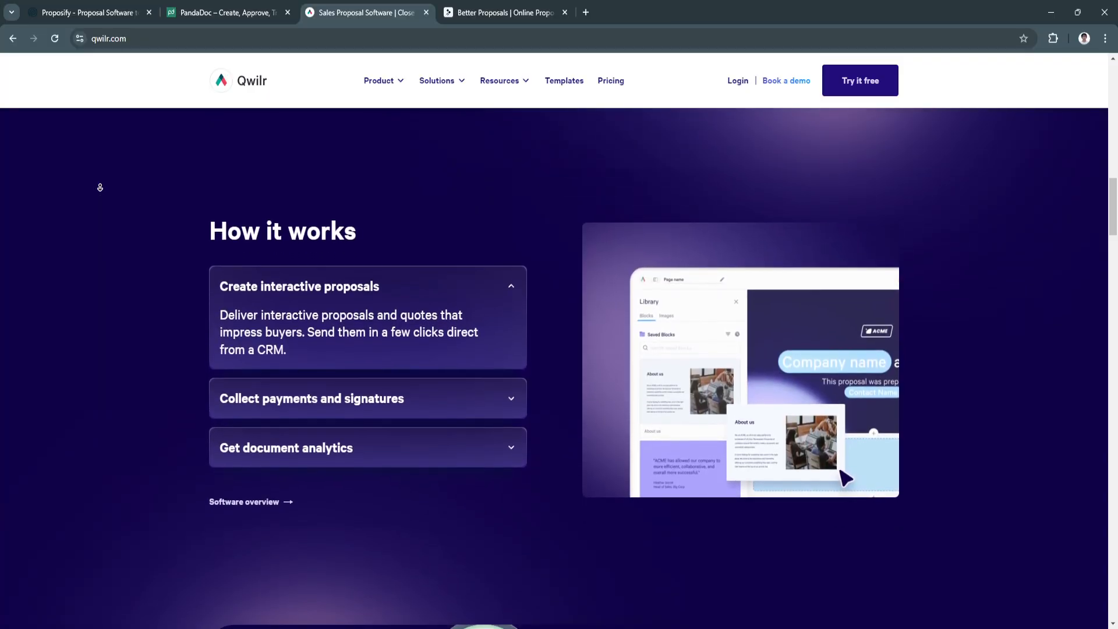
pyautogui.scroll(-3)
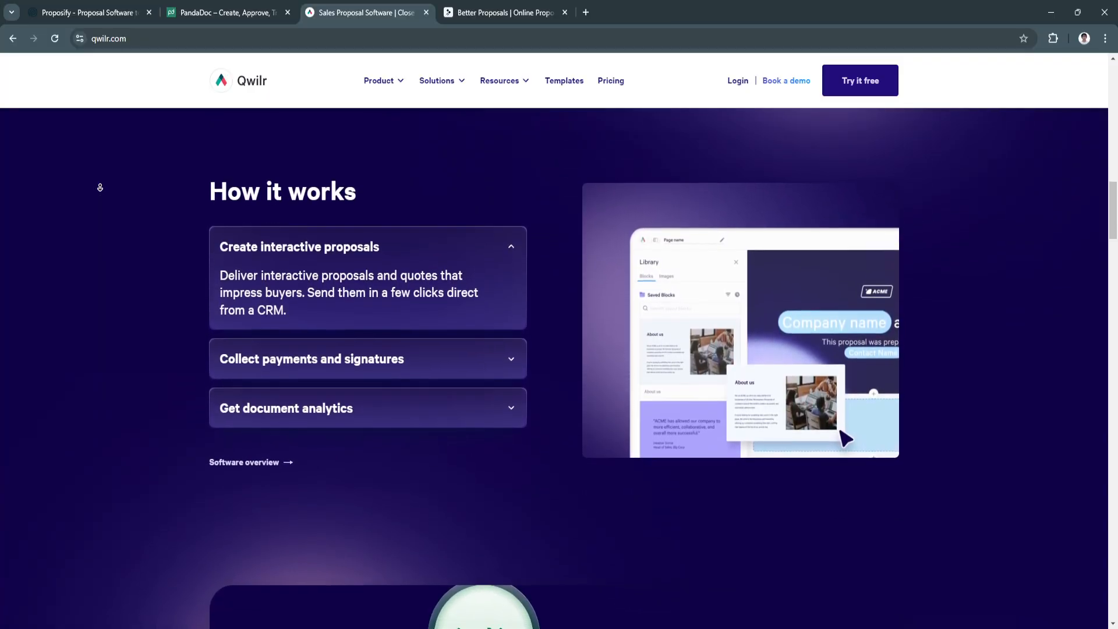
pyautogui.scroll(-3)
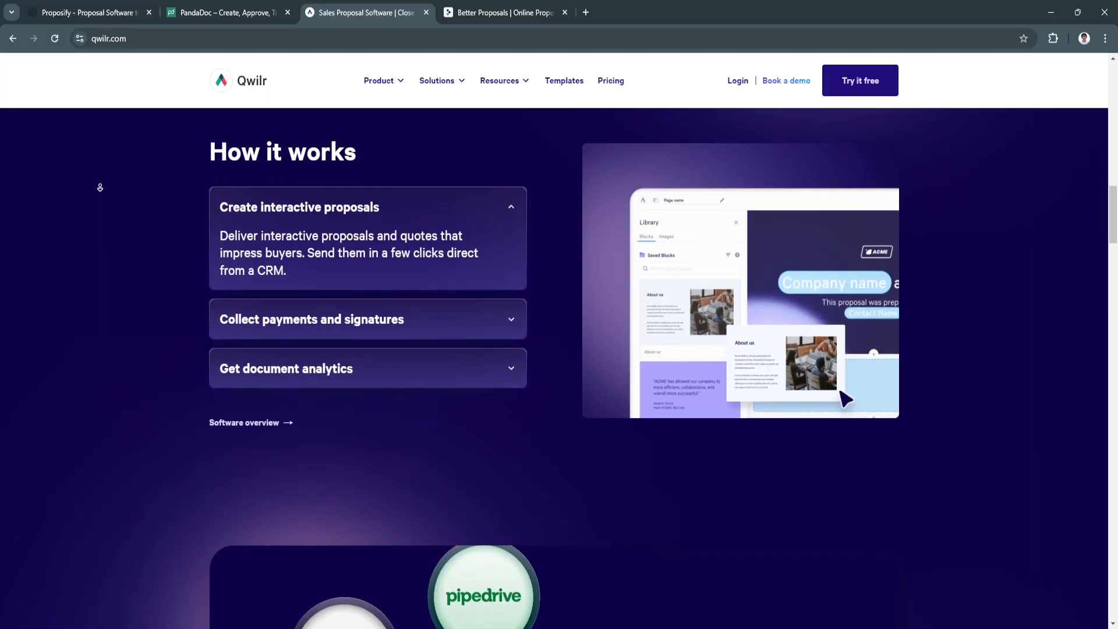
pyautogui.scroll(-3)
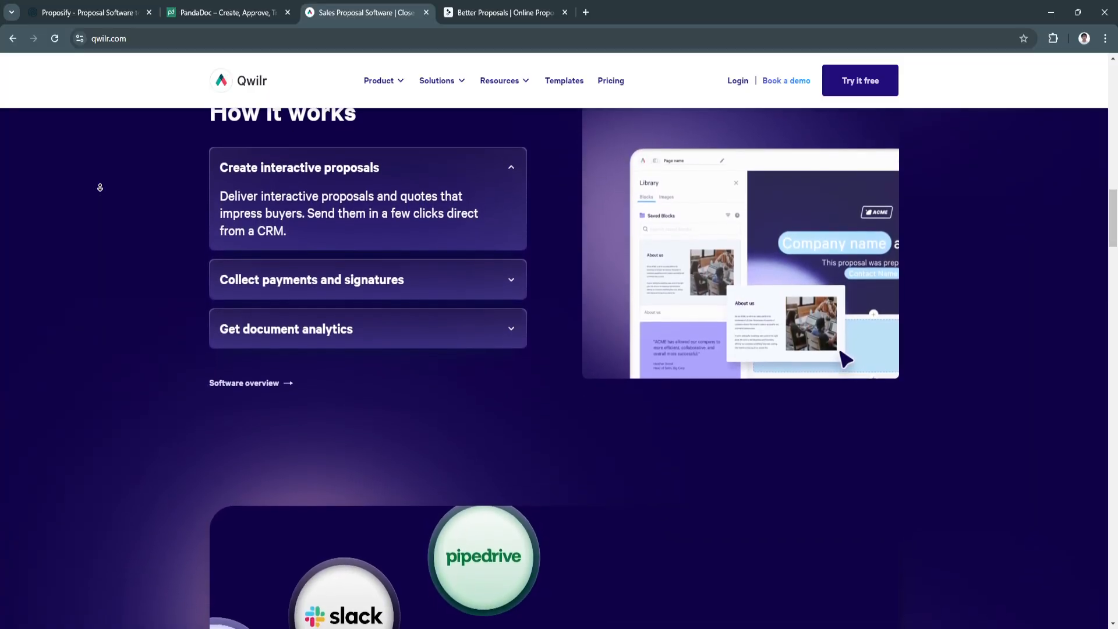
pyautogui.scroll(-3)
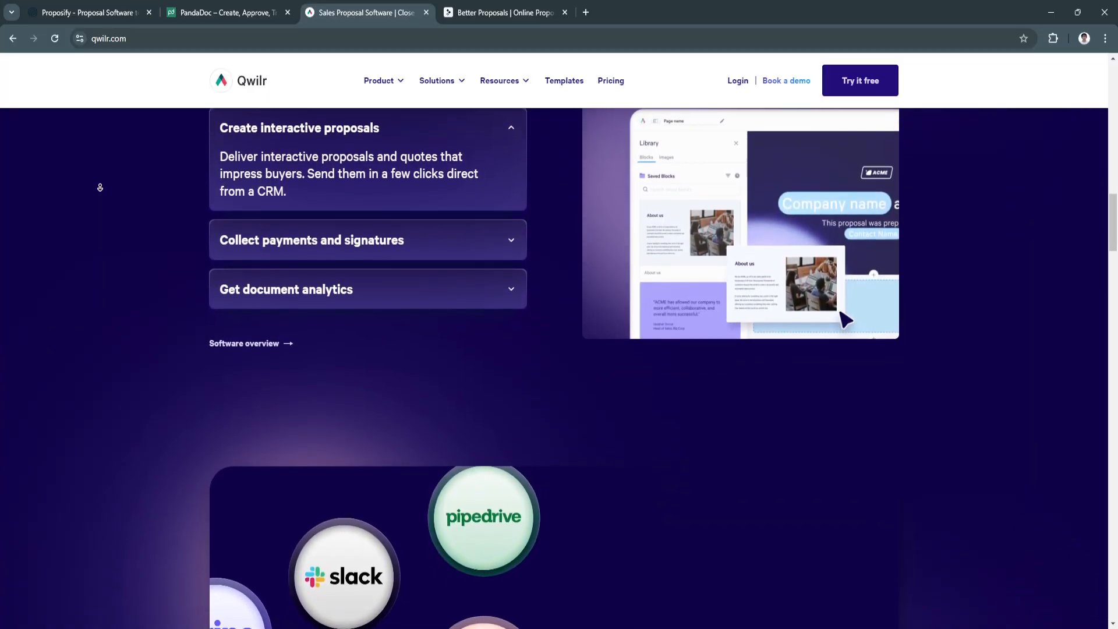
pyautogui.scroll(-3)
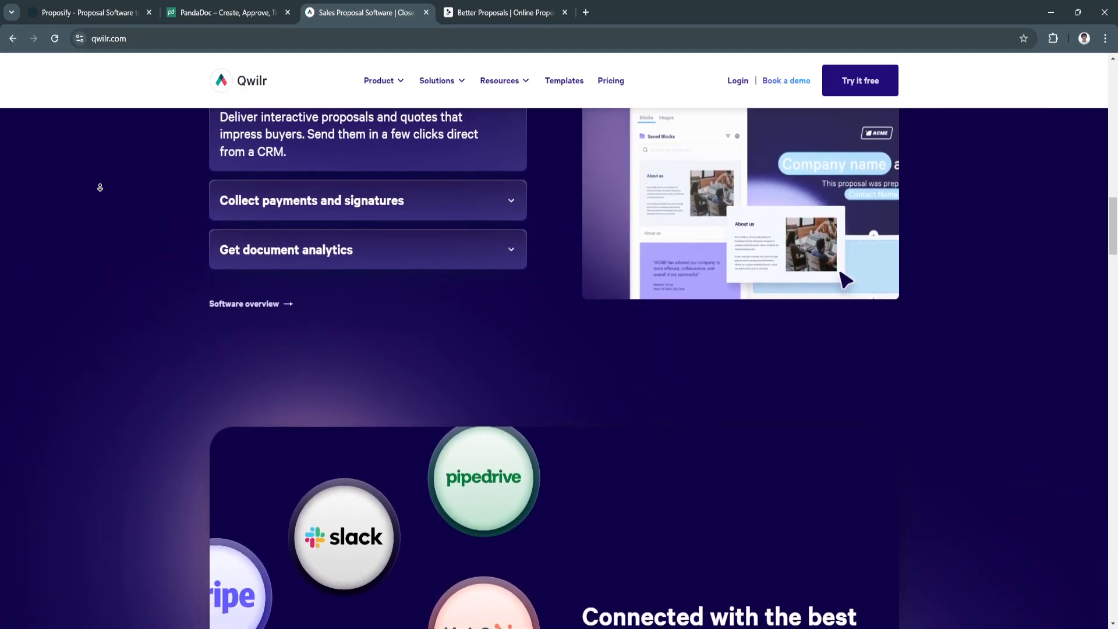
pyautogui.scroll(-3)
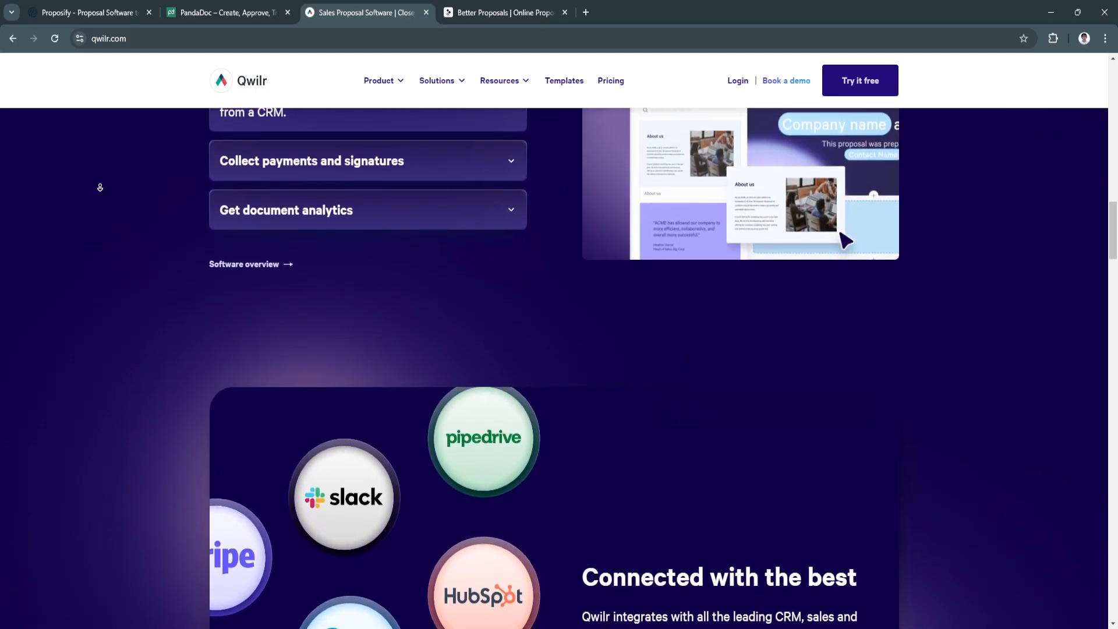
# Scroll Qwilr past the HubSpot, Salesforce, Zoho, Pipedrive and Quickbooks integrations to the web-based proposal section.
pyautogui.scroll(-3)
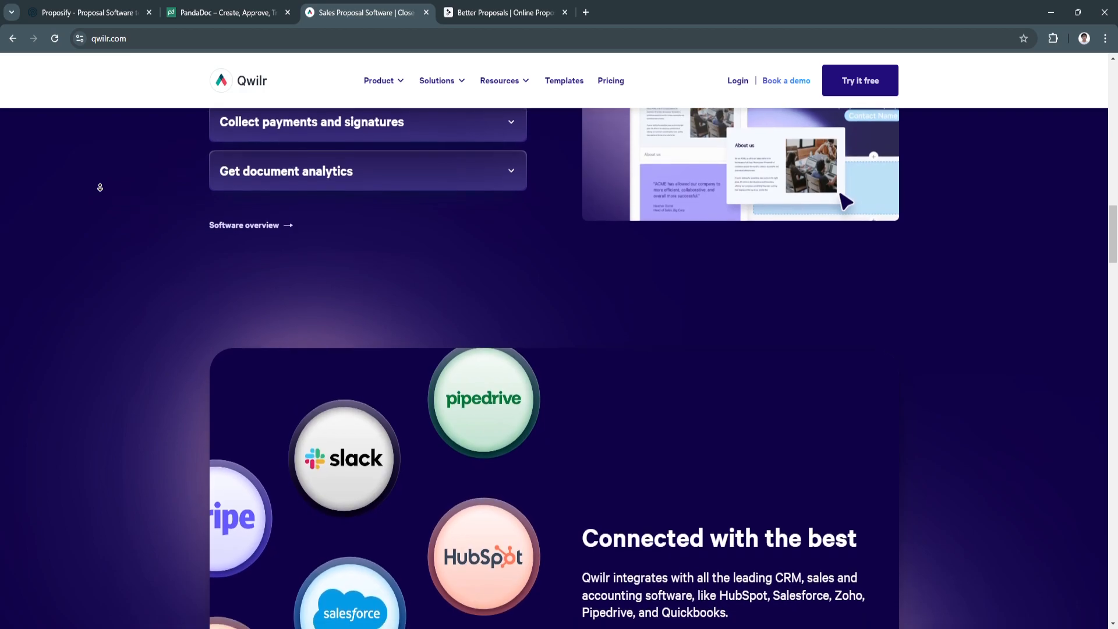
pyautogui.scroll(-3)
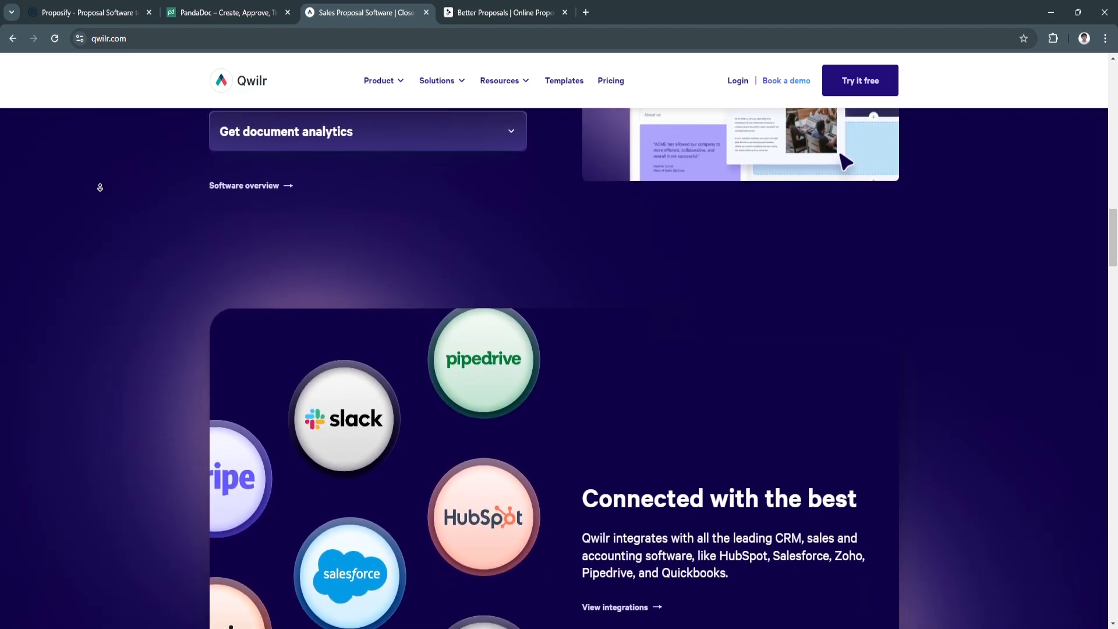
pyautogui.scroll(-3)
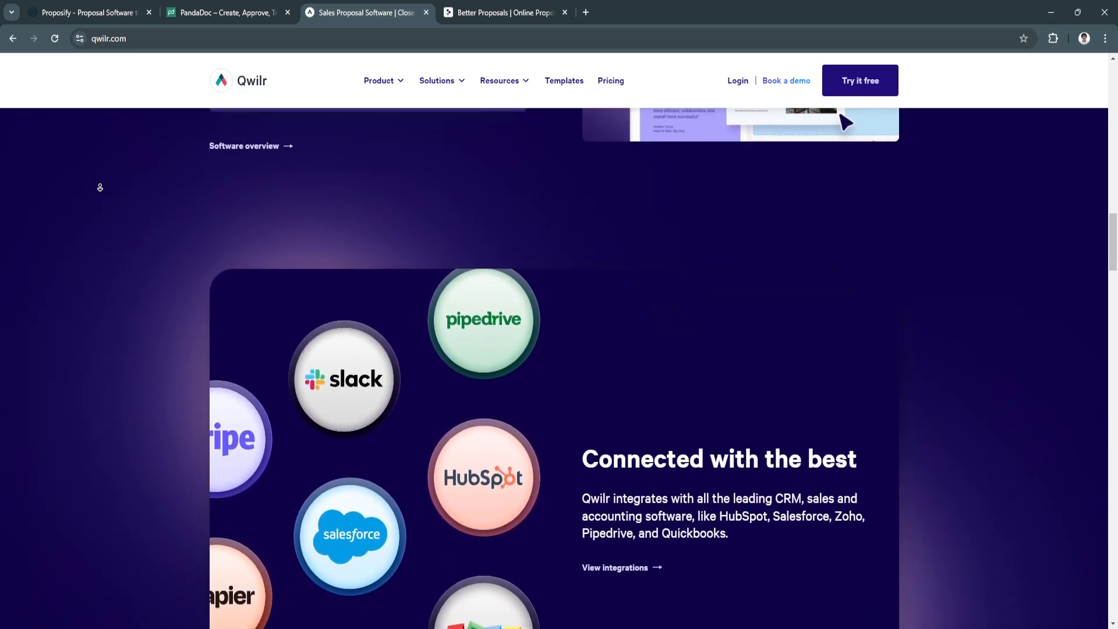
pyautogui.scroll(-3)
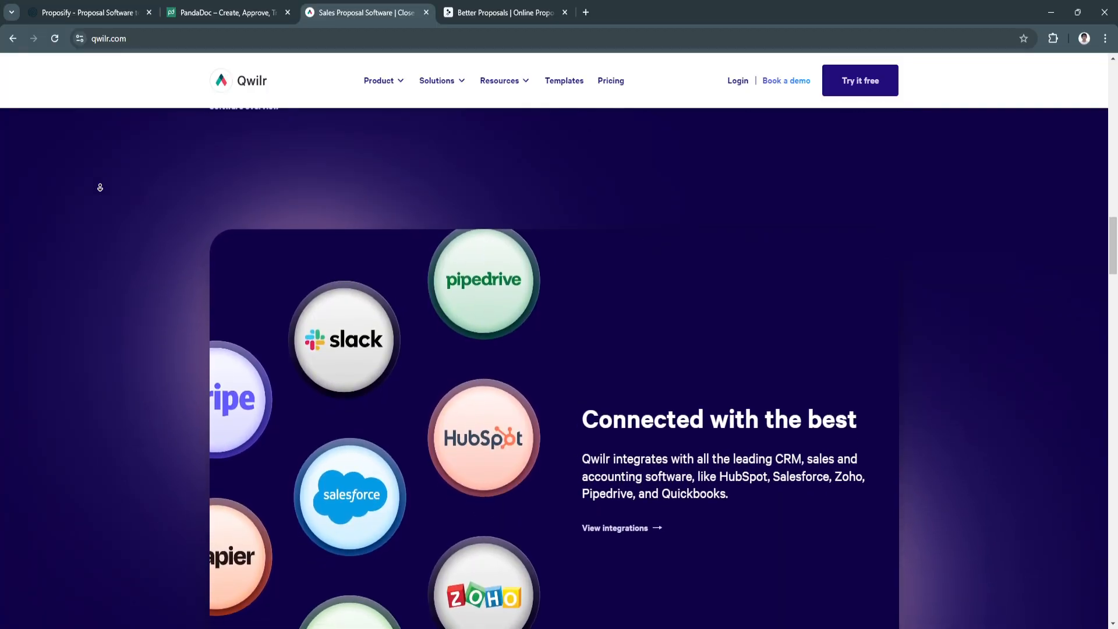
pyautogui.scroll(-3)
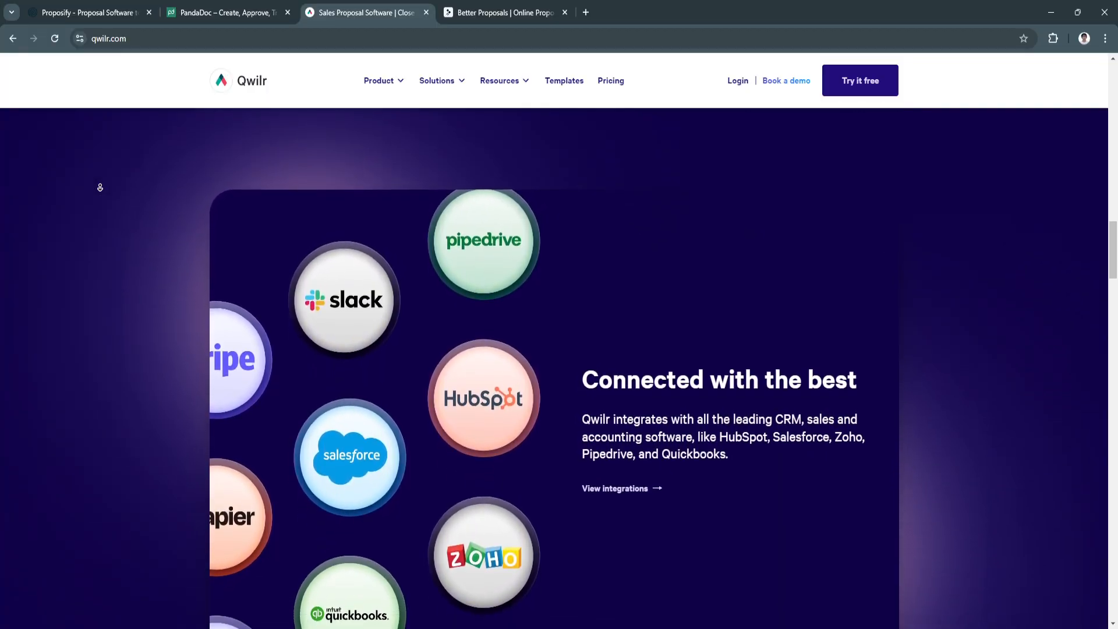
pyautogui.scroll(-3)
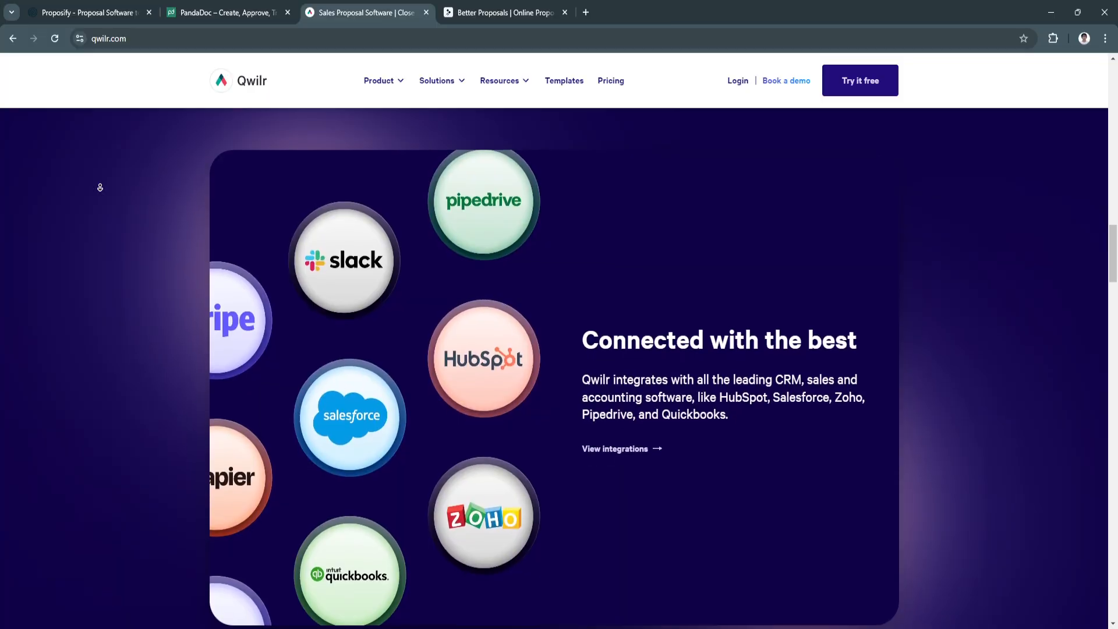
pyautogui.scroll(-3)
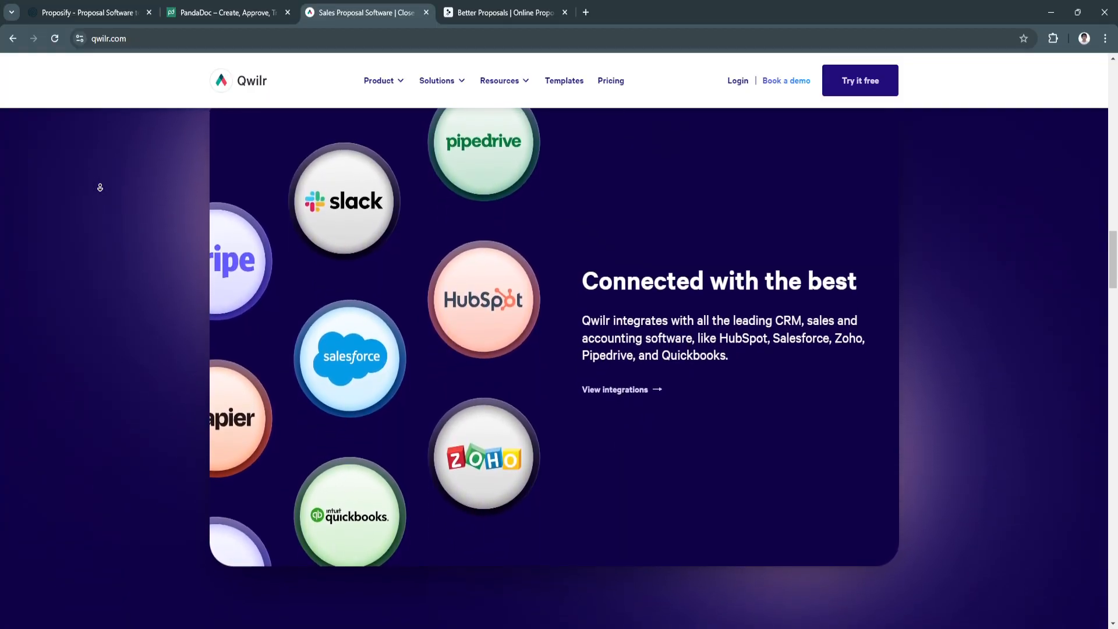
pyautogui.scroll(-3)
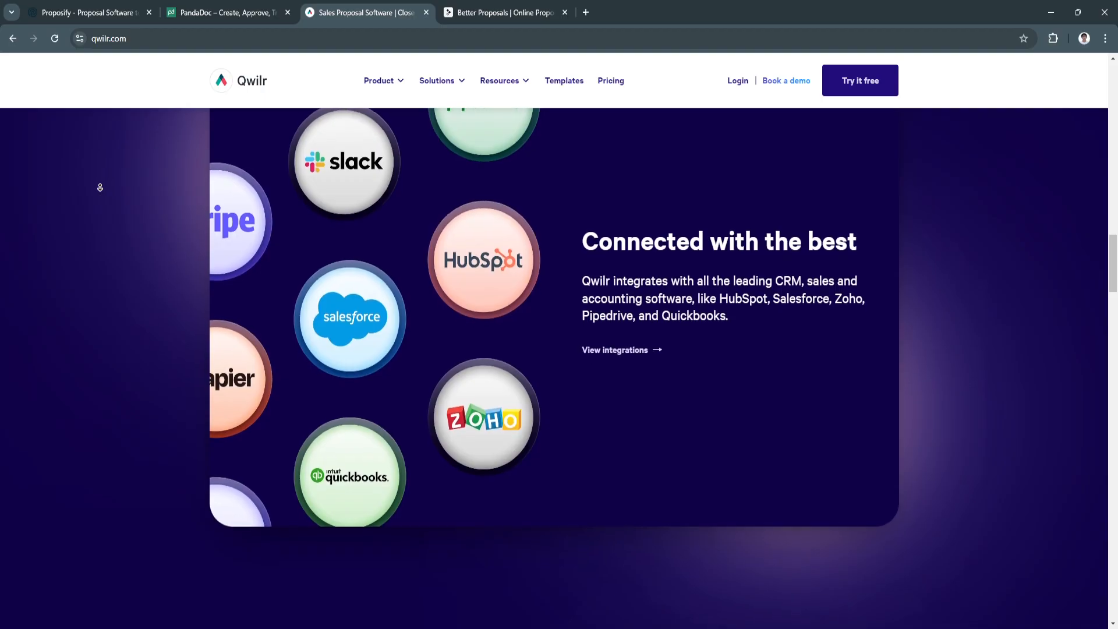
pyautogui.scroll(-3)
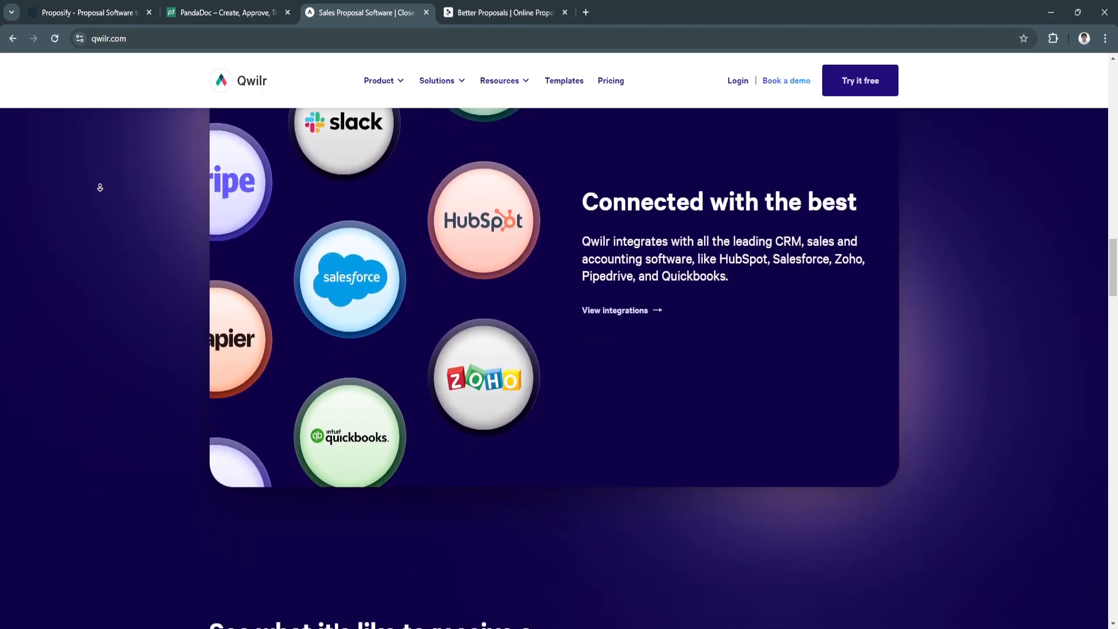
pyautogui.scroll(-3)
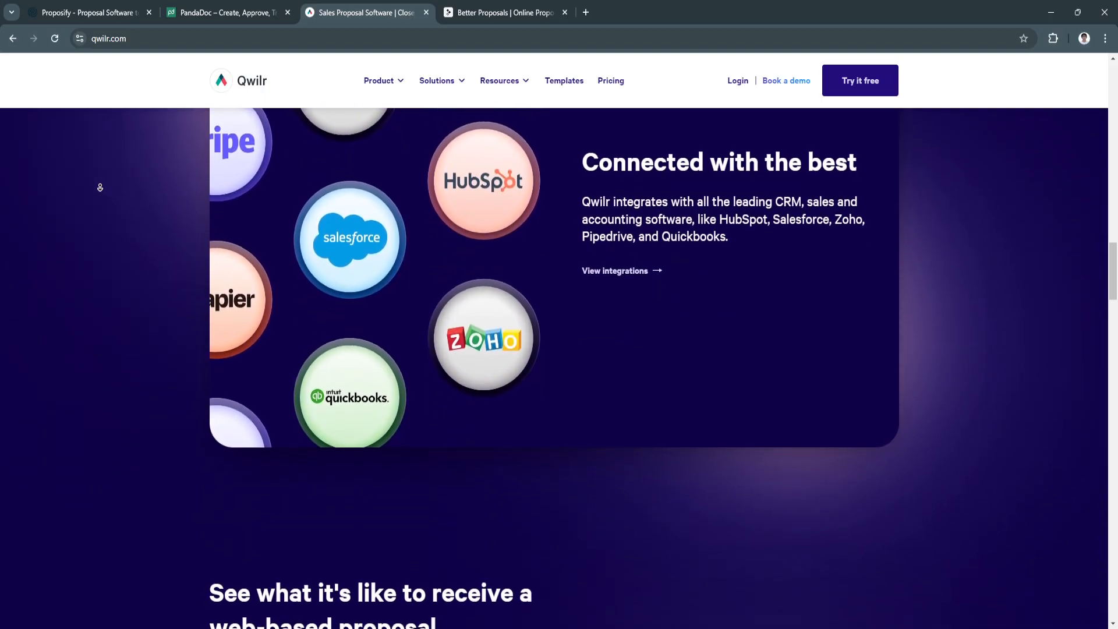
pyautogui.scroll(-3)
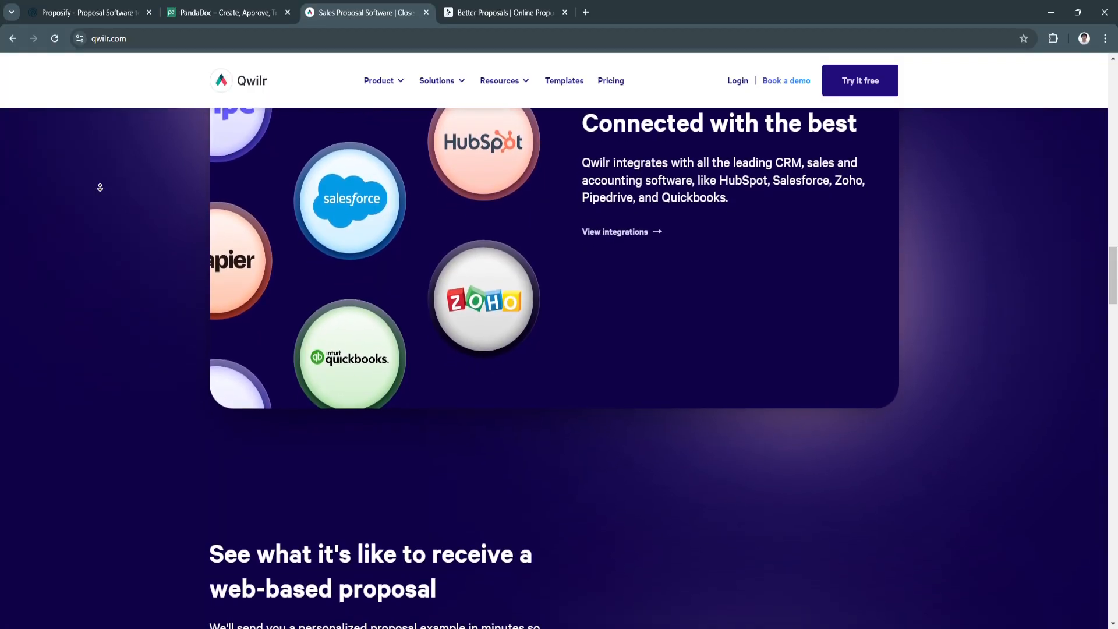
pyautogui.scroll(-3)
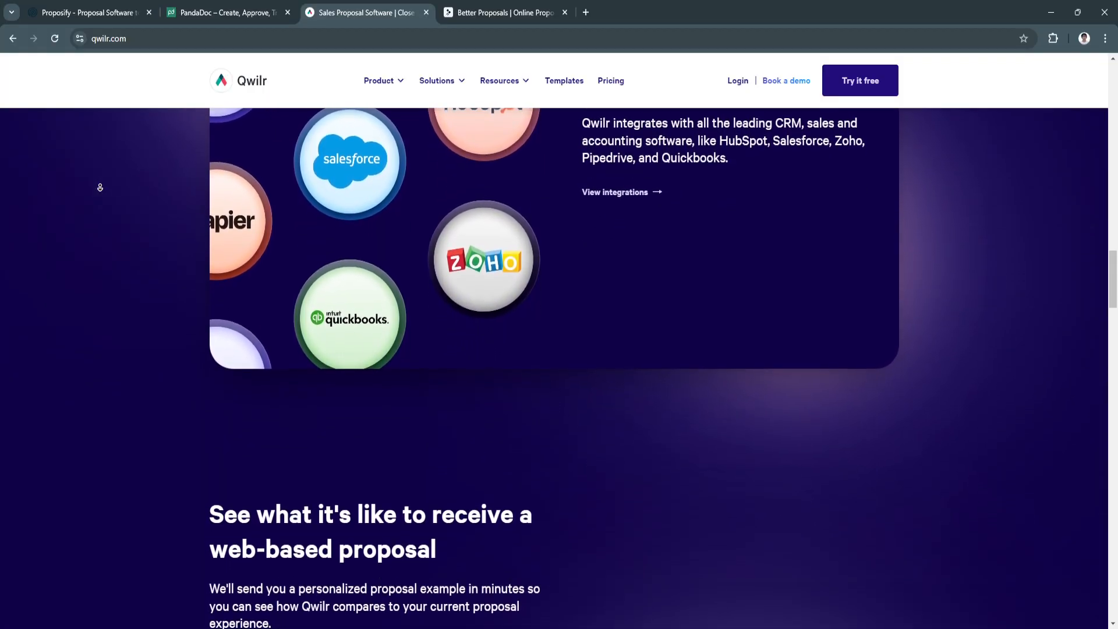
pyautogui.scroll(-3)
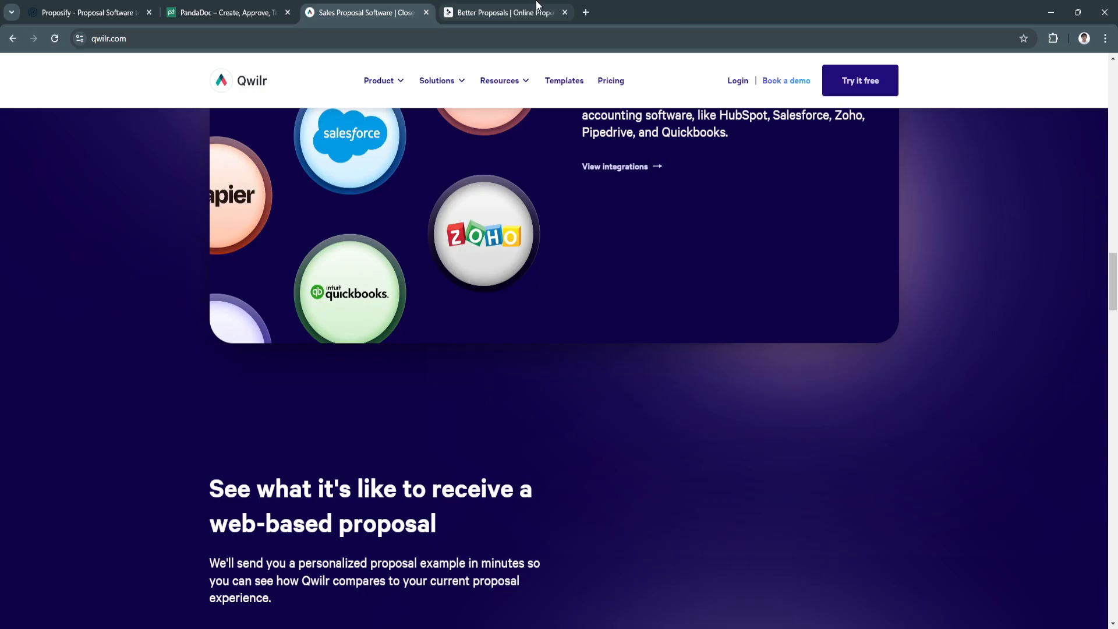
# Switch to the Better Proposals homepage and scroll past the trusted-brands client logos.
pyautogui.click(503, 12)
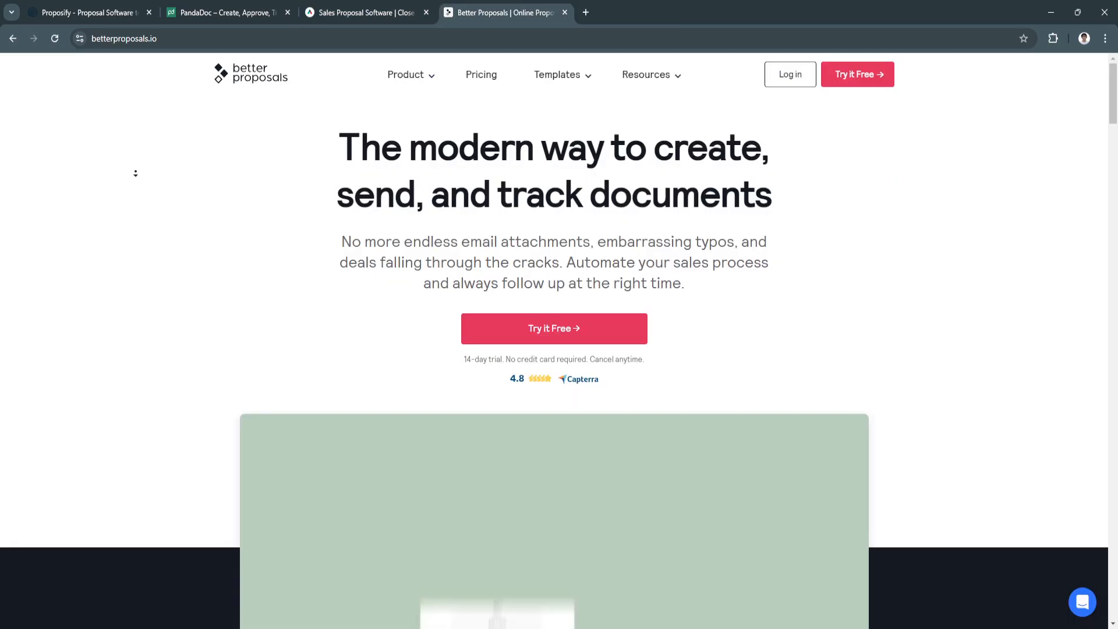
pyautogui.scroll(-3)
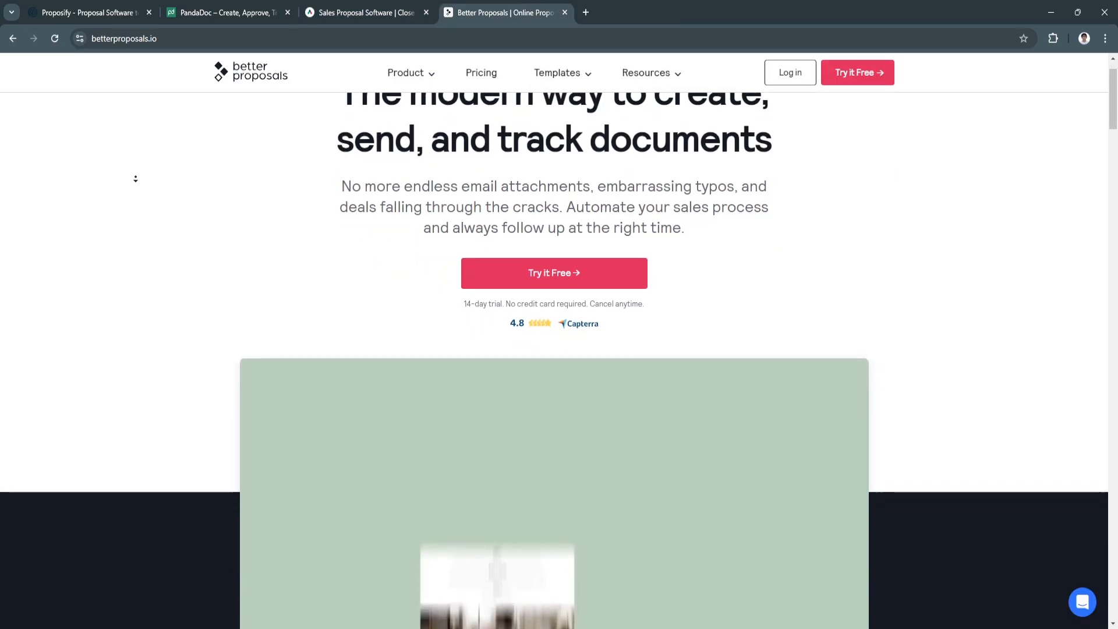
pyautogui.scroll(-3)
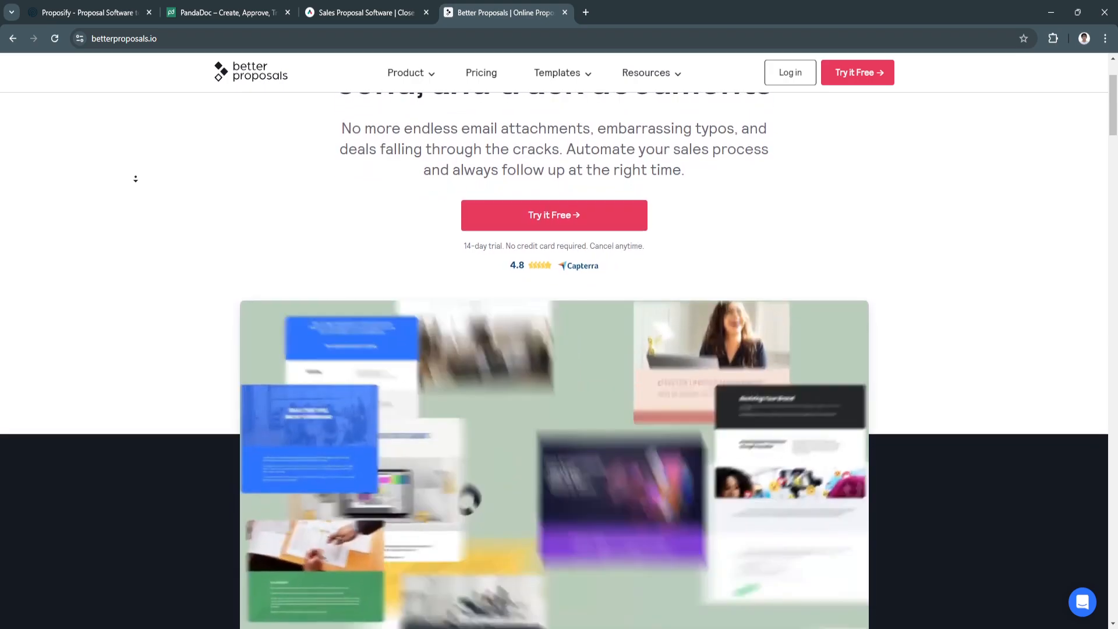
pyautogui.scroll(-3)
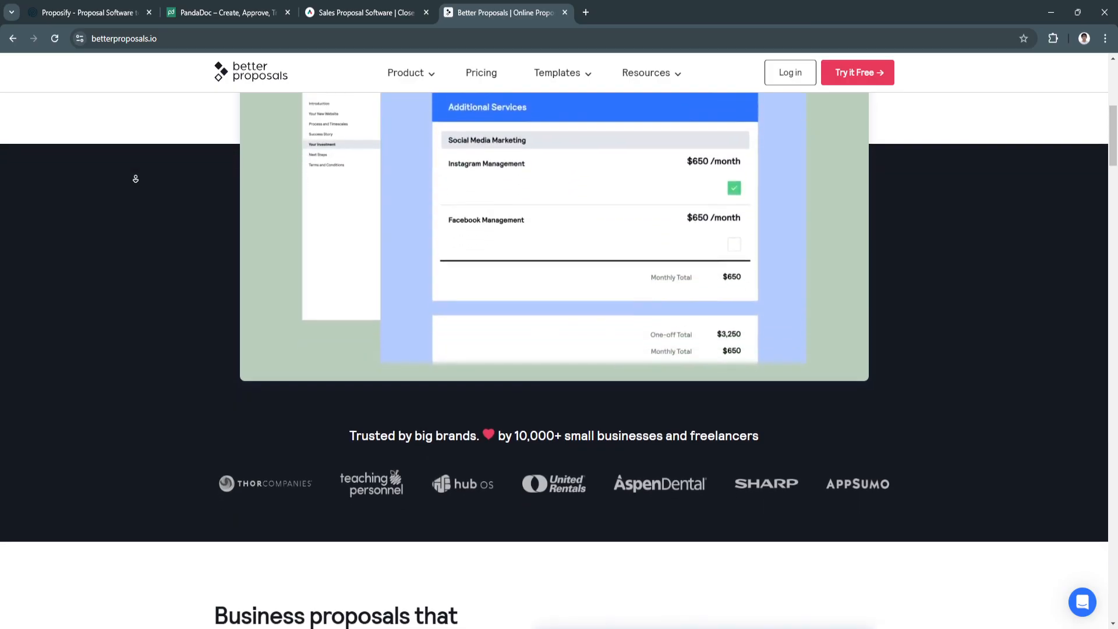
# Scroll through the proposal template collage to 'Enjoy stress-free document editing'.
pyautogui.scroll(-3)
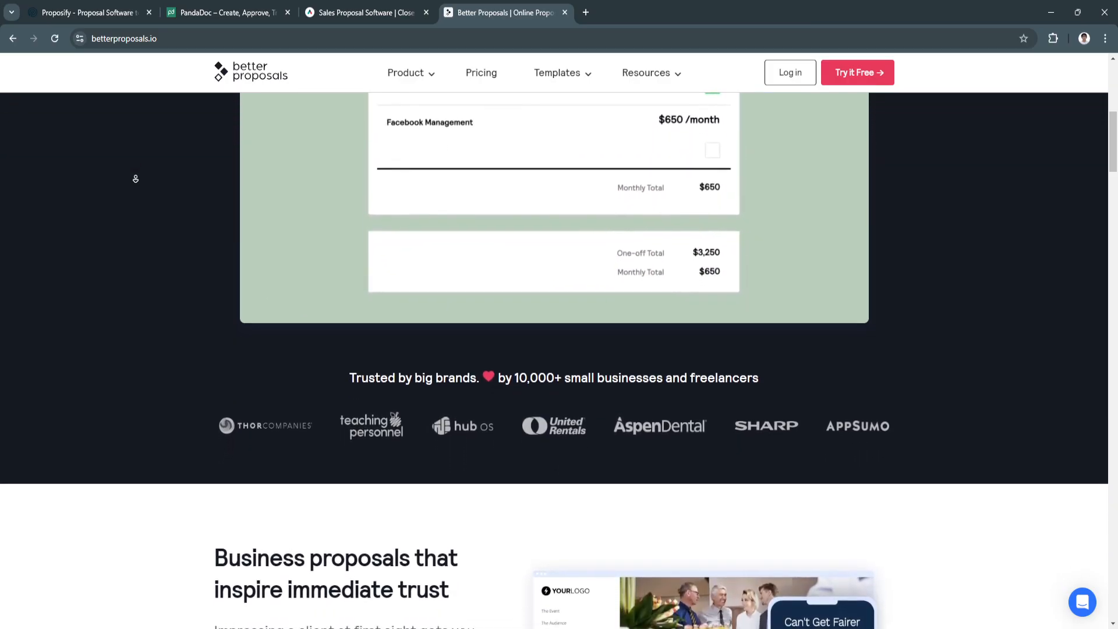
pyautogui.scroll(-3)
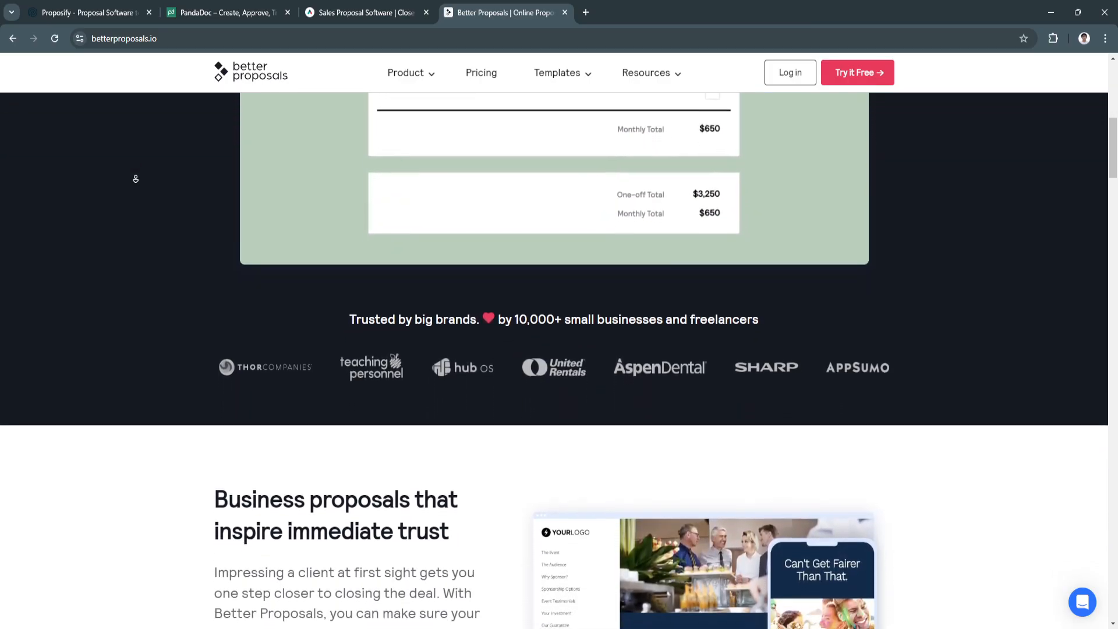
pyautogui.scroll(-3)
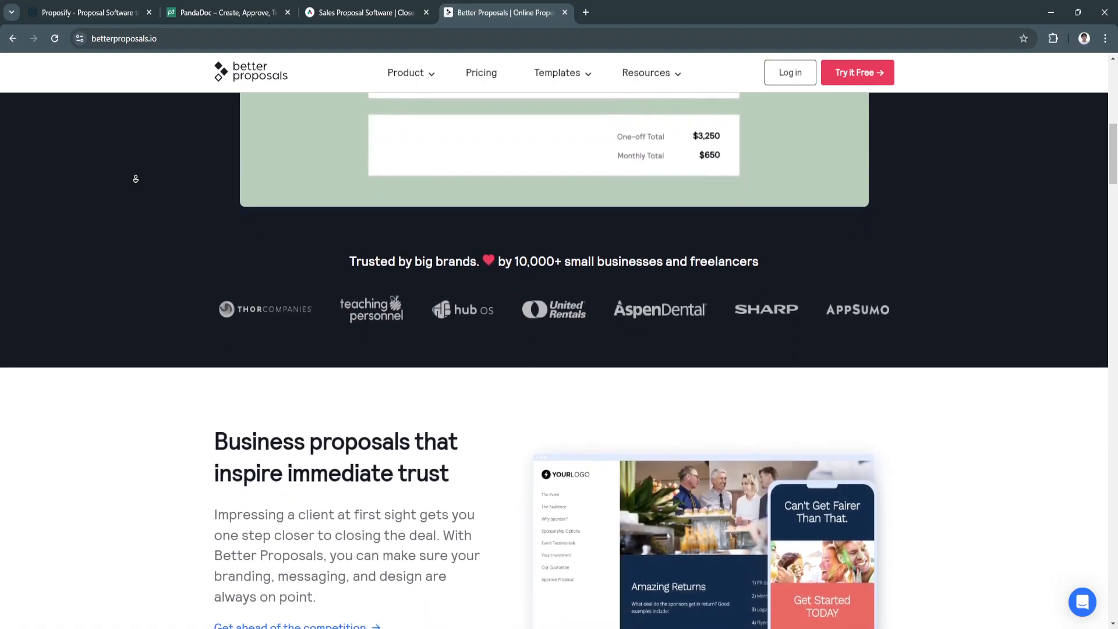
pyautogui.scroll(-3)
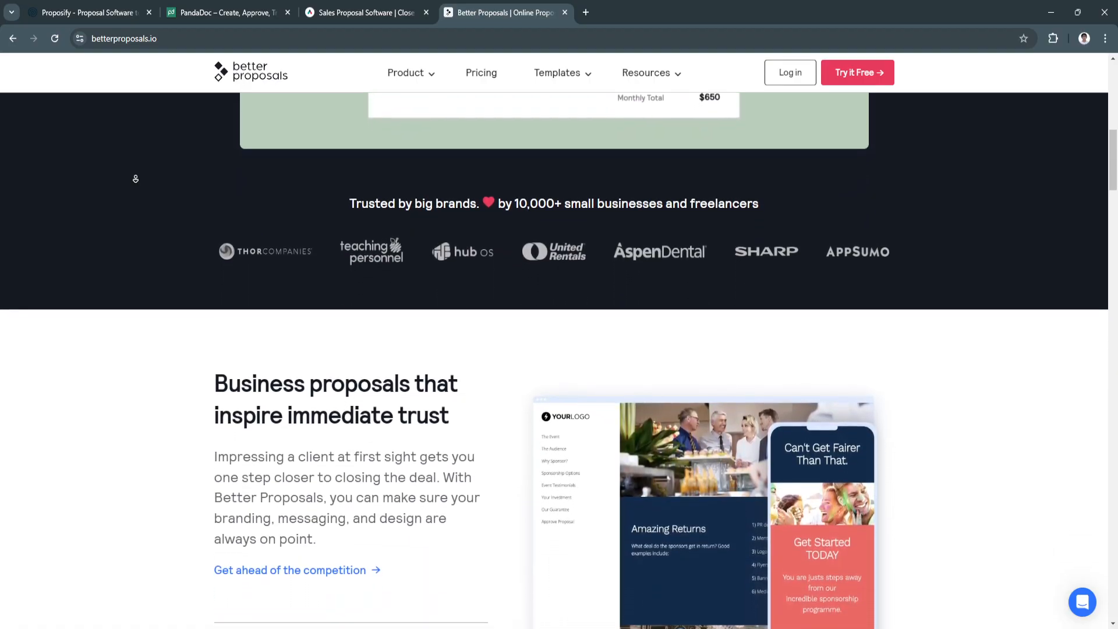
pyautogui.scroll(-3)
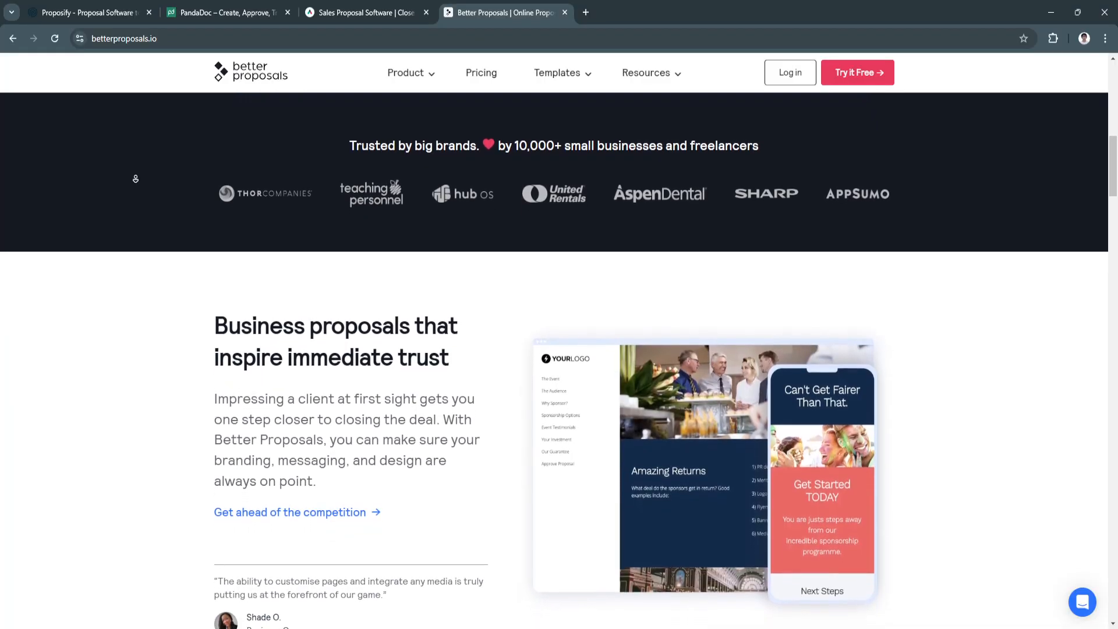
pyautogui.scroll(-3)
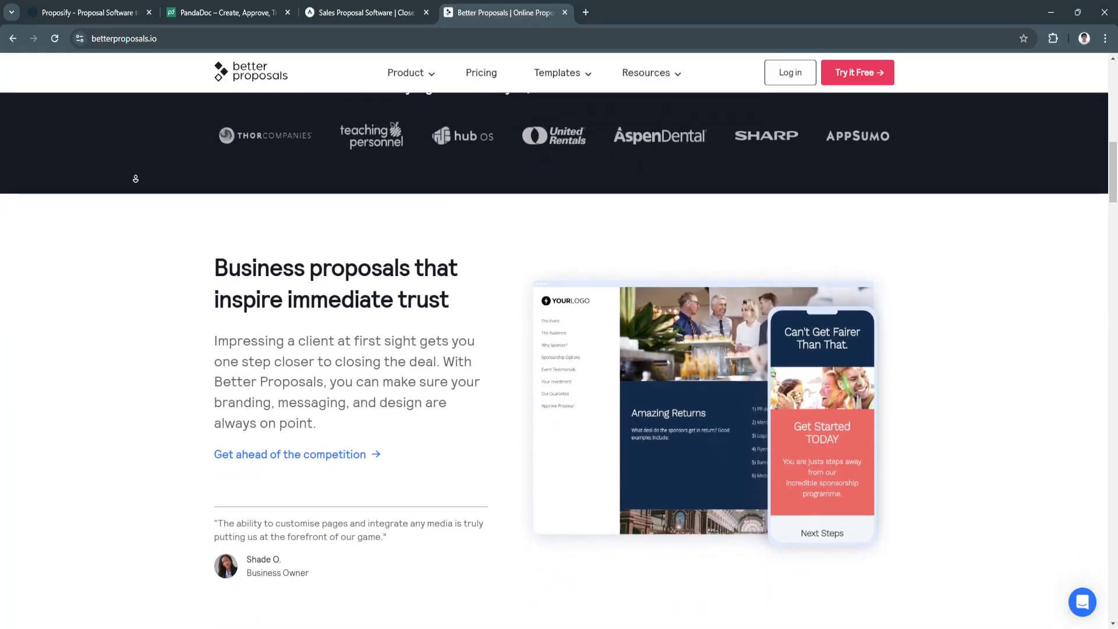
pyautogui.scroll(-3)
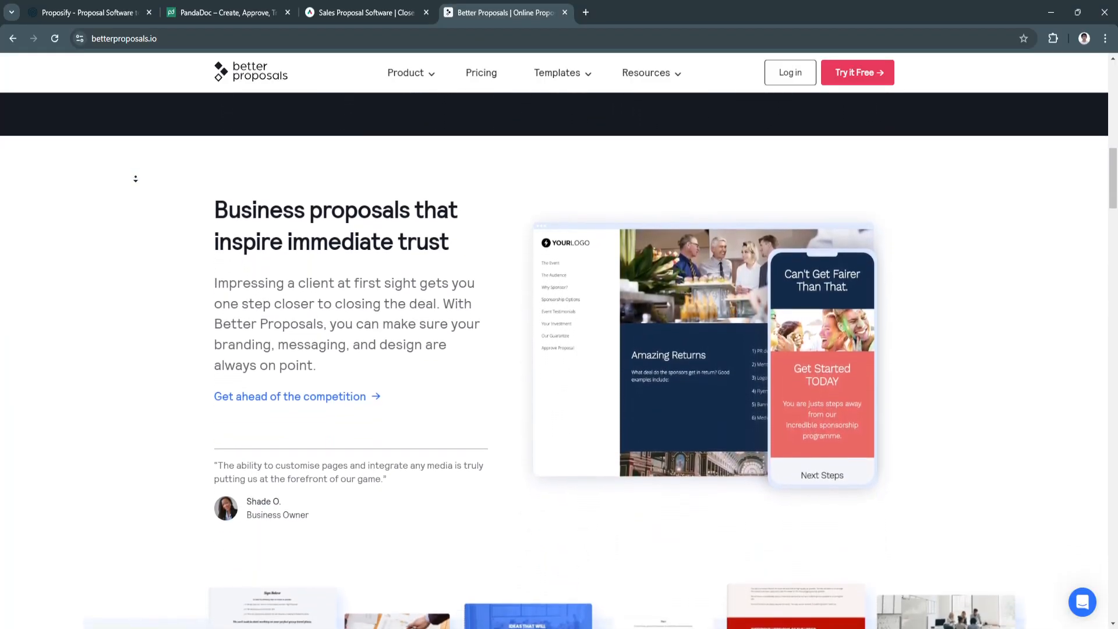
pyautogui.scroll(-3)
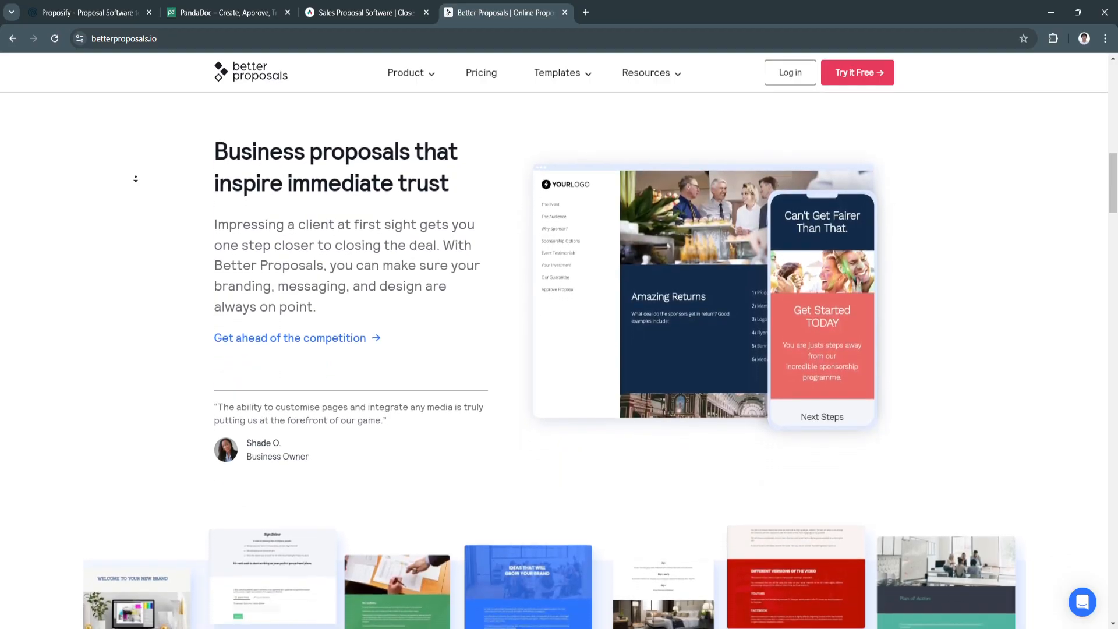
pyautogui.scroll(-3)
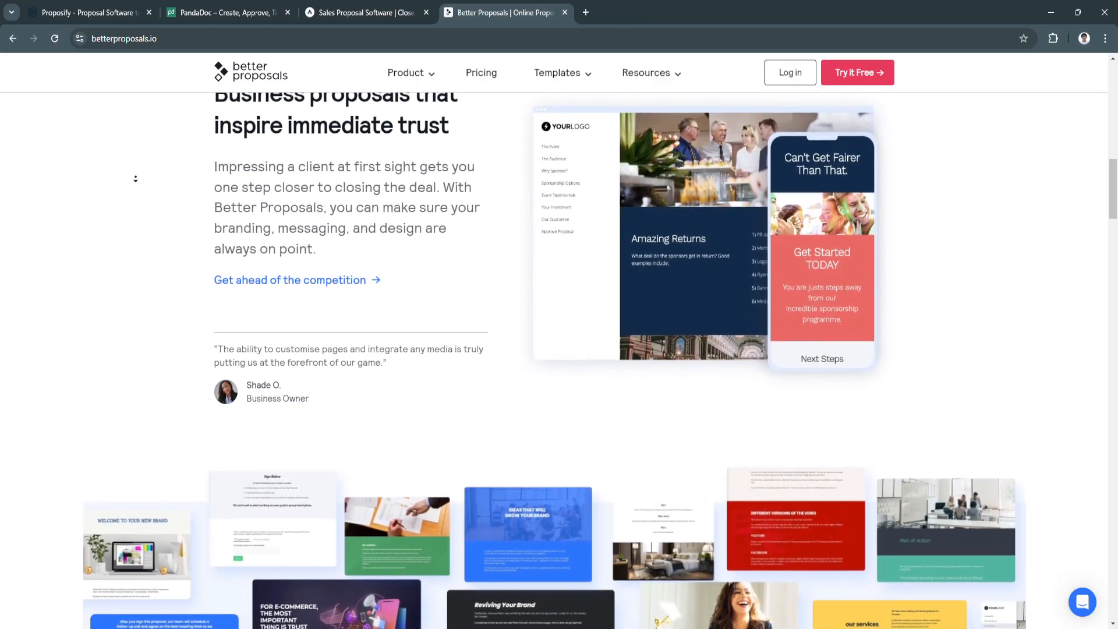
pyautogui.scroll(-3)
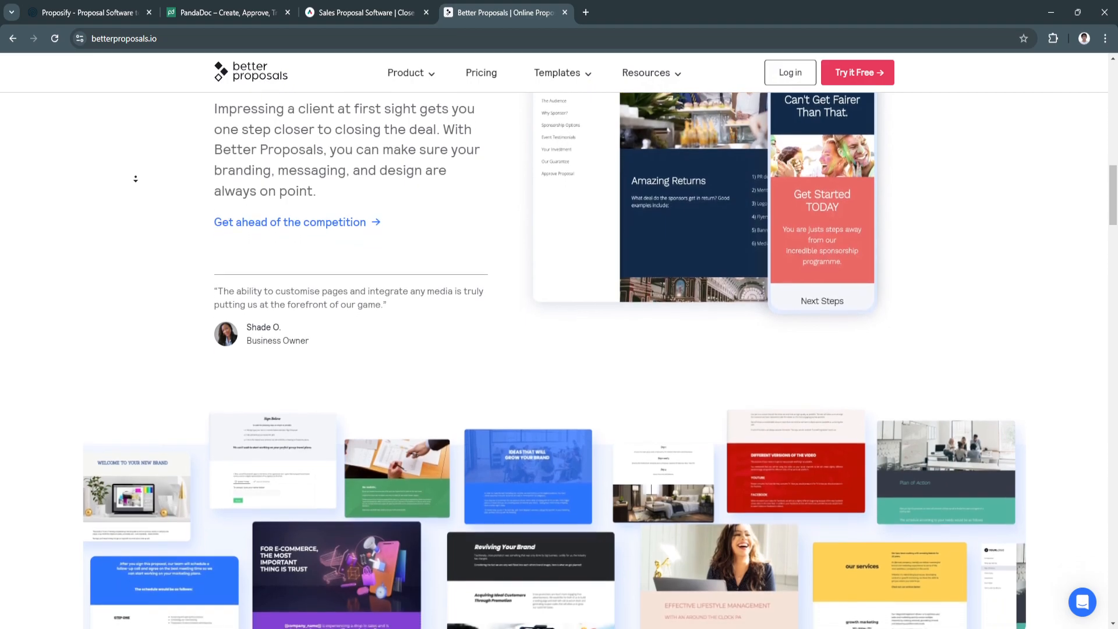
pyautogui.scroll(-3)
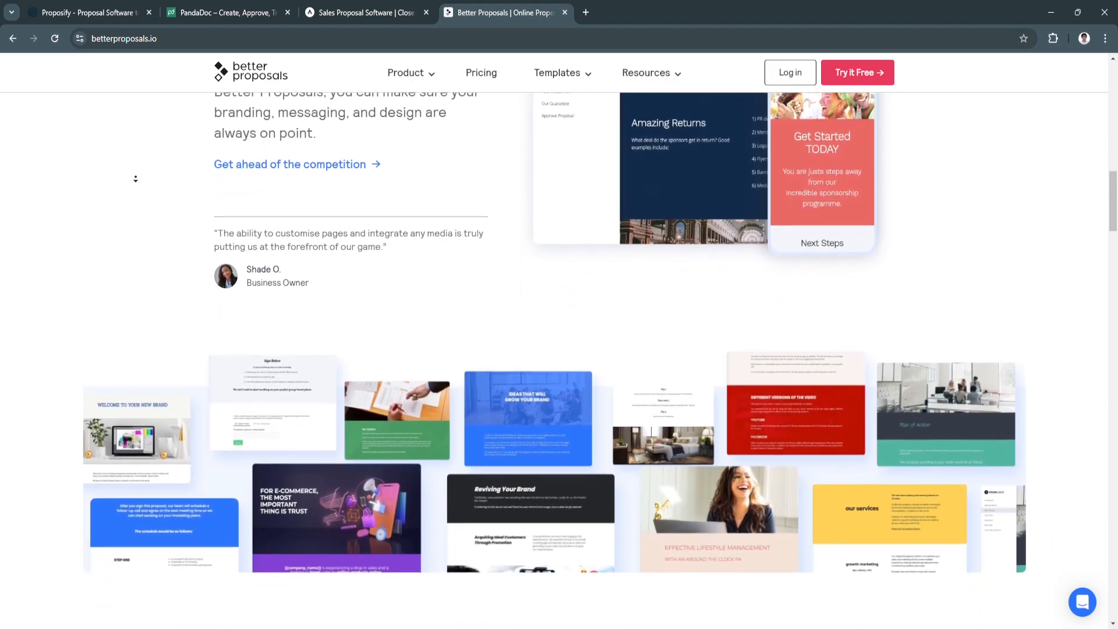
pyautogui.scroll(-3)
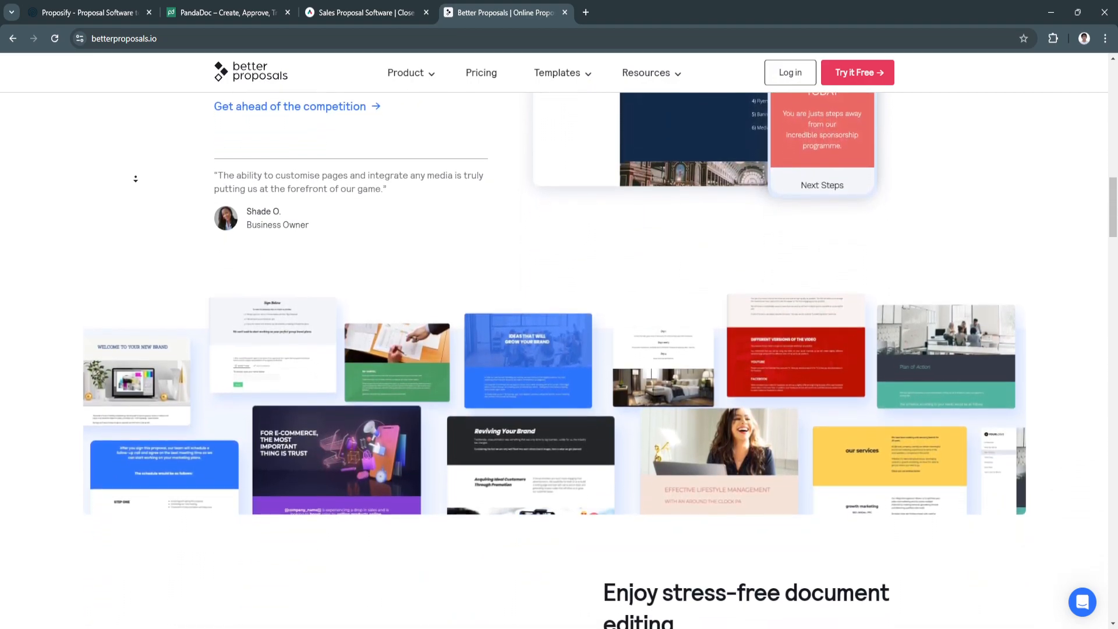
pyautogui.scroll(-3)
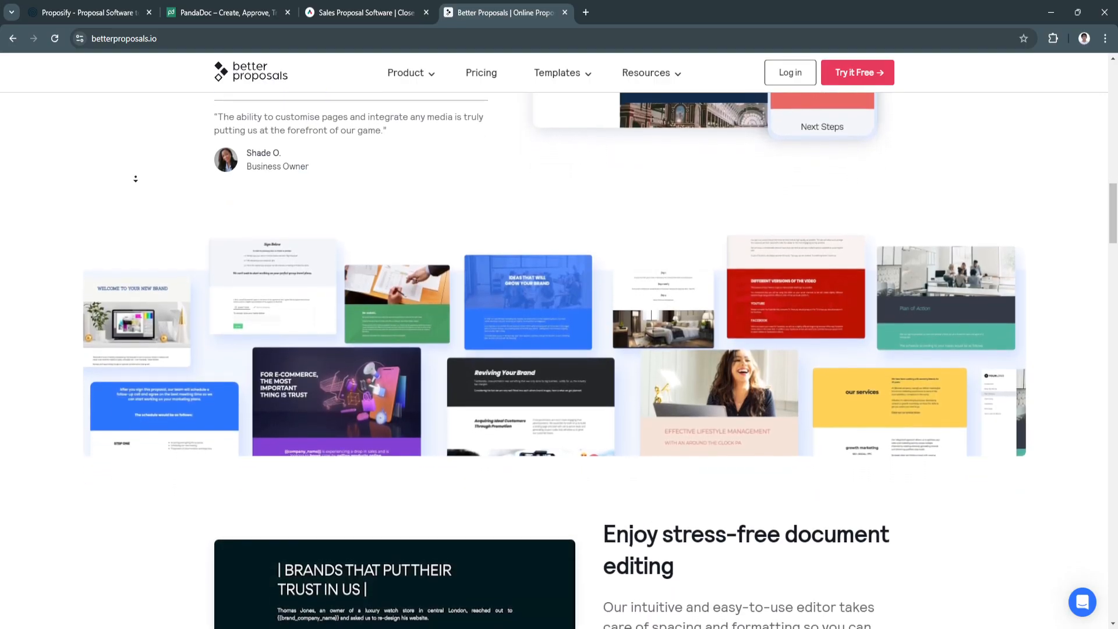
pyautogui.scroll(-3)
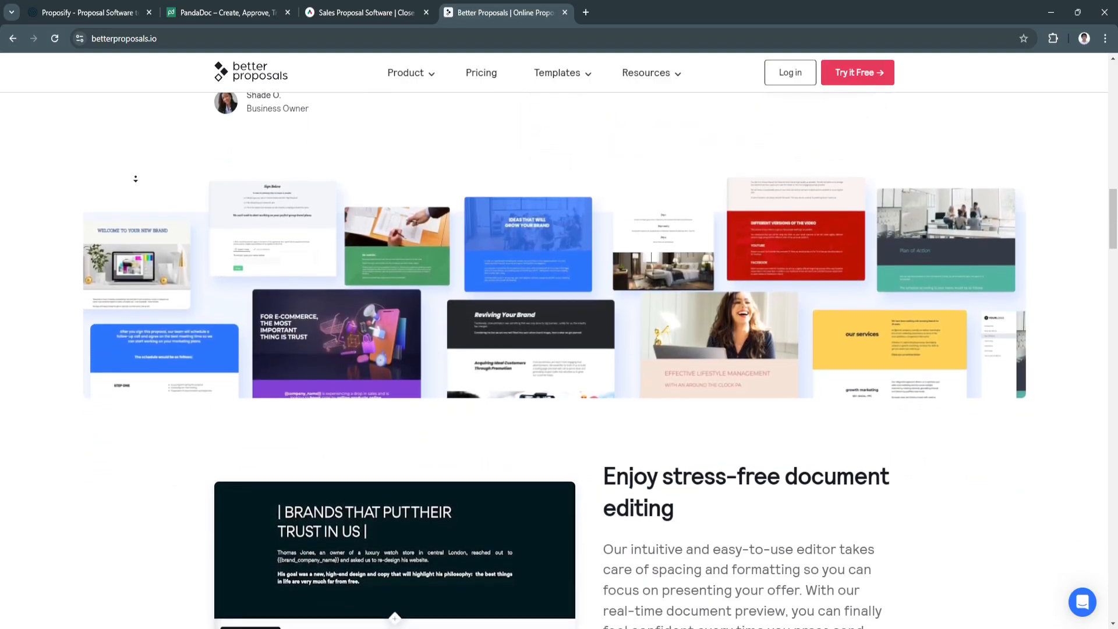
pyautogui.scroll(-3)
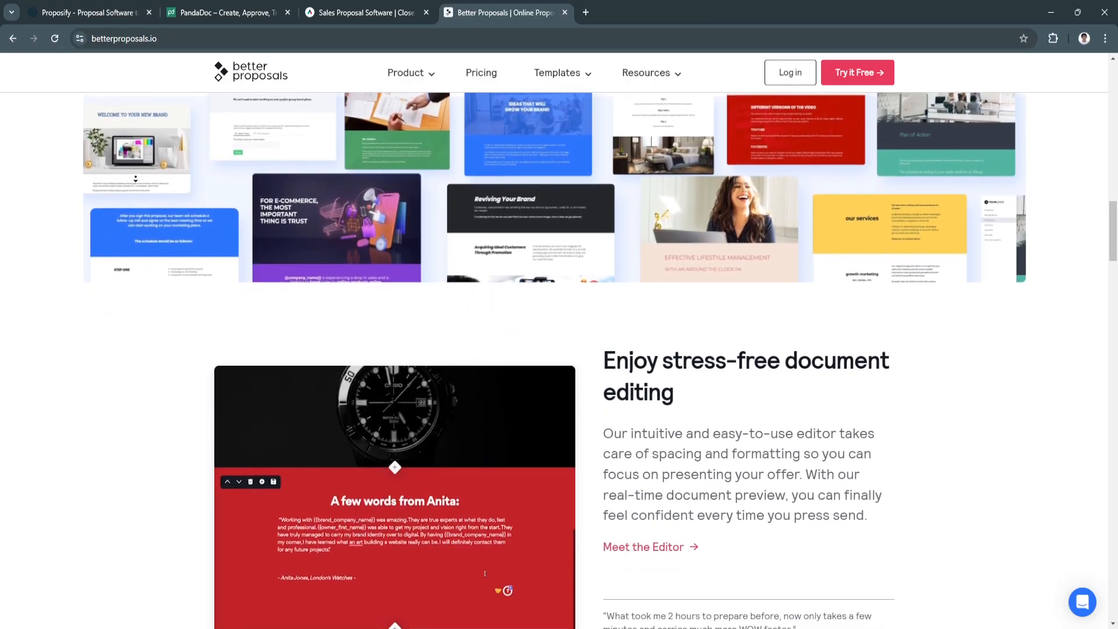
# Scroll to the 'Leave nothing to chance' eSignature and data-protection sections and five-star testimonial.
pyautogui.scroll(-3)
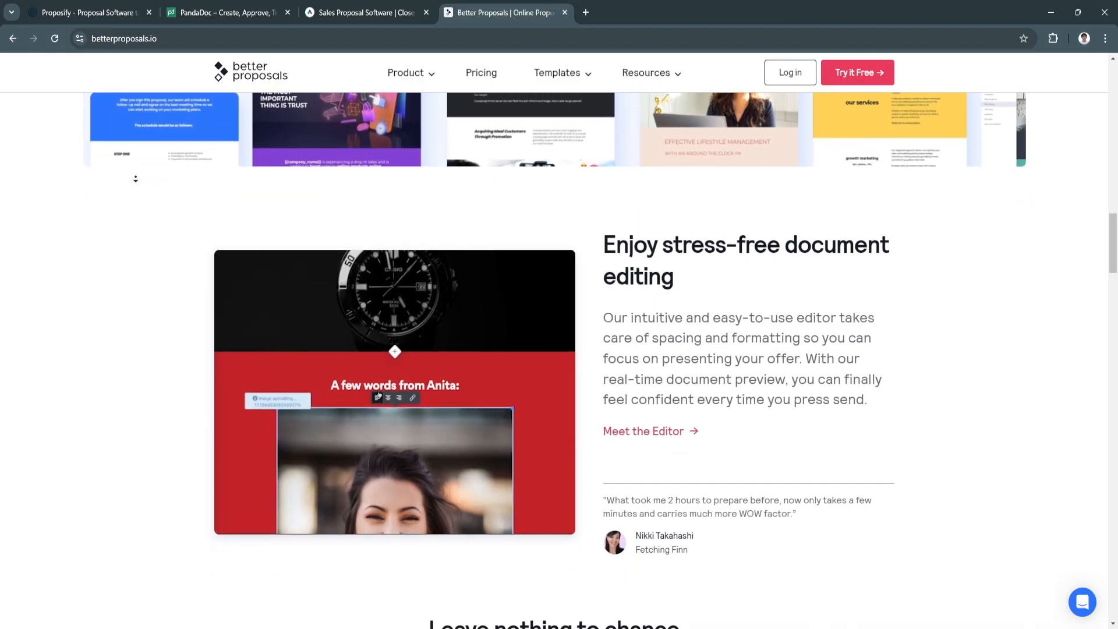
pyautogui.scroll(-3)
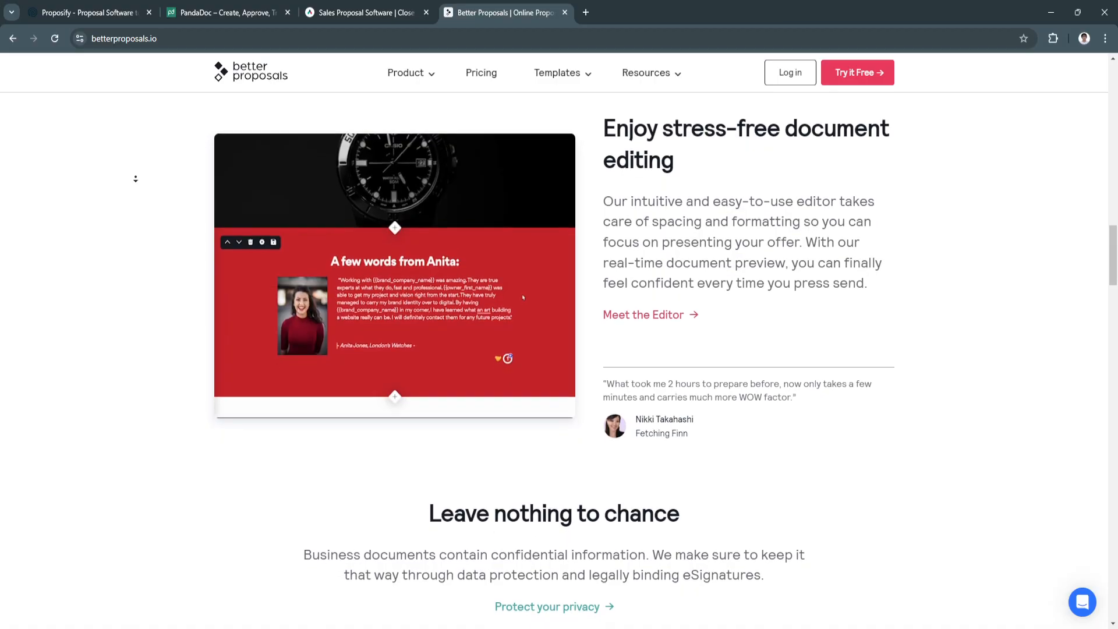
pyautogui.scroll(-3)
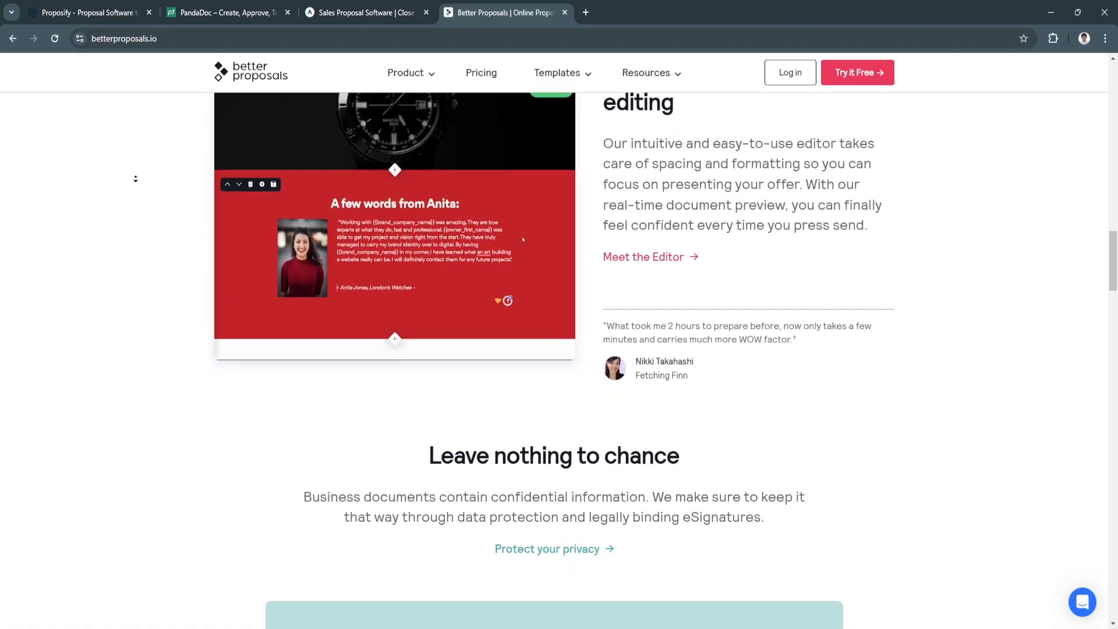
pyautogui.scroll(-3)
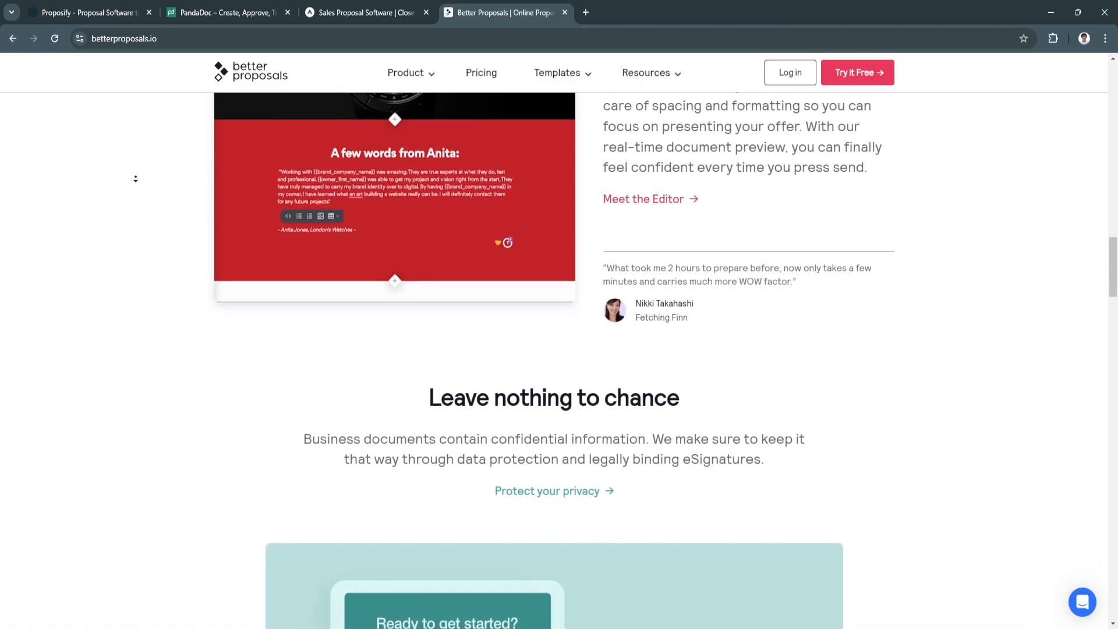
pyautogui.scroll(-3)
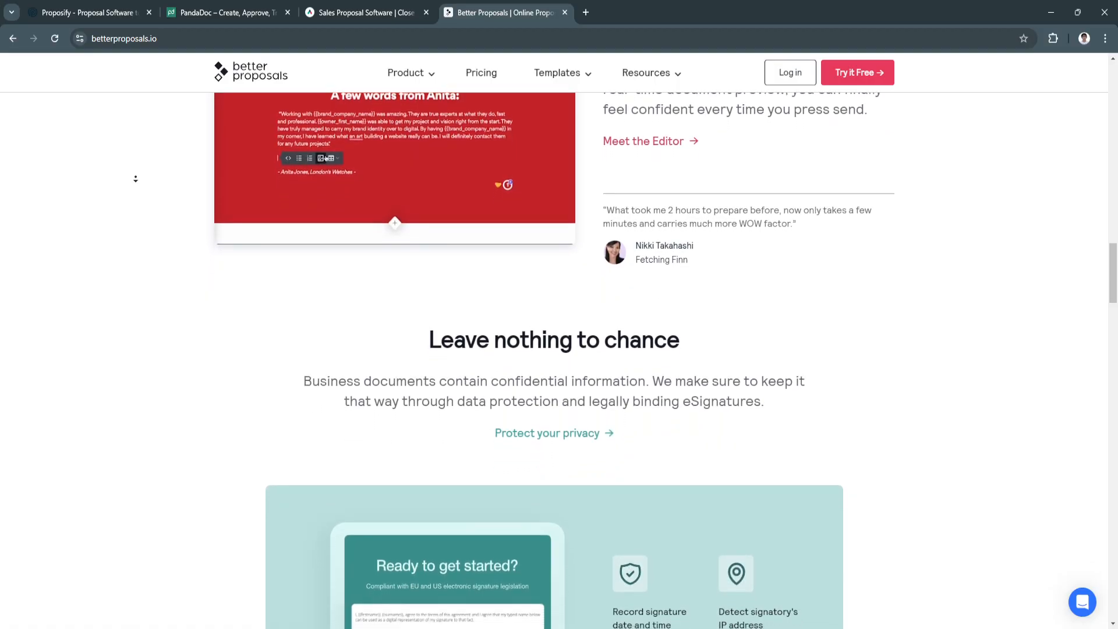
pyautogui.scroll(-3)
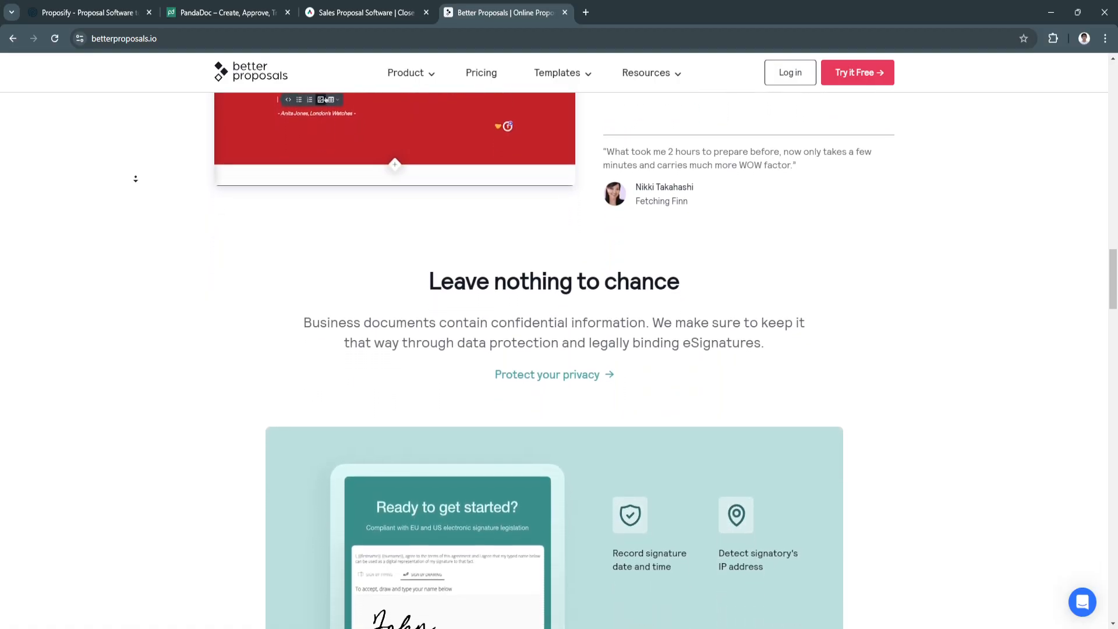
pyautogui.scroll(-3)
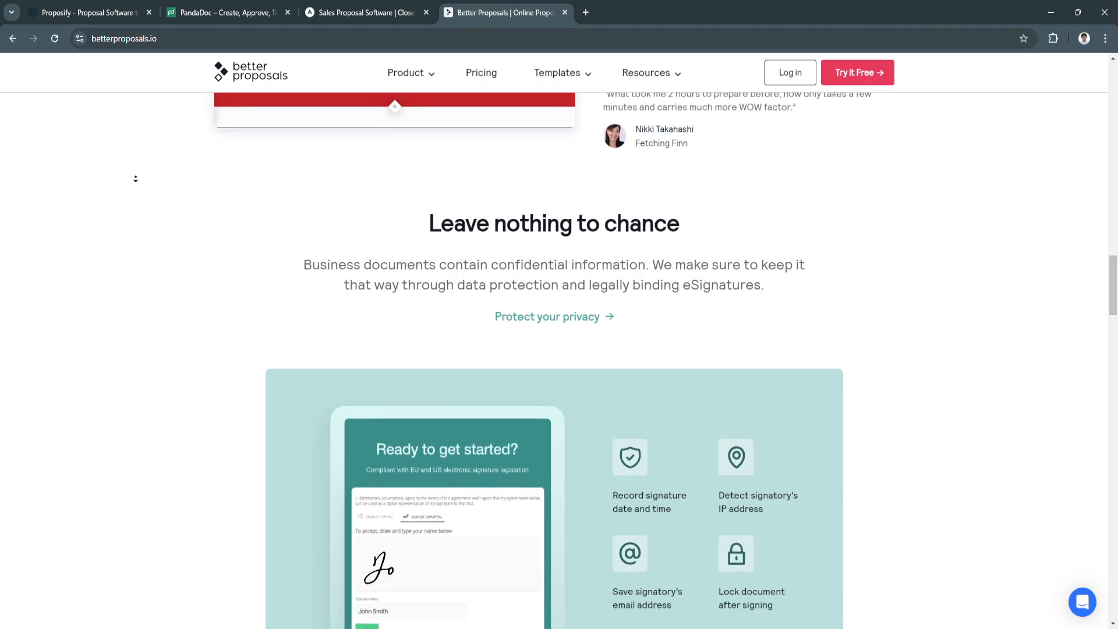
pyautogui.scroll(-3)
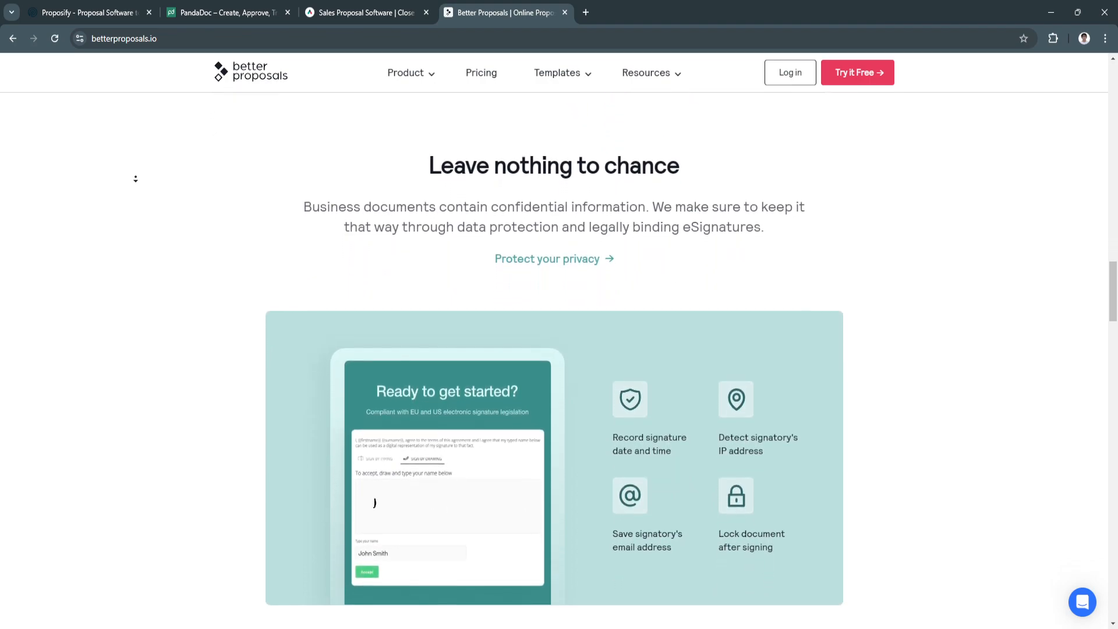
pyautogui.scroll(-3)
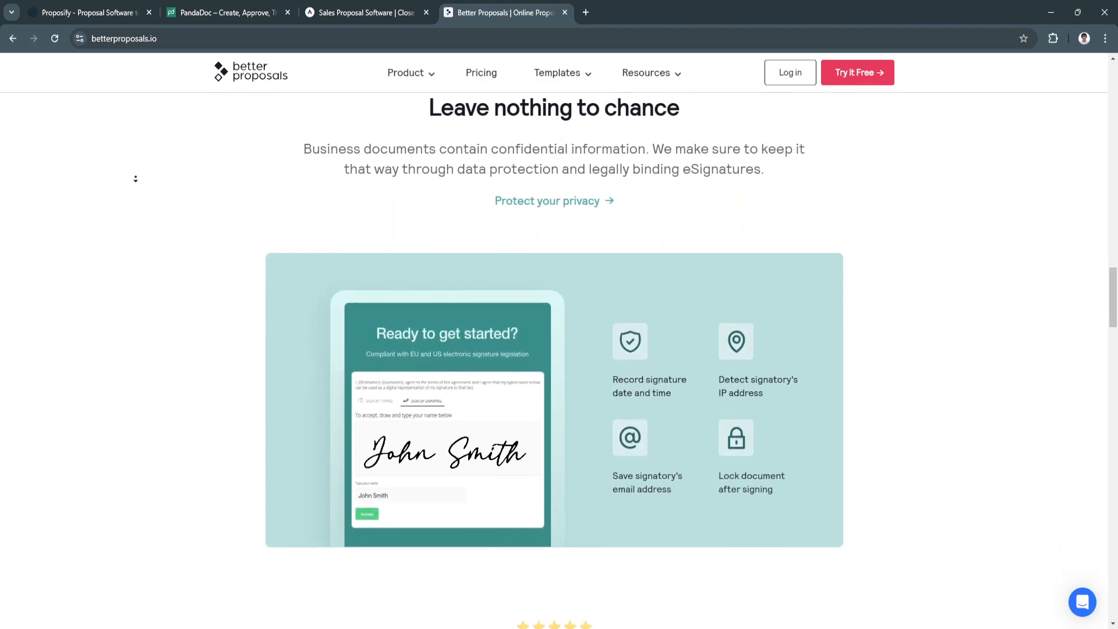
pyautogui.scroll(-3)
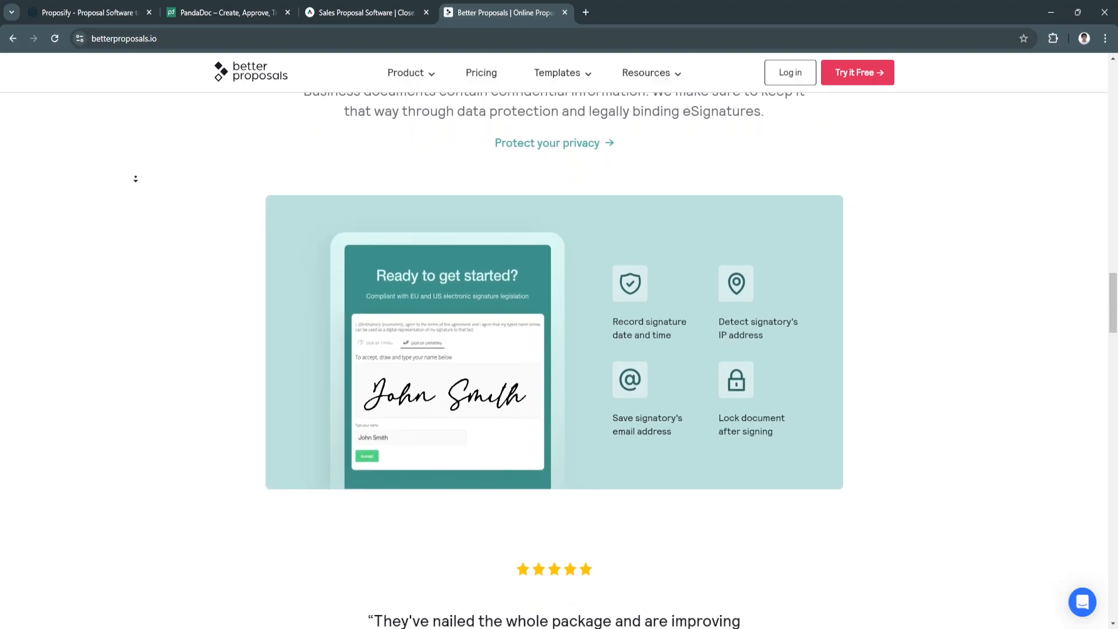
pyautogui.scroll(-3)
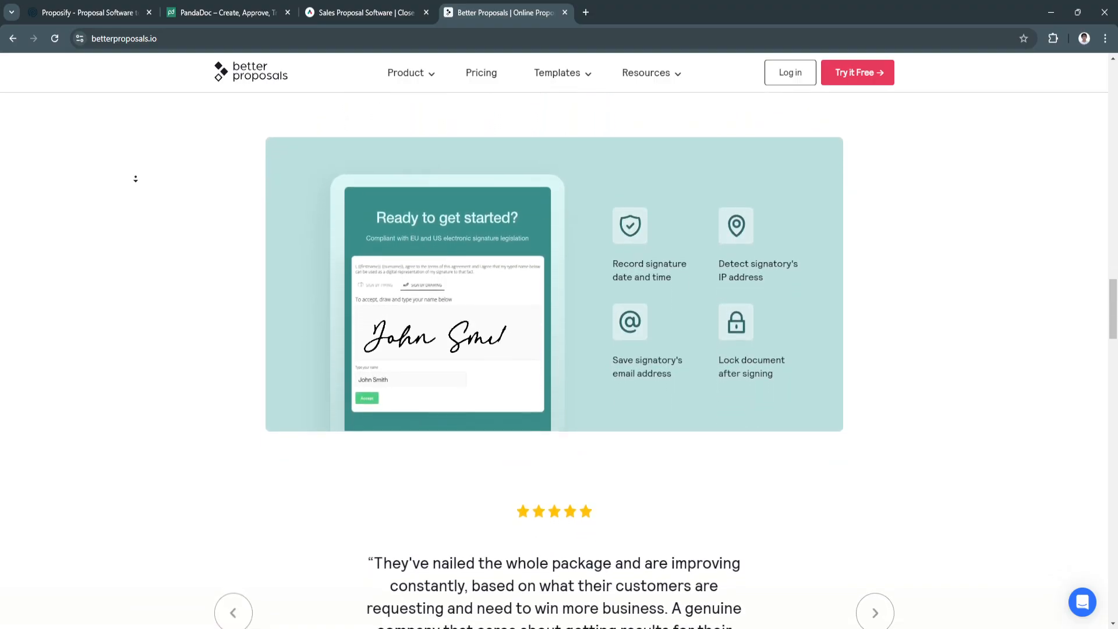
pyautogui.scroll(-3)
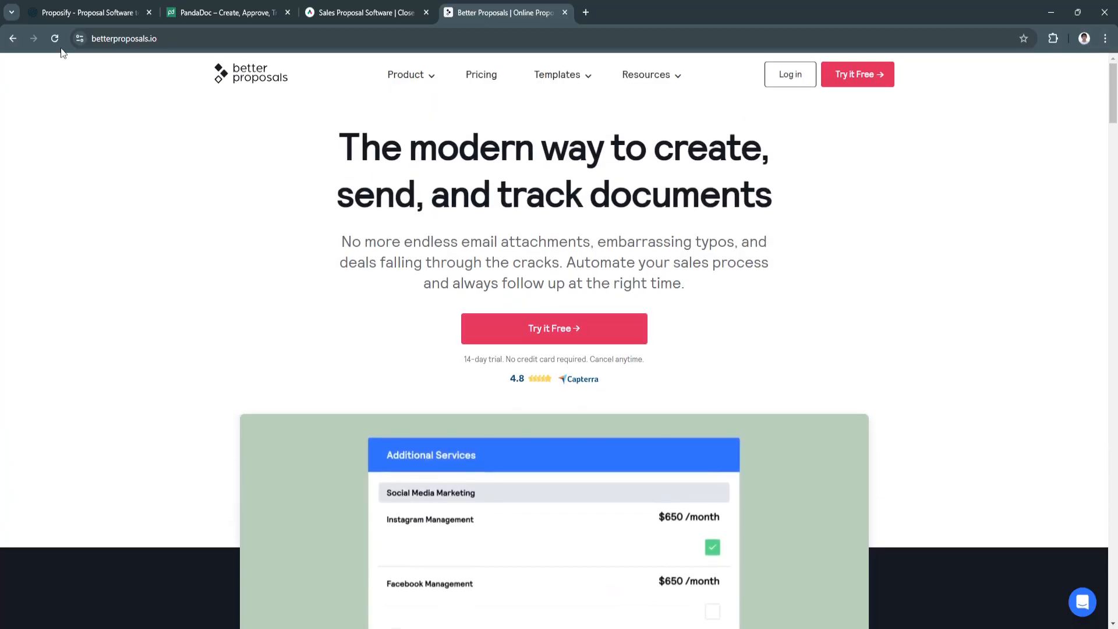
# Return to the Proposify tab to compare its homepage.
pyautogui.click(86, 12)
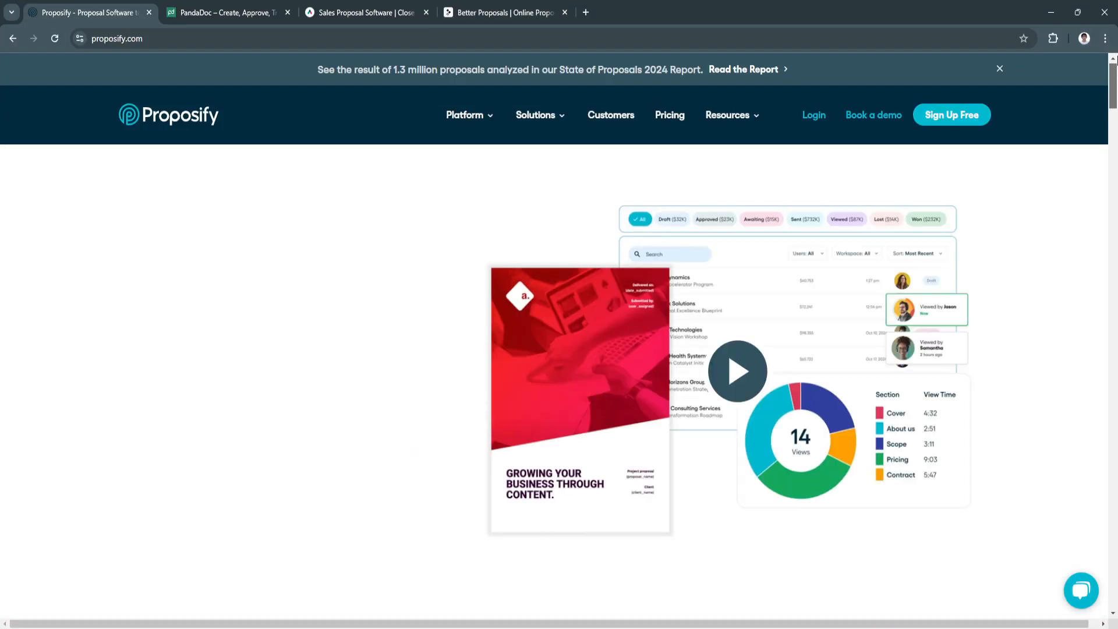